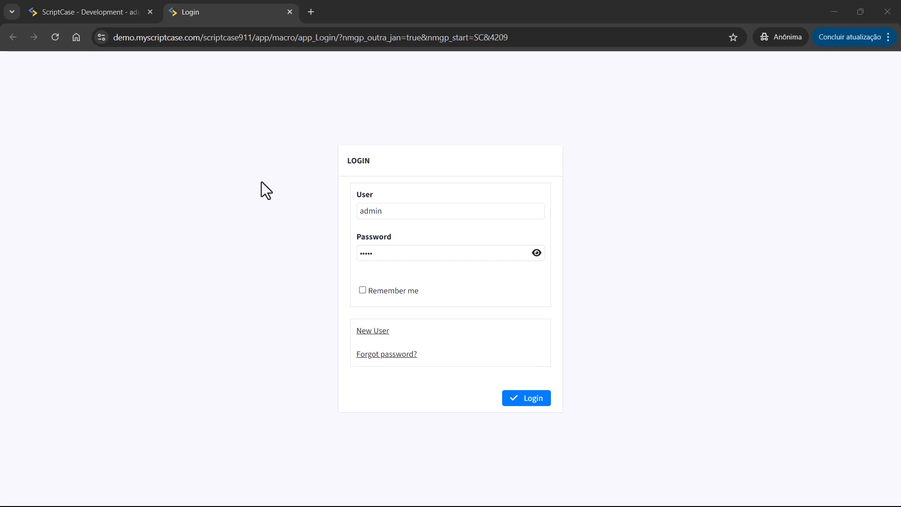
{"action": "mouse_move", "coordinate": [492, 391]}
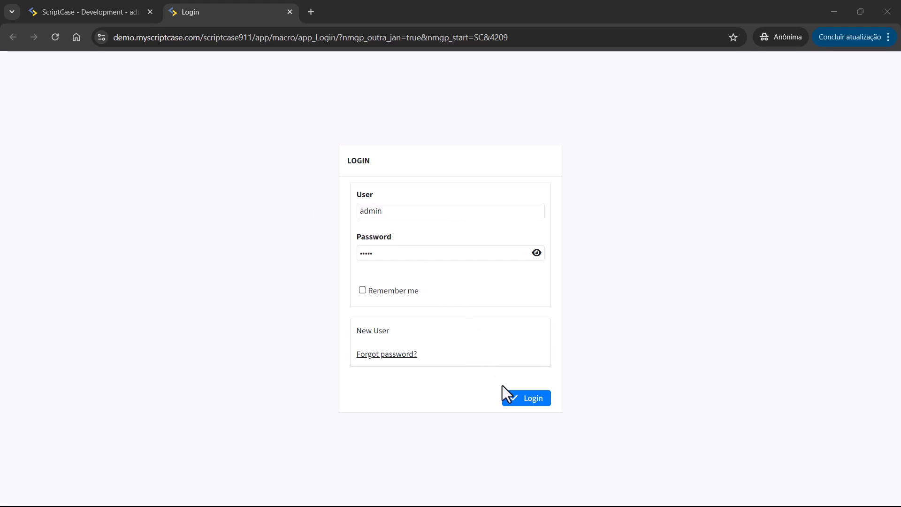
- Log in to the generated application as the administrator and reach the main menu
{"action": "left_click", "coordinate": [524, 398]}
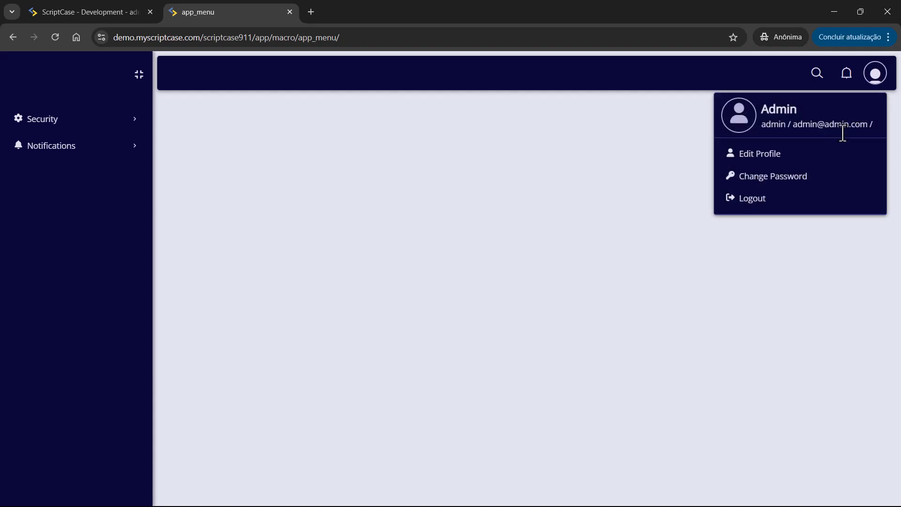
{"action": "mouse_move", "coordinate": [772, 175]}
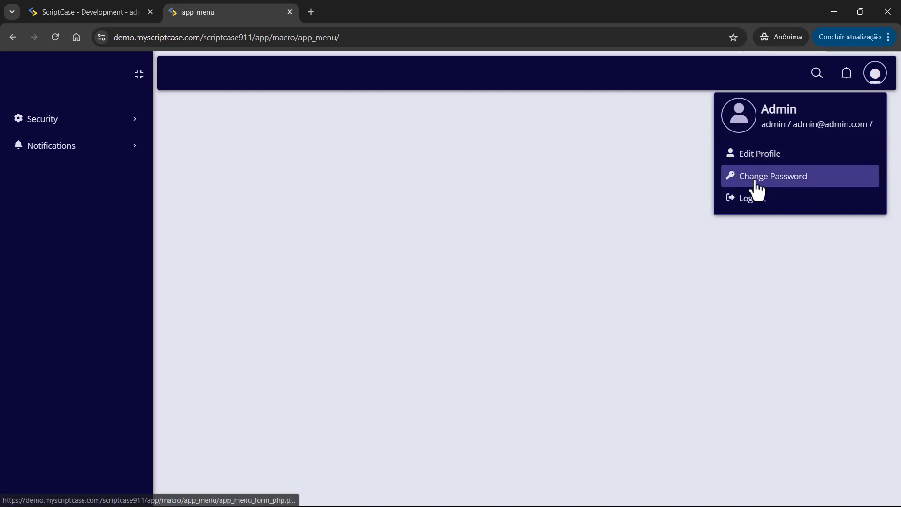
- Expand Security and view the Users List, then the List of Groups
{"action": "left_click", "coordinate": [51, 146]}
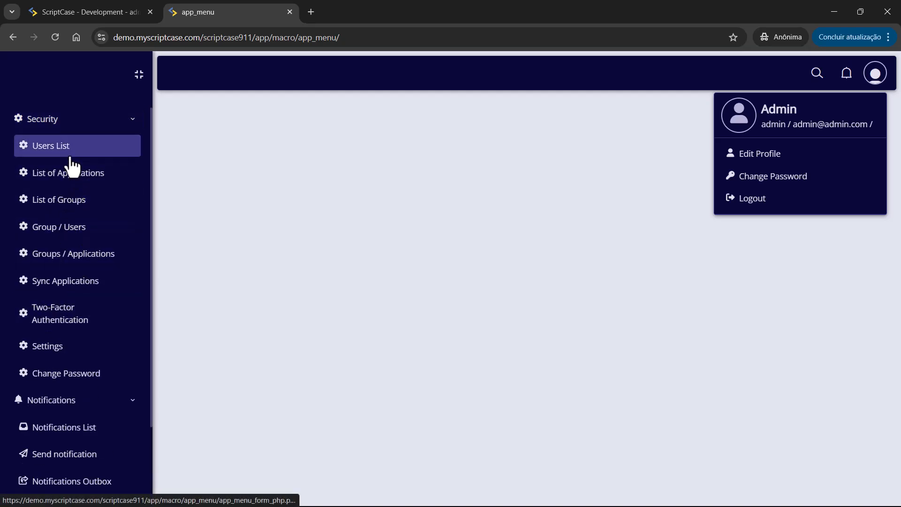
{"action": "left_click", "coordinate": [51, 145]}
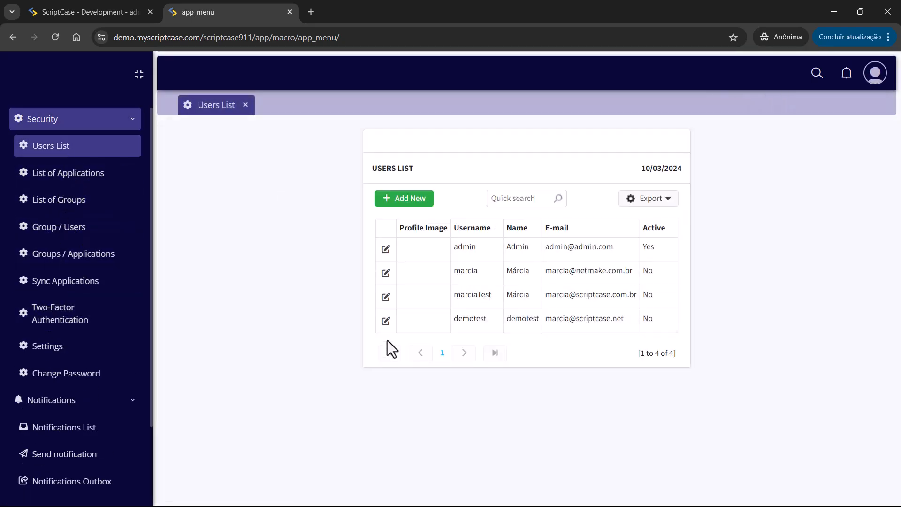
{"action": "mouse_move", "coordinate": [59, 199]}
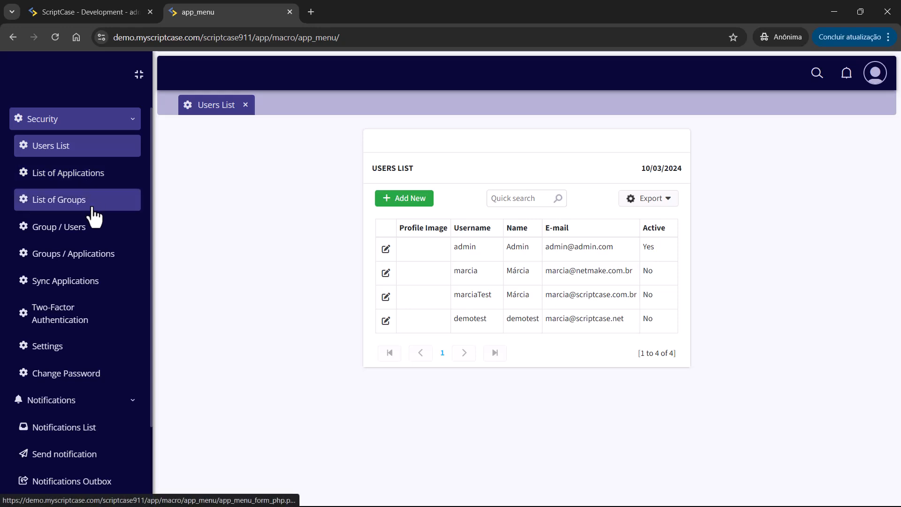
{"action": "left_click", "coordinate": [58, 198]}
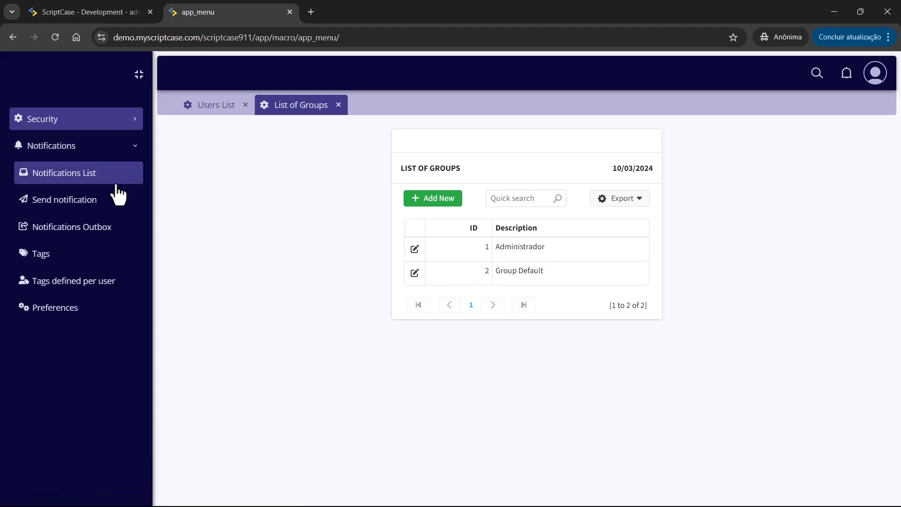
- Start a Send notification form with title and message 'test', recipients All
{"action": "left_click", "coordinate": [64, 199]}
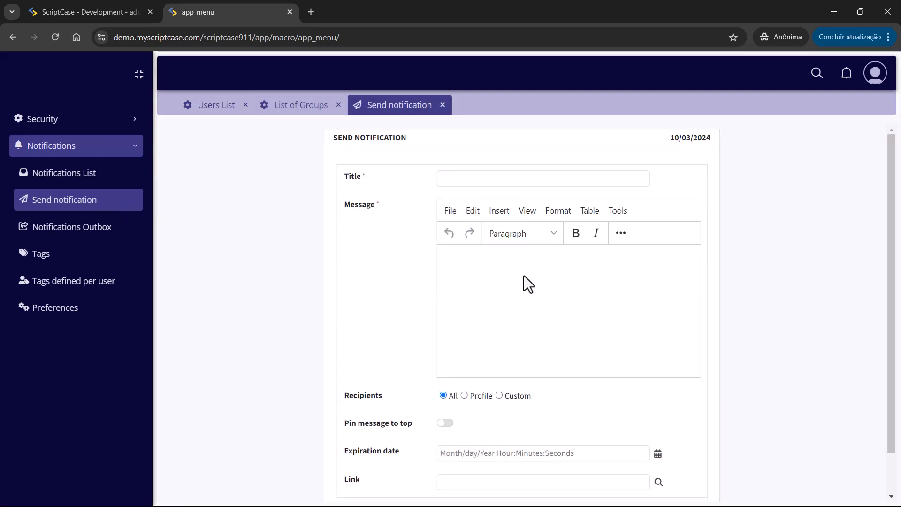
{"action": "type", "text": "test"}
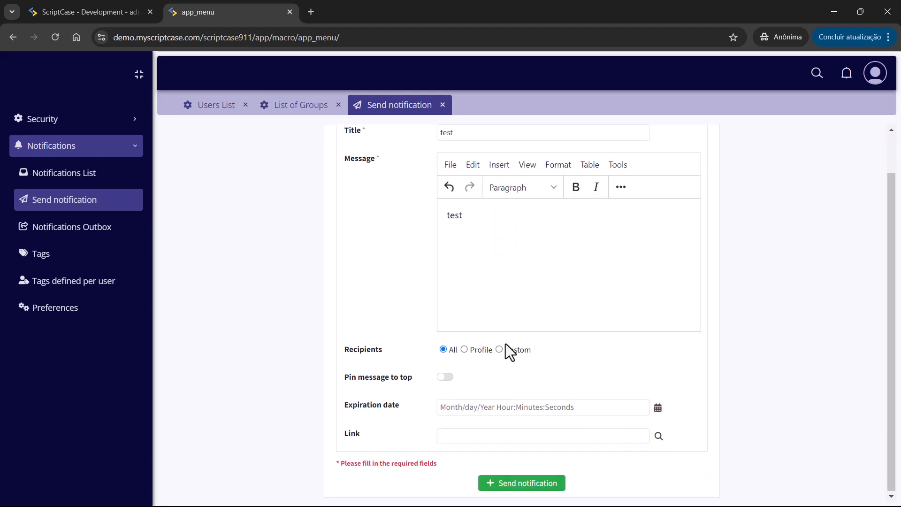
{"action": "mouse_move", "coordinate": [451, 370]}
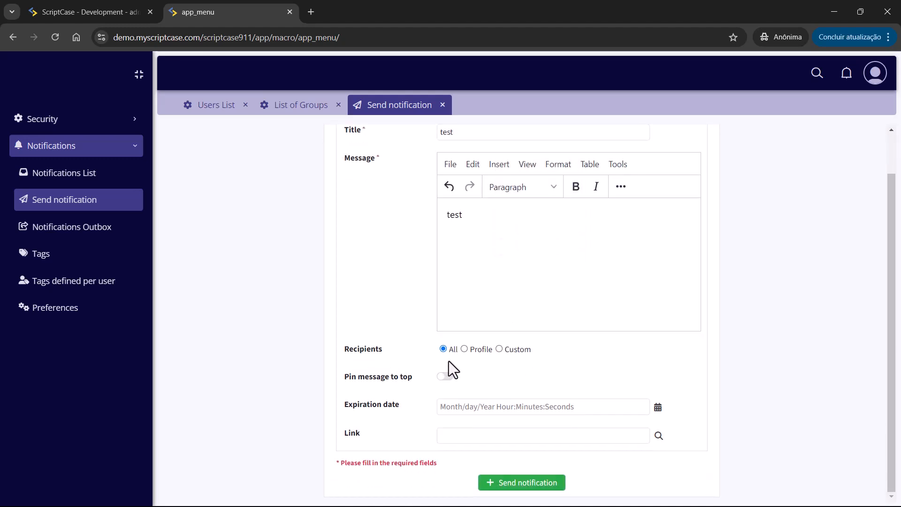
{"action": "mouse_move", "coordinate": [520, 371]}
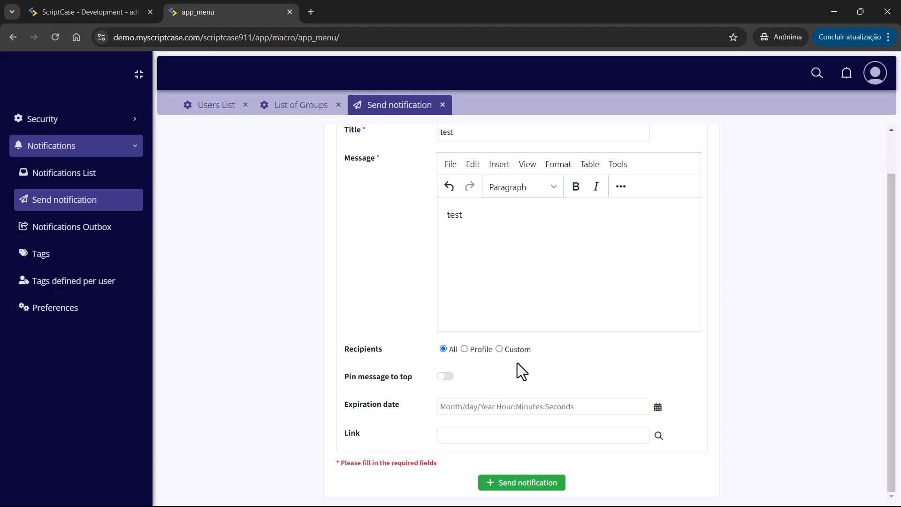
{"action": "mouse_move", "coordinate": [469, 360]}
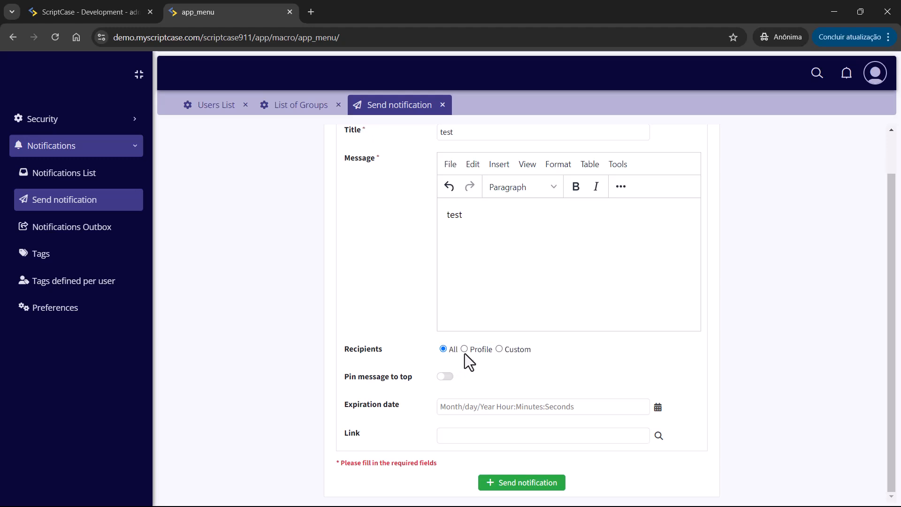
- Switch Recipients to Profile and begin a new profile 'test' with its first user
{"action": "left_click", "coordinate": [463, 349]}
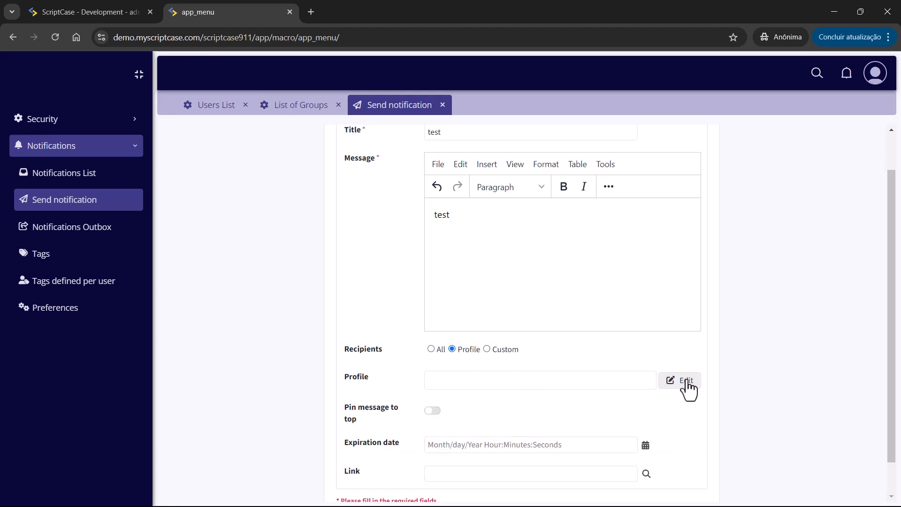
{"action": "left_click", "coordinate": [678, 380]}
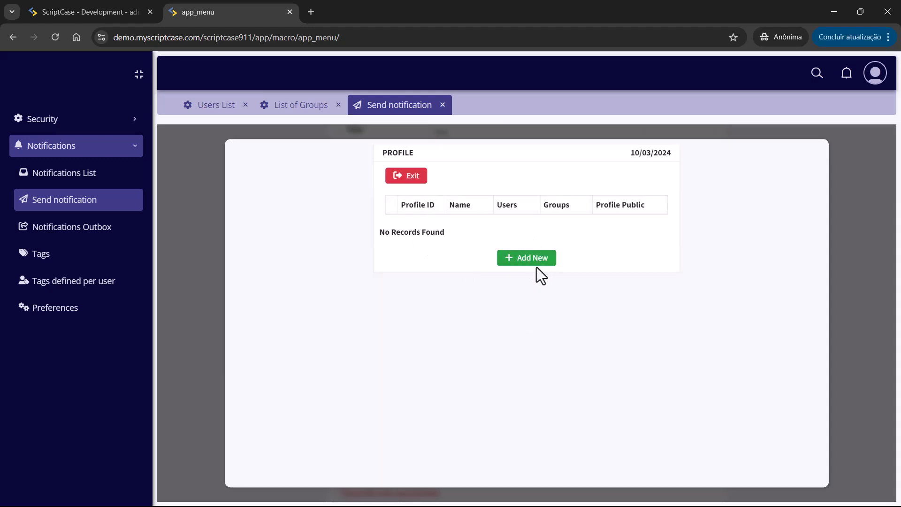
{"action": "left_click", "coordinate": [525, 257]}
{"action": "type", "text": "te"}
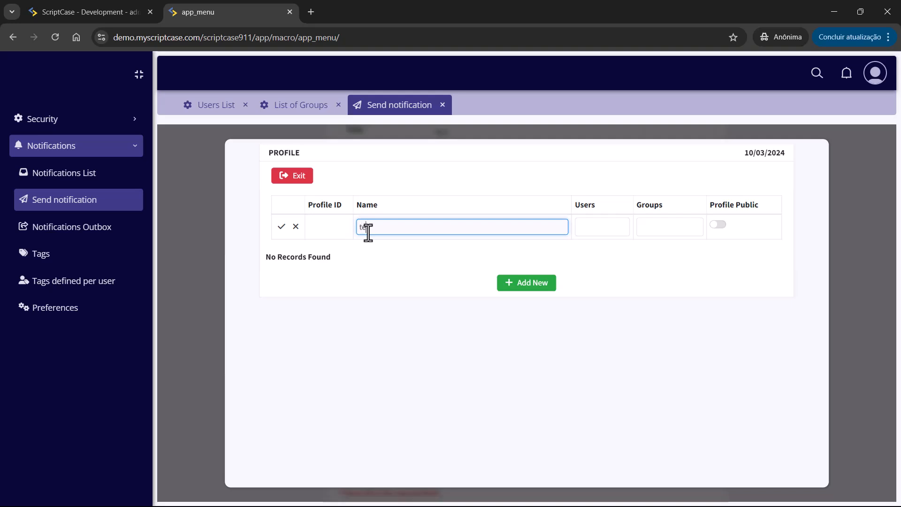
{"action": "left_click", "coordinate": [601, 226]}
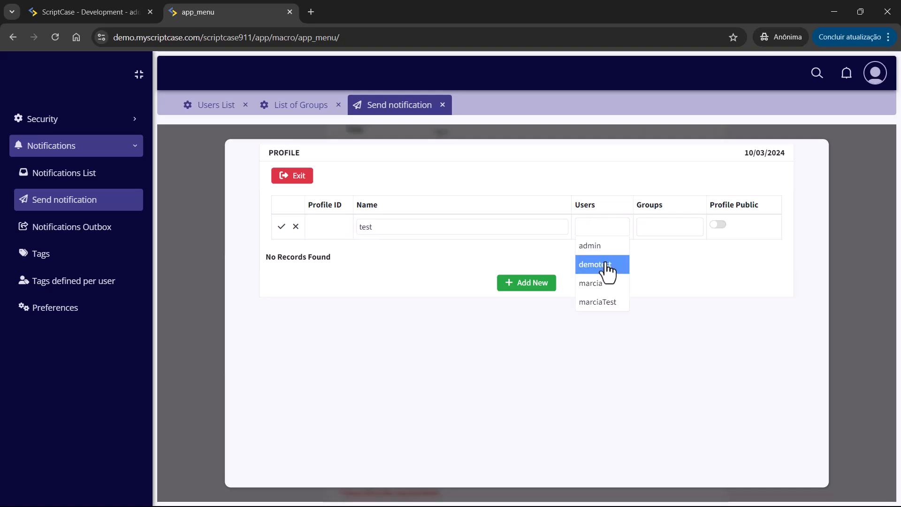
{"action": "left_click", "coordinate": [596, 264]}
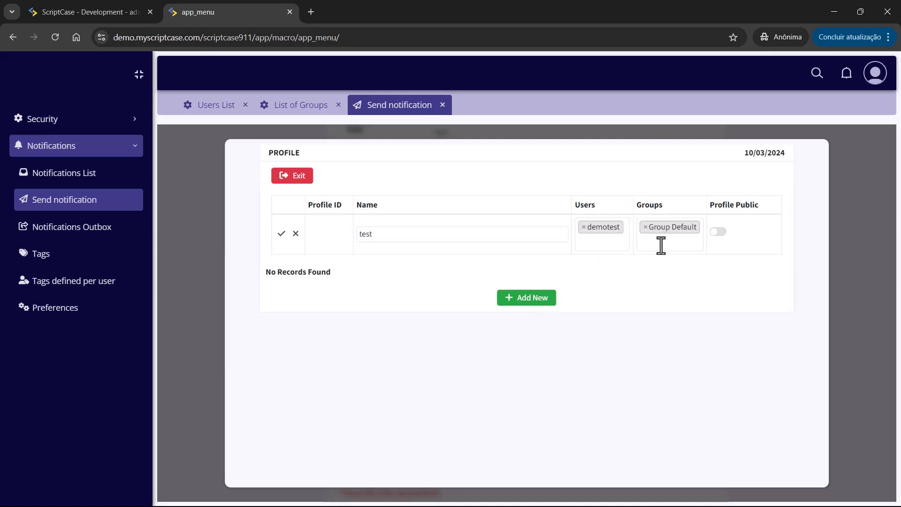
- Add the Administrador group and a second user, save, and select profile 'test' as recipient
{"action": "left_click", "coordinate": [669, 231]}
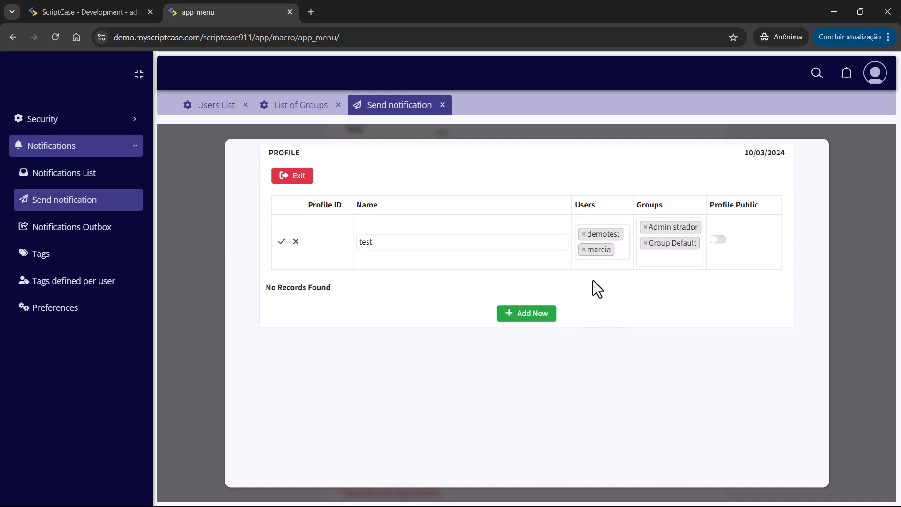
{"action": "left_click", "coordinate": [617, 249]}
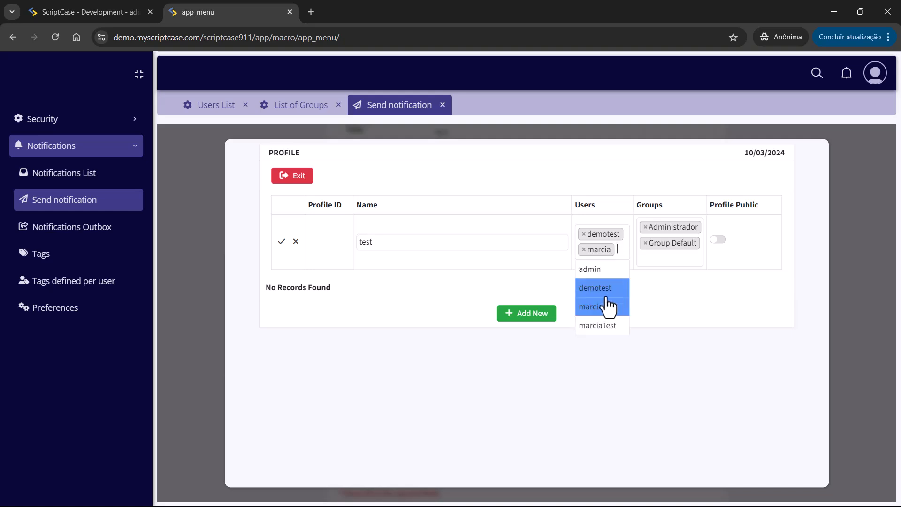
{"action": "left_click", "coordinate": [597, 326]}
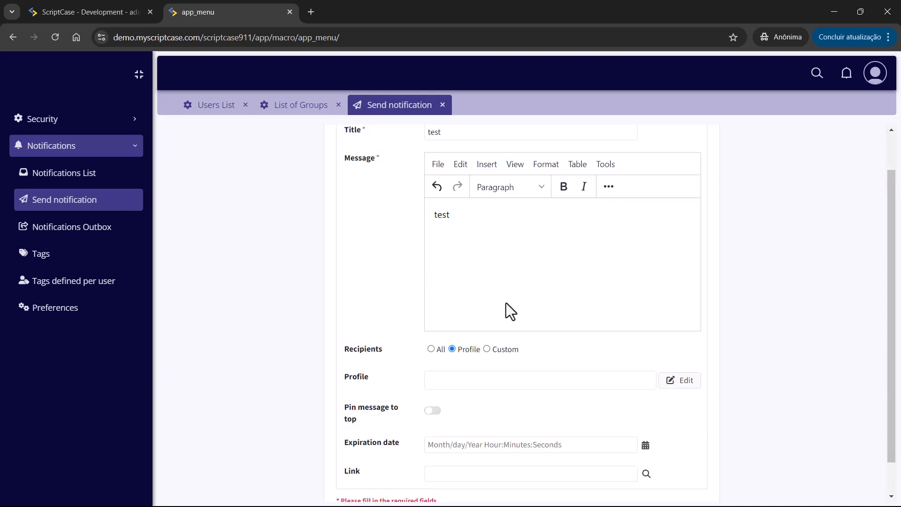
{"action": "left_click", "coordinate": [538, 341]}
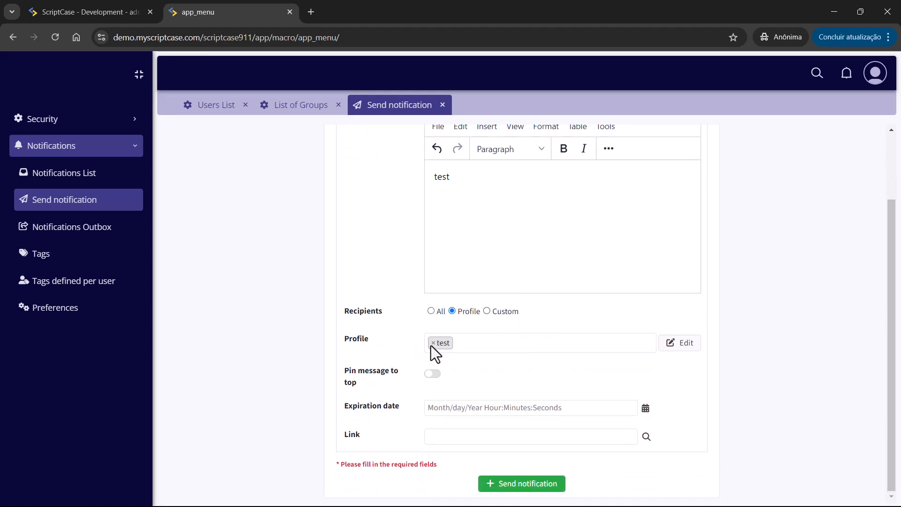
- Remove the profile, try Custom recipients with the administrator, then set Recipients back to All
{"action": "left_click", "coordinate": [435, 342]}
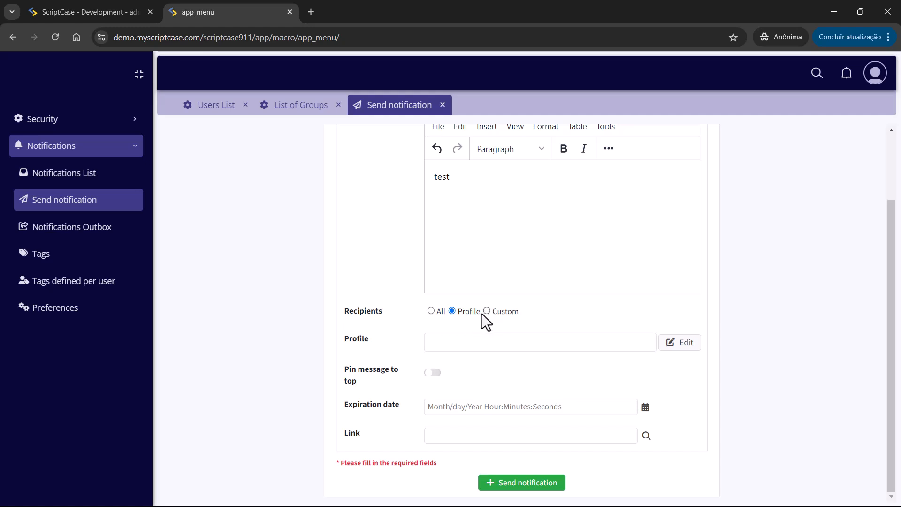
{"action": "mouse_move", "coordinate": [487, 318]}
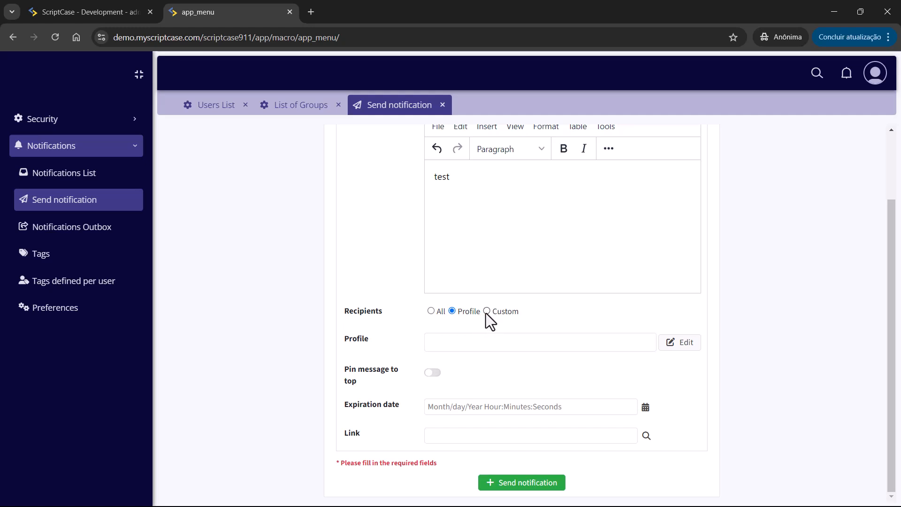
{"action": "left_click", "coordinate": [486, 311]}
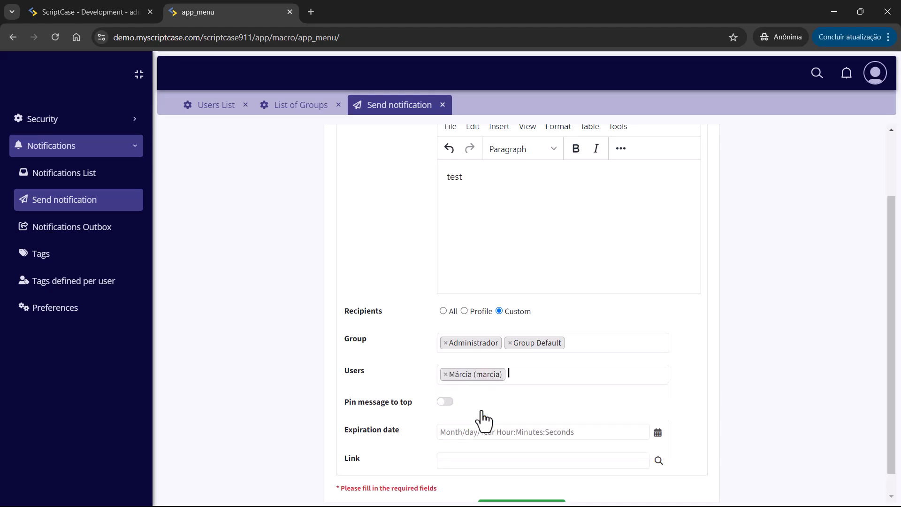
{"action": "left_click", "coordinate": [585, 373]}
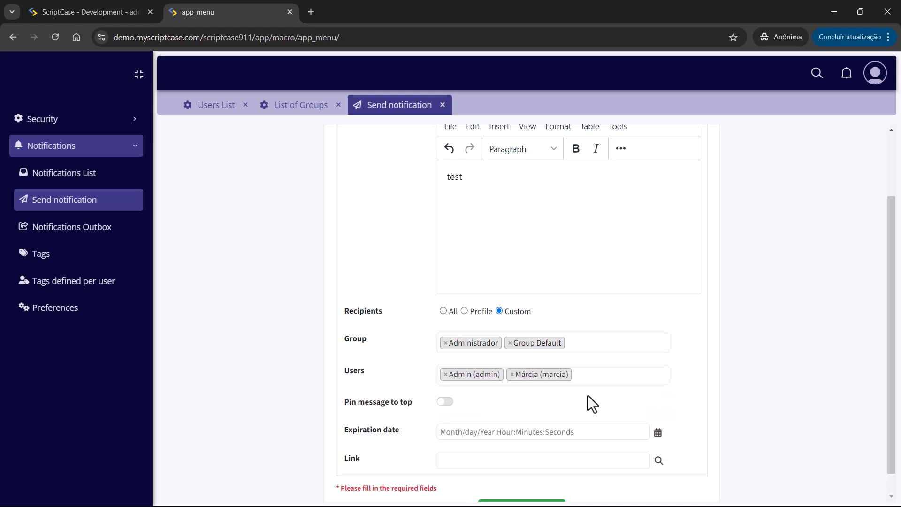
{"action": "mouse_move", "coordinate": [553, 354]}
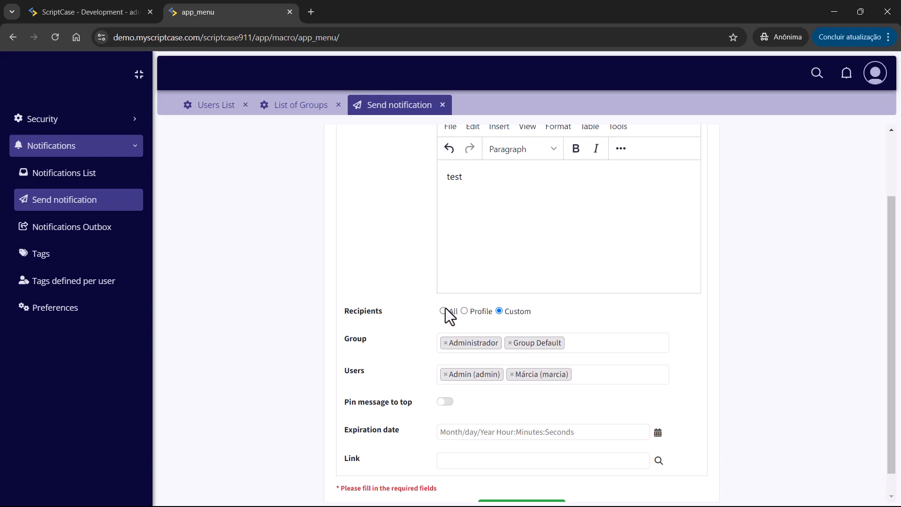
{"action": "left_click", "coordinate": [443, 310]}
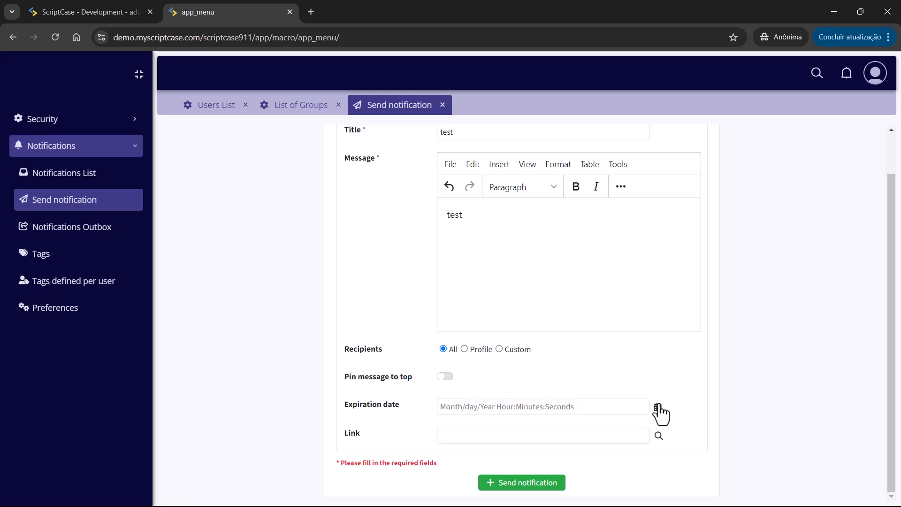
- Set the expiration to 10/03/2024 23:59:59 and send the notification successfully
{"action": "left_click", "coordinate": [657, 406]}
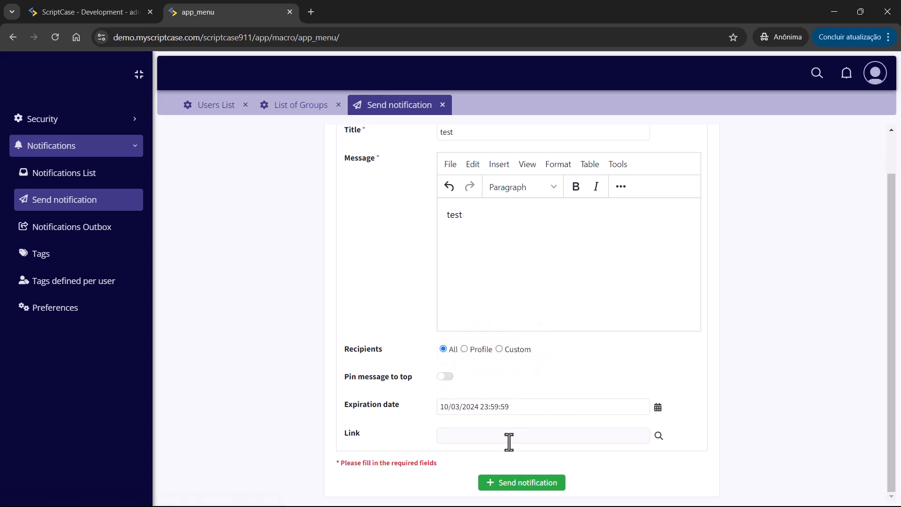
{"action": "left_click", "coordinate": [521, 482]}
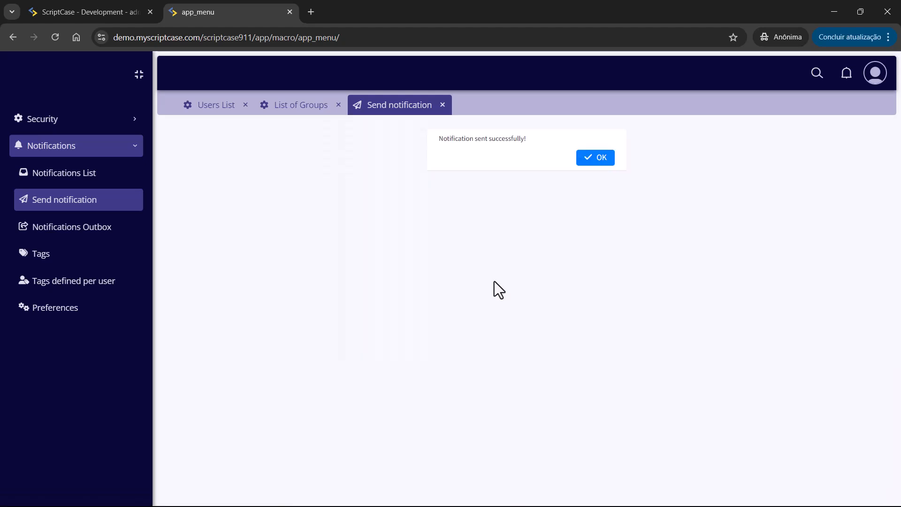
{"action": "mouse_move", "coordinate": [604, 213]}
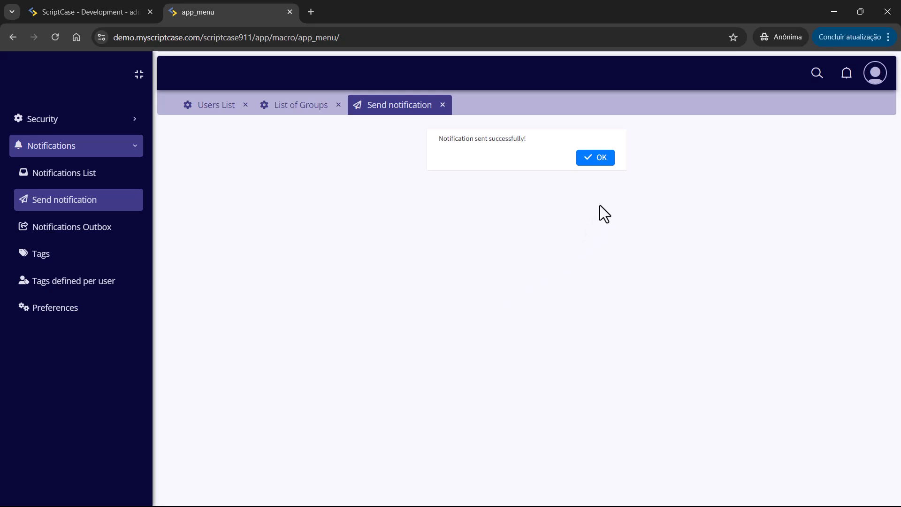
{"action": "mouse_move", "coordinate": [600, 198]}
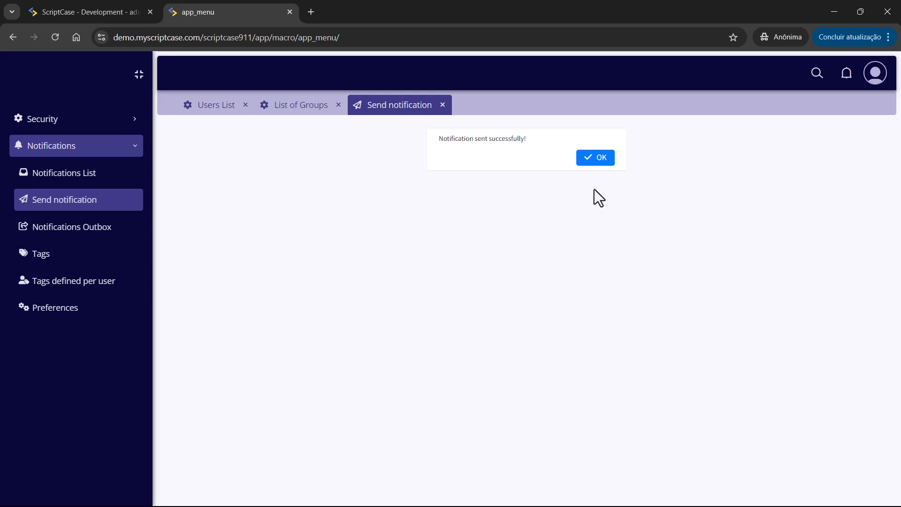
{"action": "mouse_move", "coordinate": [678, 199]}
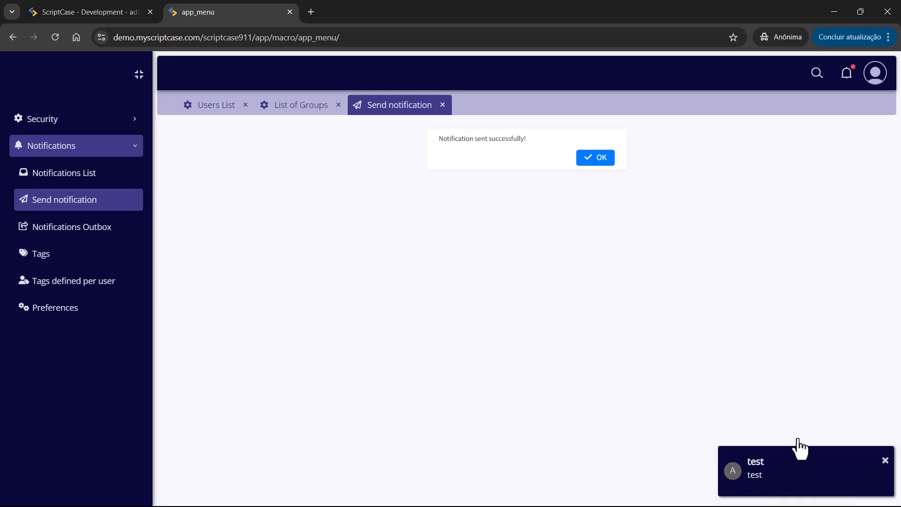
- Dismiss the test, Novo usuário and teste notifications from the bell panel, leaving none
{"action": "left_click", "coordinate": [845, 74]}
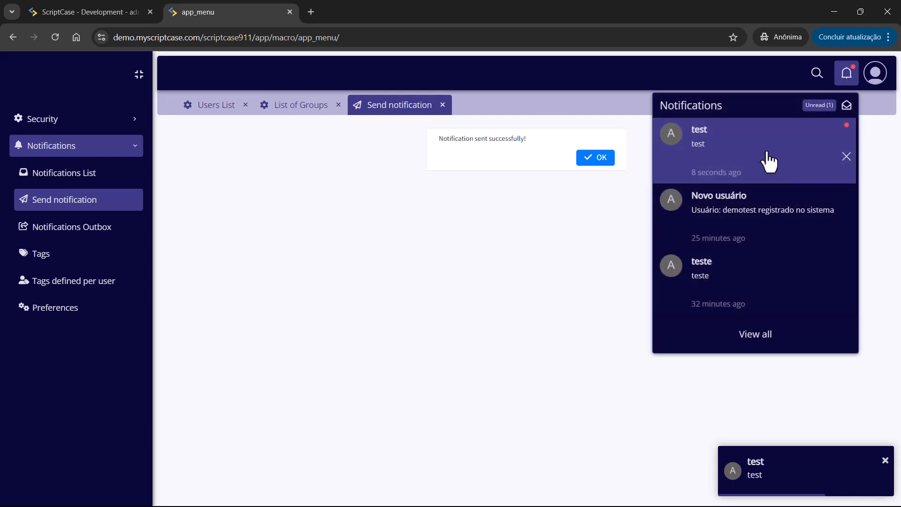
{"action": "left_click", "coordinate": [845, 157]}
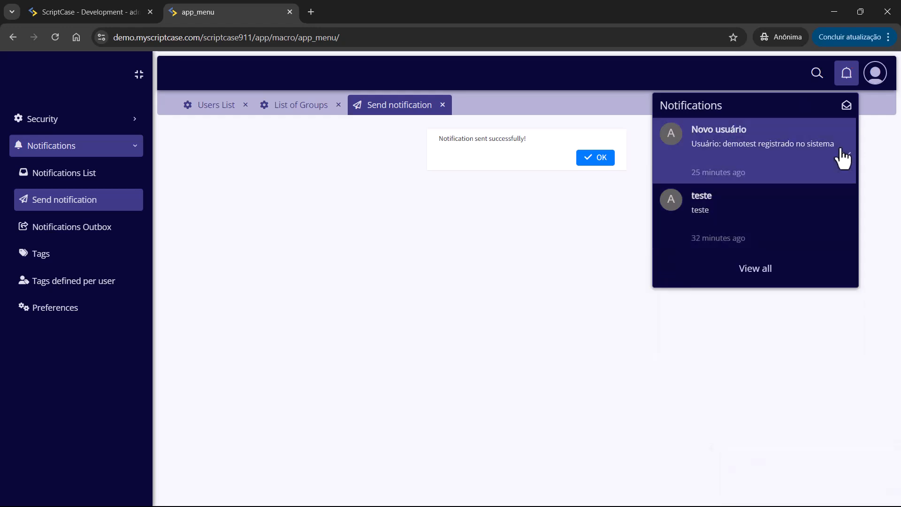
{"action": "left_click", "coordinate": [846, 157]}
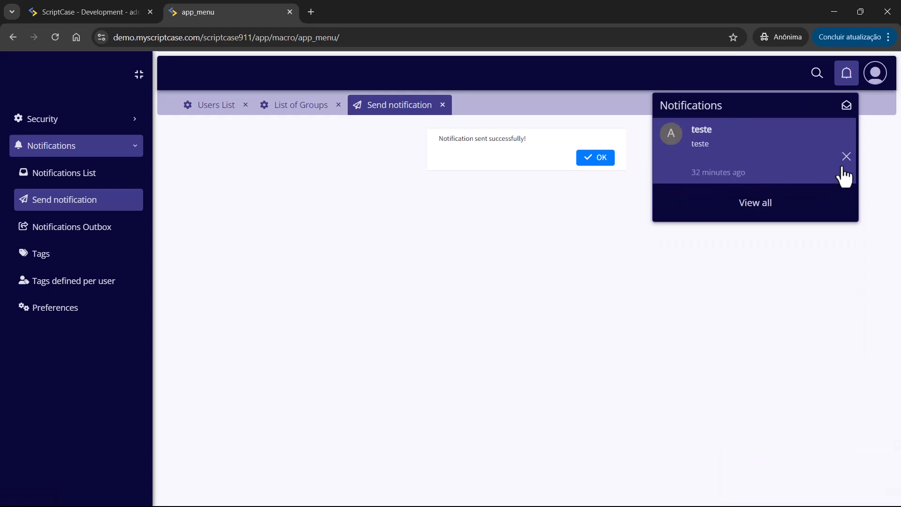
{"action": "left_click", "coordinate": [845, 155]}
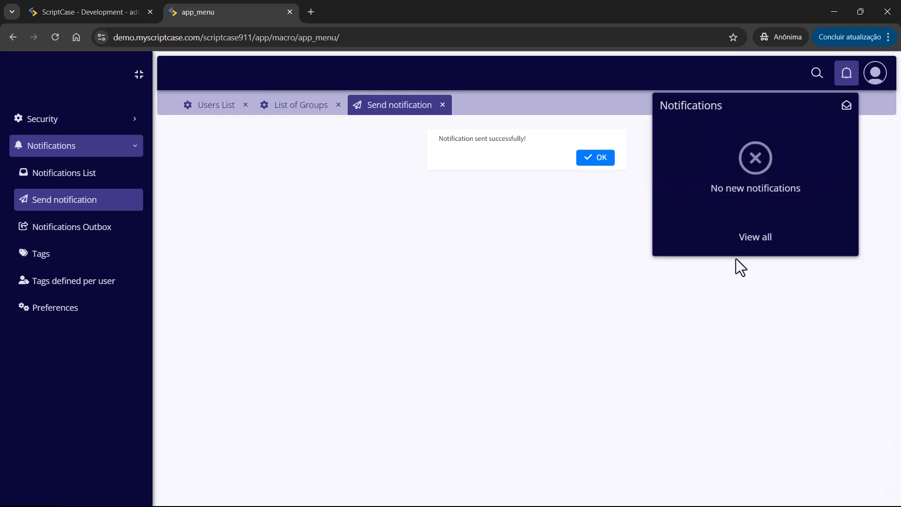
{"action": "mouse_move", "coordinate": [872, 195]}
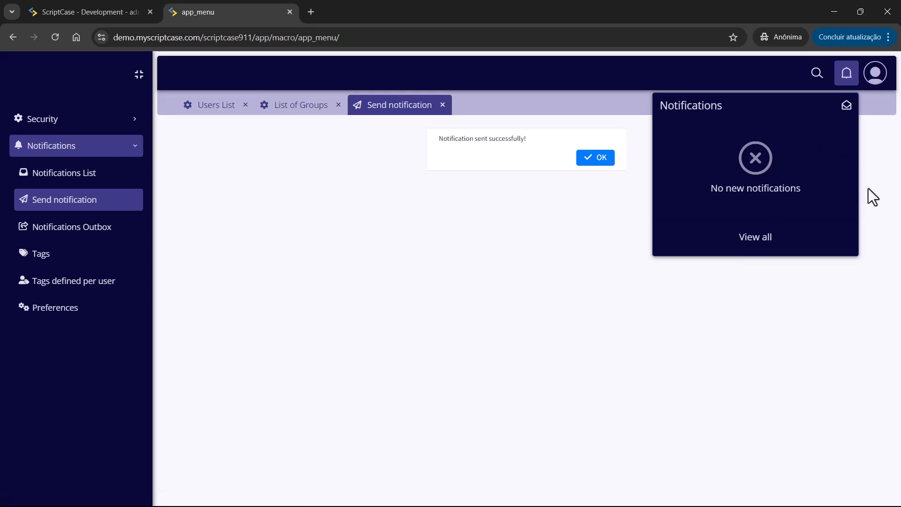
{"action": "left_click", "coordinate": [462, 247]}
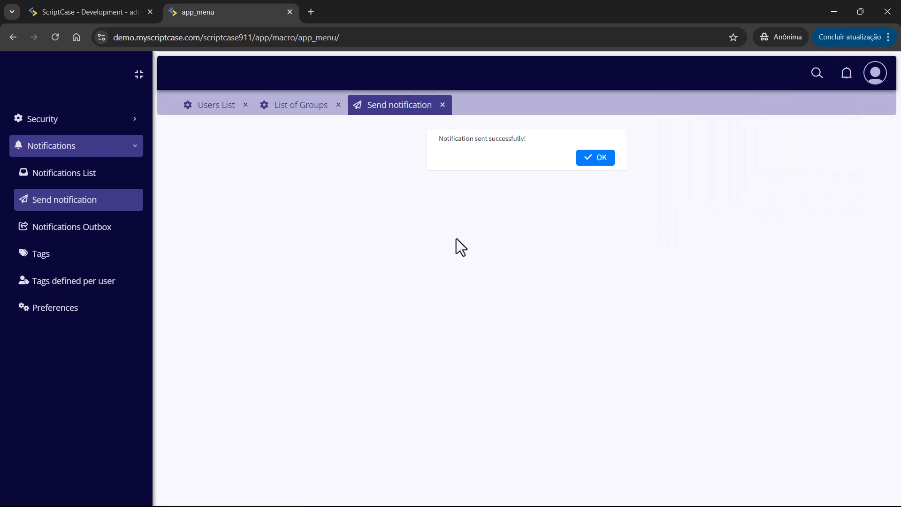
{"action": "mouse_move", "coordinate": [78, 307]}
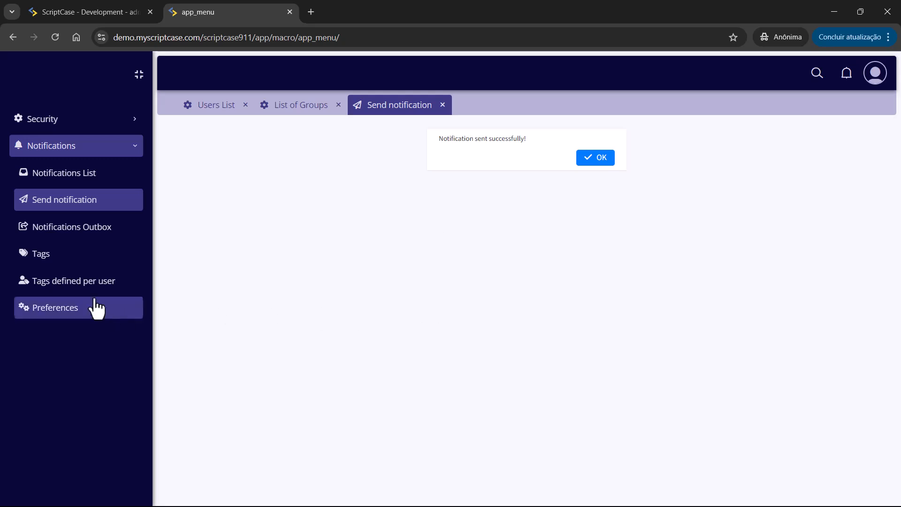
{"action": "mouse_move", "coordinate": [207, 195]}
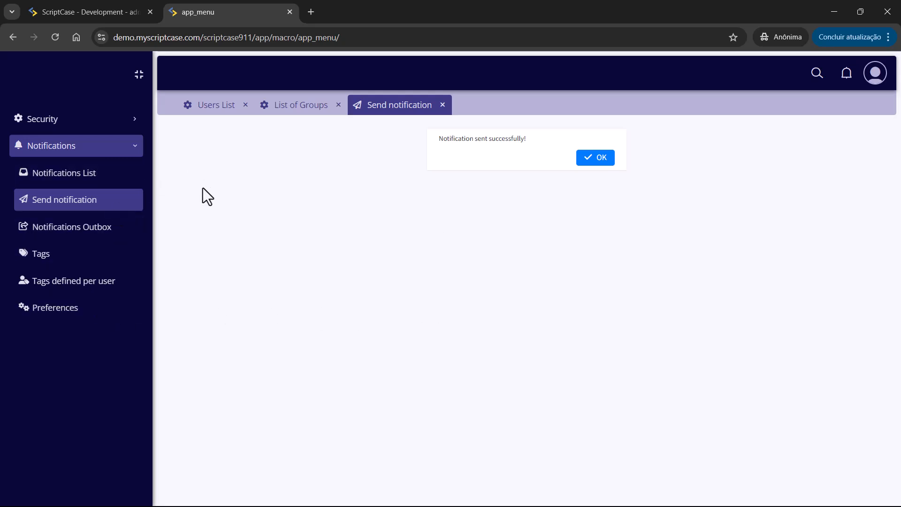
{"action": "mouse_move", "coordinate": [205, 214]}
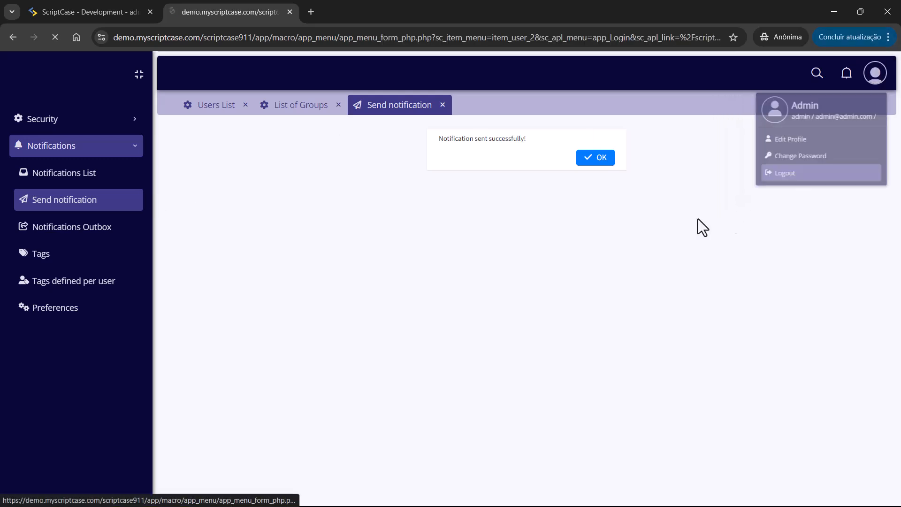
- Log out, copy the New User form address and launch it in a new incognito window
{"action": "left_click", "coordinate": [783, 173]}
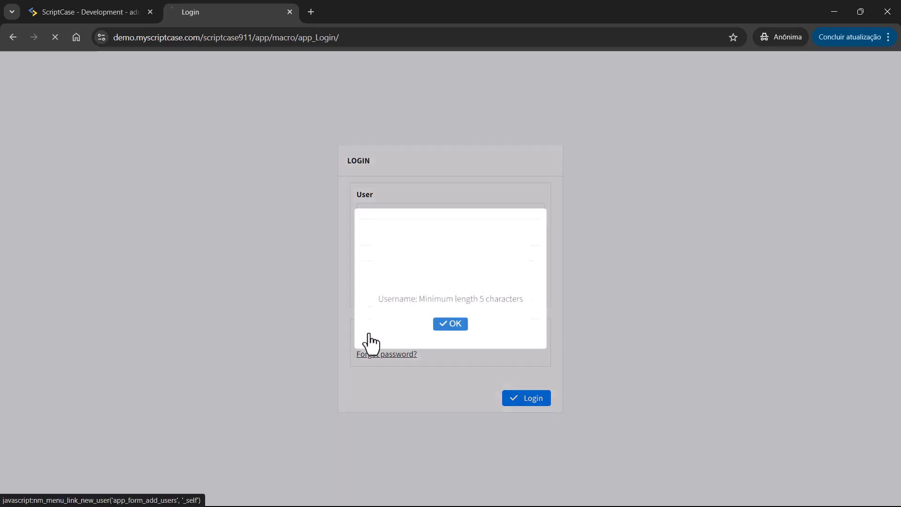
{"action": "left_click", "coordinate": [449, 323]}
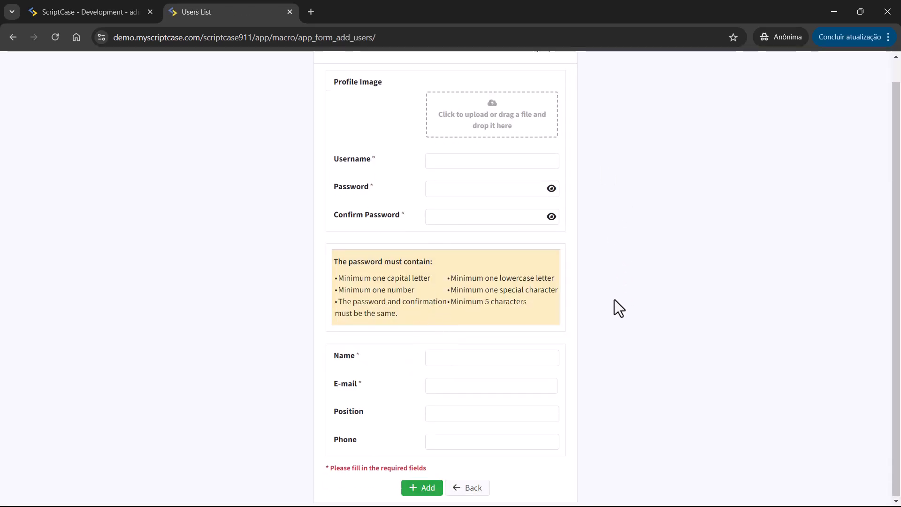
{"action": "left_click", "coordinate": [241, 38]}
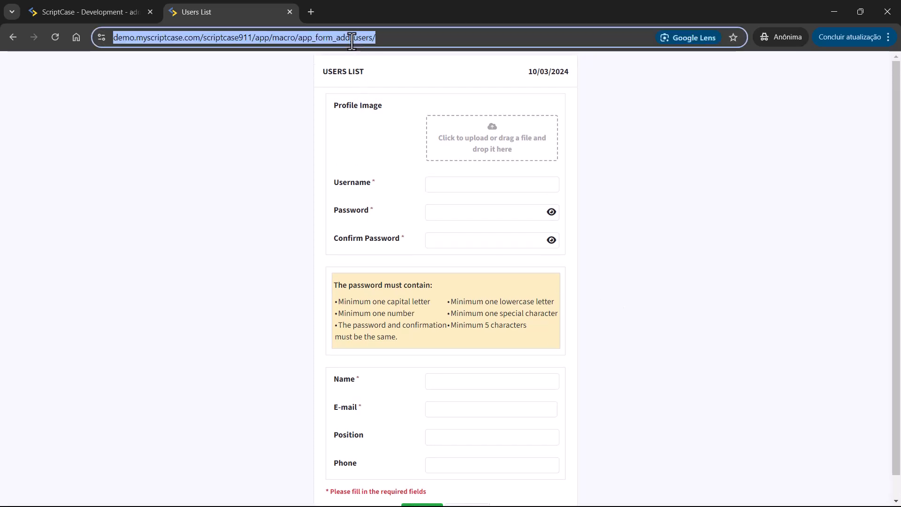
{"action": "left_click", "coordinate": [891, 36]}
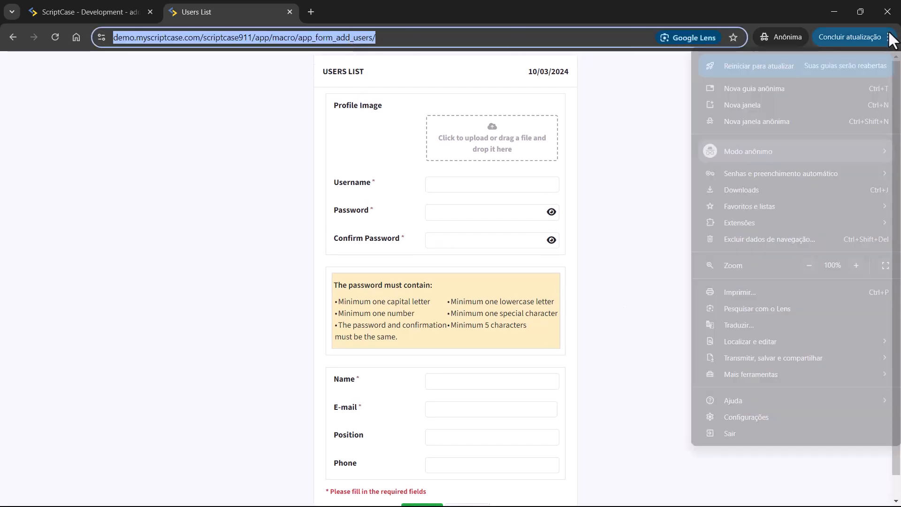
{"action": "left_click", "coordinate": [754, 88]}
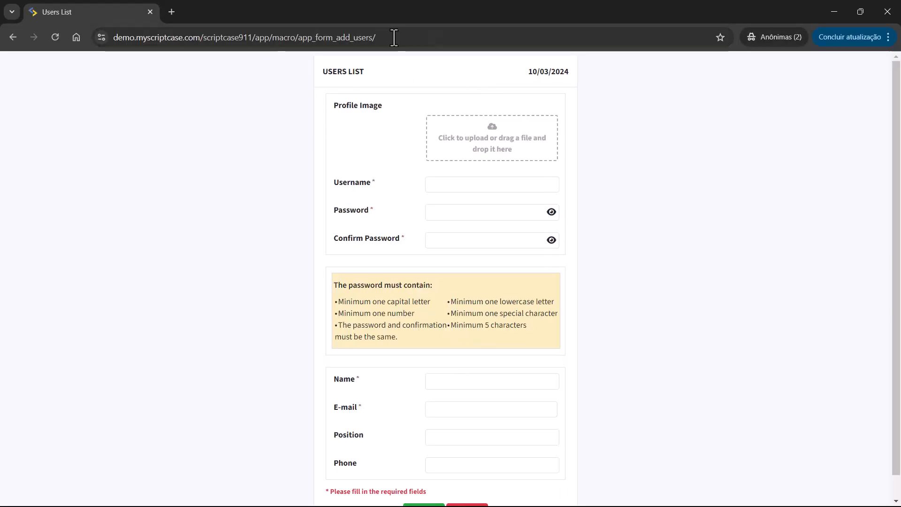
{"action": "mouse_move", "coordinate": [465, 264]}
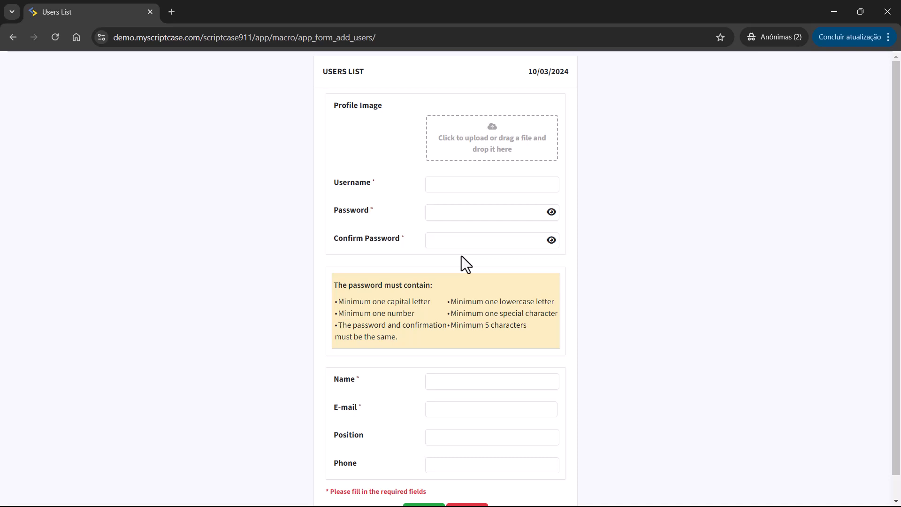
{"action": "mouse_move", "coordinate": [825, 16]}
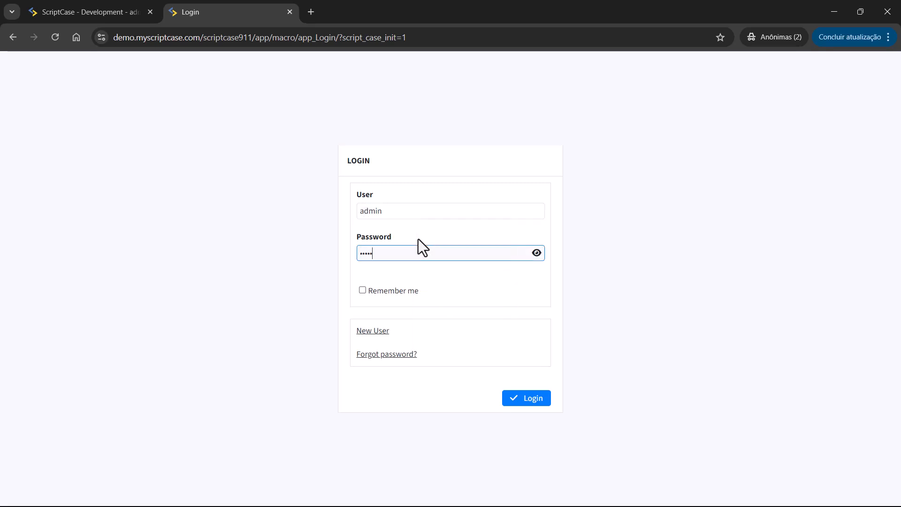
- Sign in as admin, then switch to the incognito window with app_form_add_users
{"action": "left_click", "coordinate": [525, 398]}
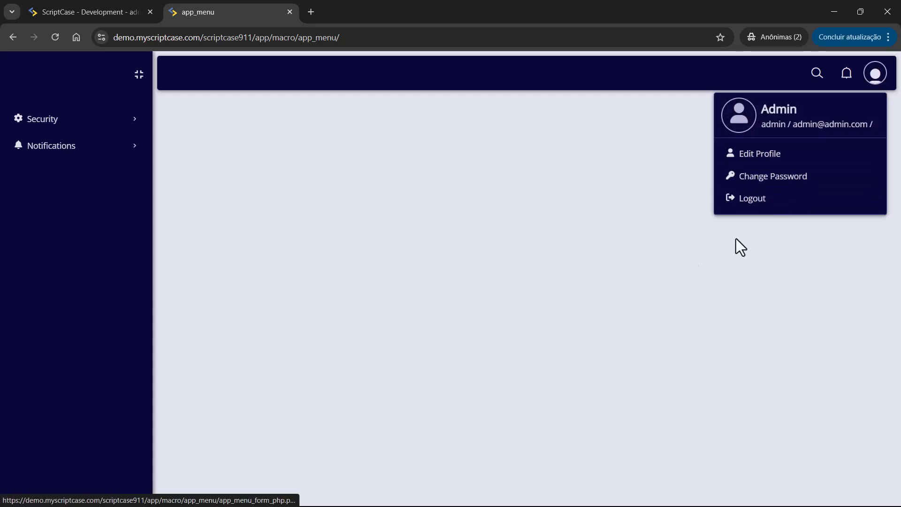
{"action": "left_click", "coordinate": [759, 153]}
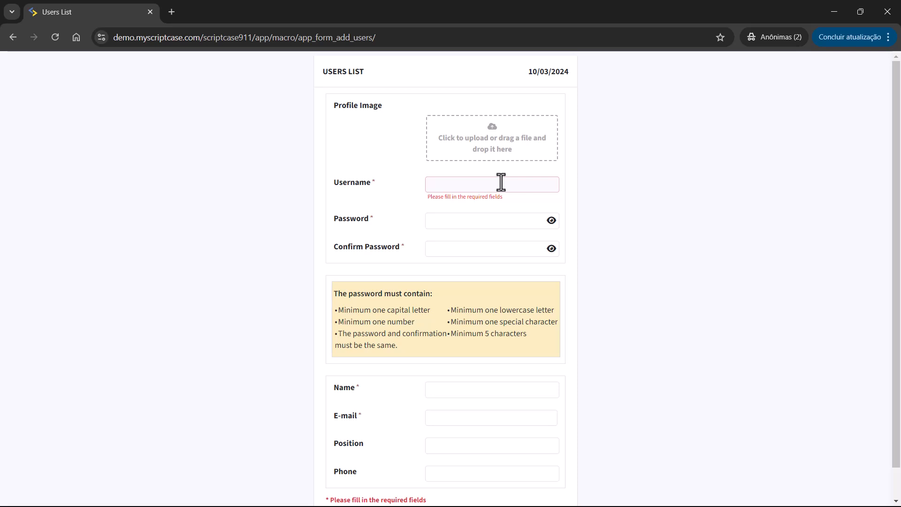
{"action": "type", "text": "not"}
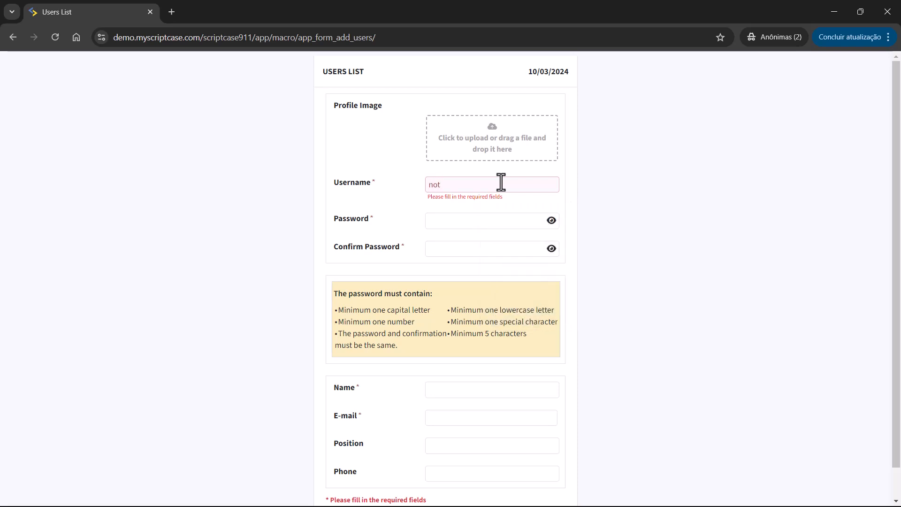
{"action": "type", "text": "ification"}
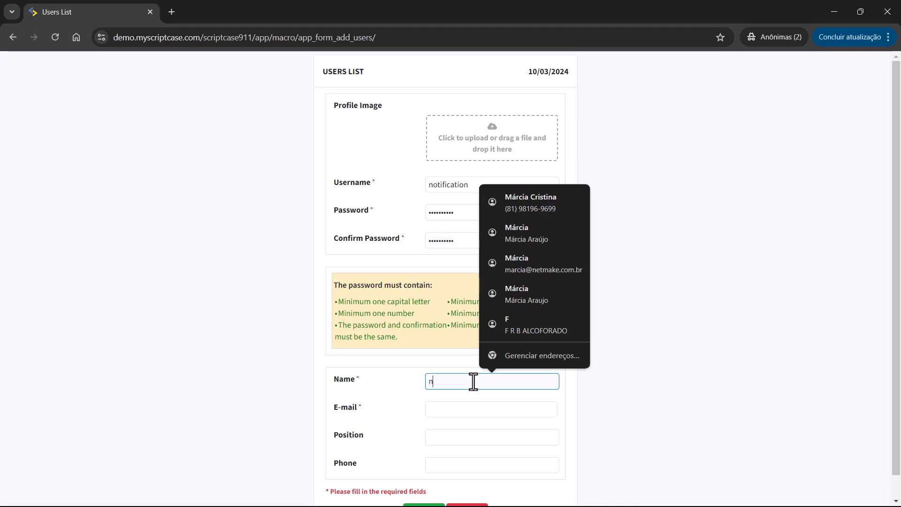
{"action": "type", "text": "otii"}
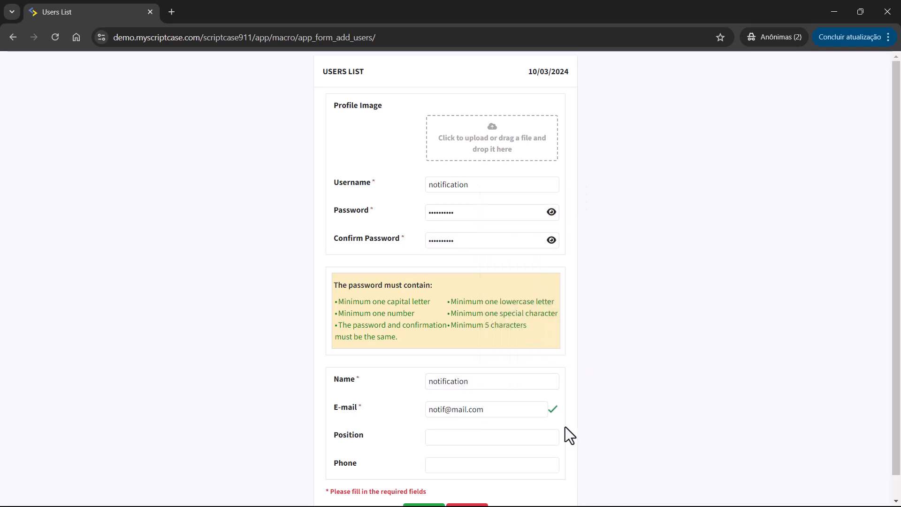
{"action": "mouse_move", "coordinate": [367, 199]}
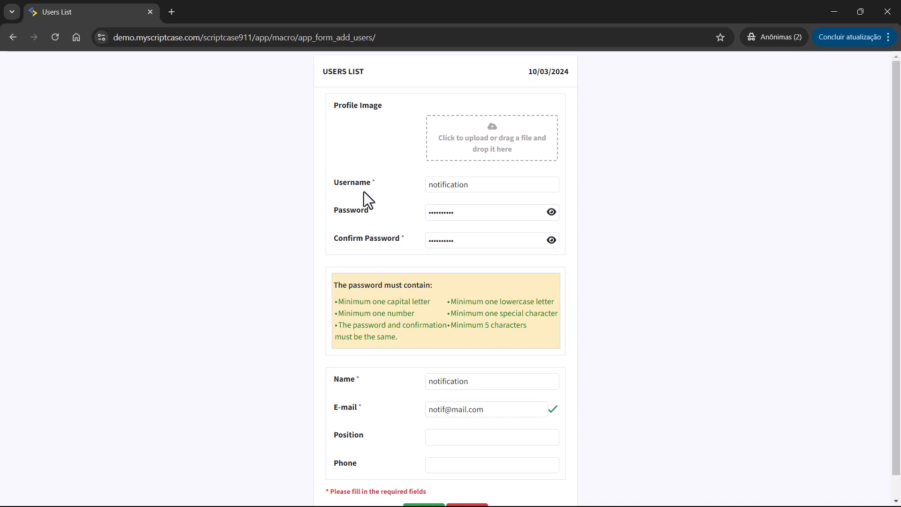
{"action": "scroll", "scroll_direction": "down", "scroll_amount": 3}
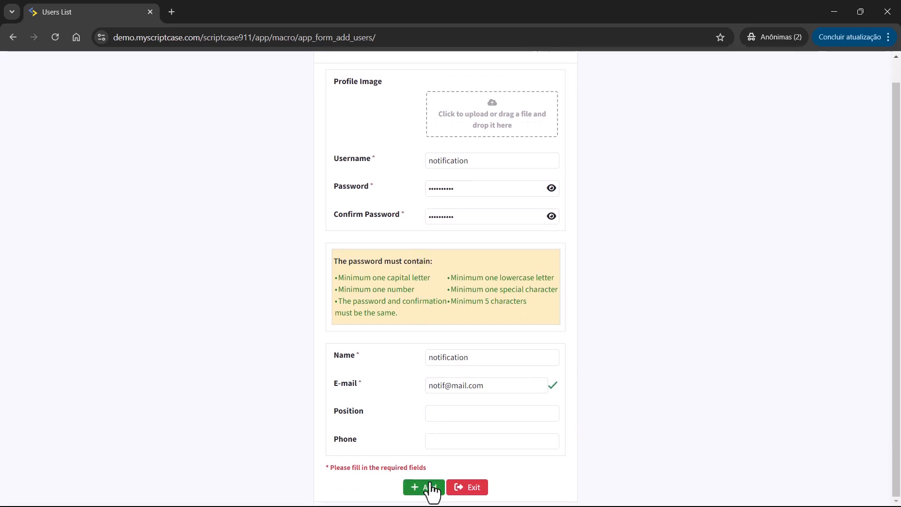
{"action": "mouse_move", "coordinate": [423, 487]}
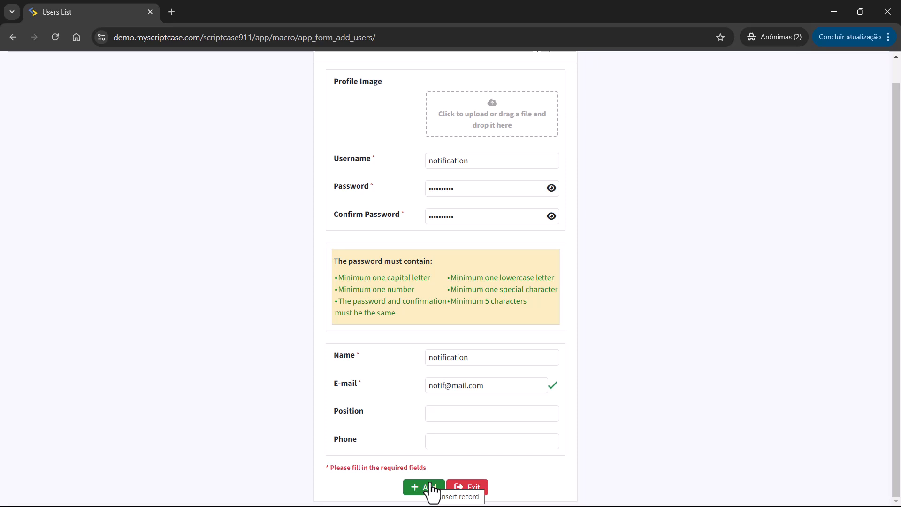
{"action": "left_click", "coordinate": [423, 487]}
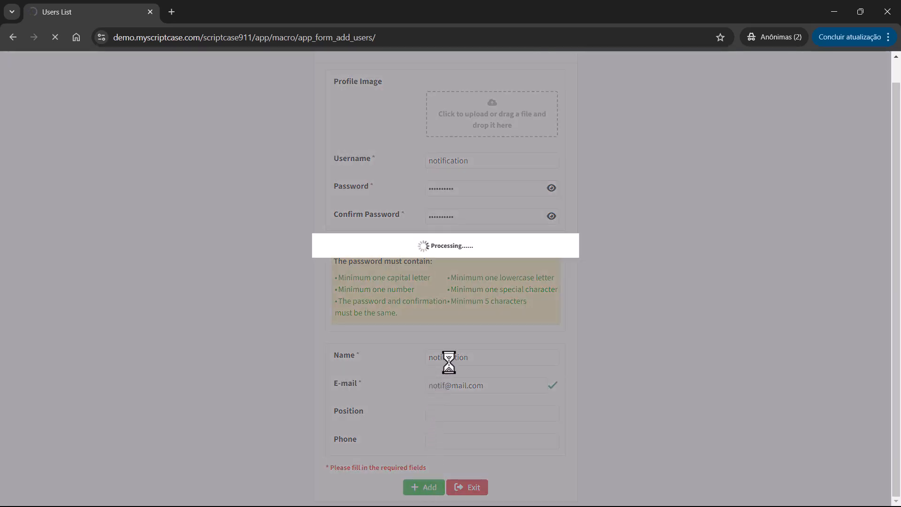
{"action": "left_click", "coordinate": [423, 487]}
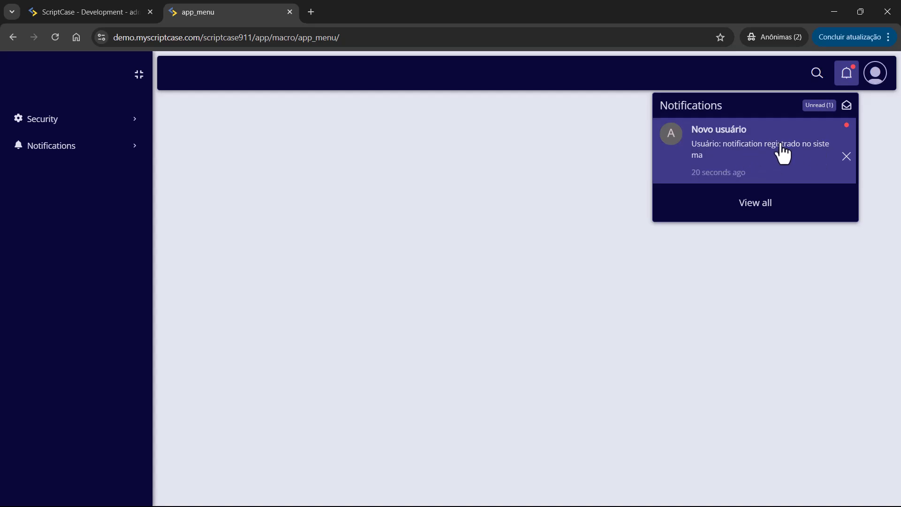
{"action": "mouse_move", "coordinate": [752, 157]}
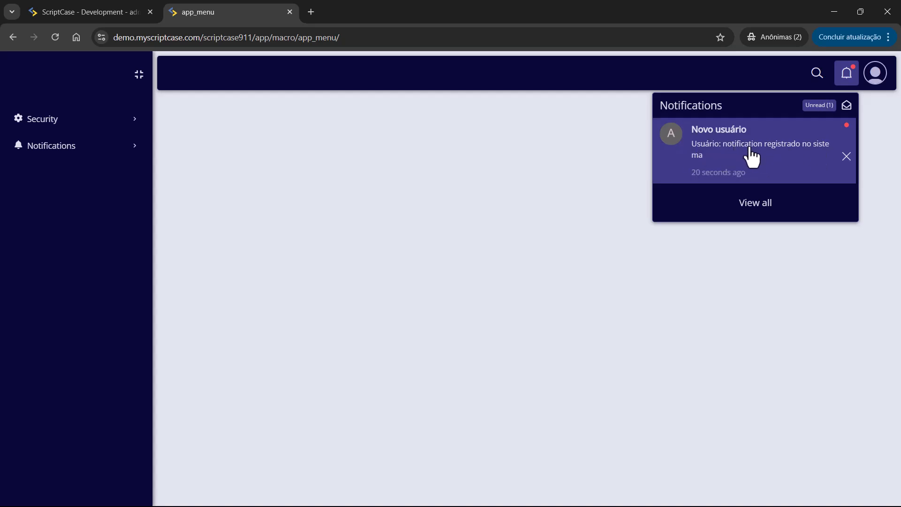
- View the 'Novo usuário' notification reporting the new user registration
{"action": "left_click", "coordinate": [752, 144]}
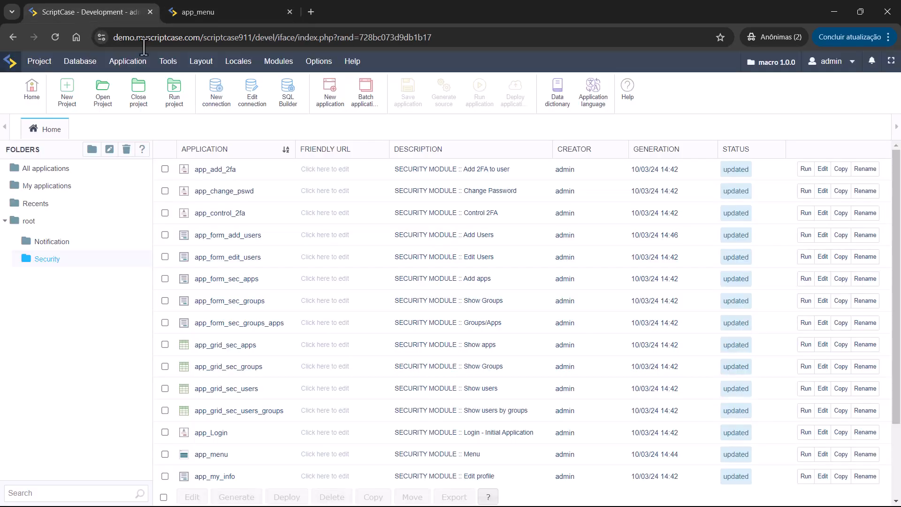
{"action": "mouse_move", "coordinate": [425, 313]}
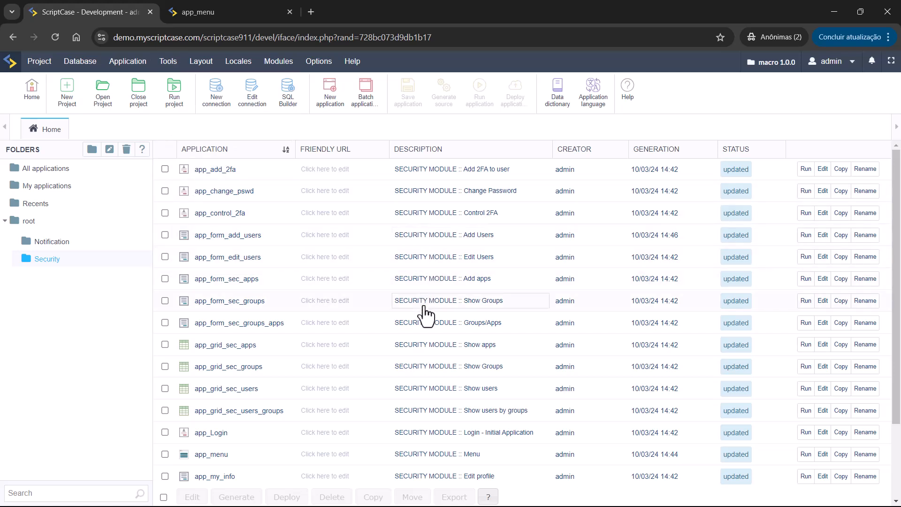
{"action": "mouse_move", "coordinate": [426, 316]}
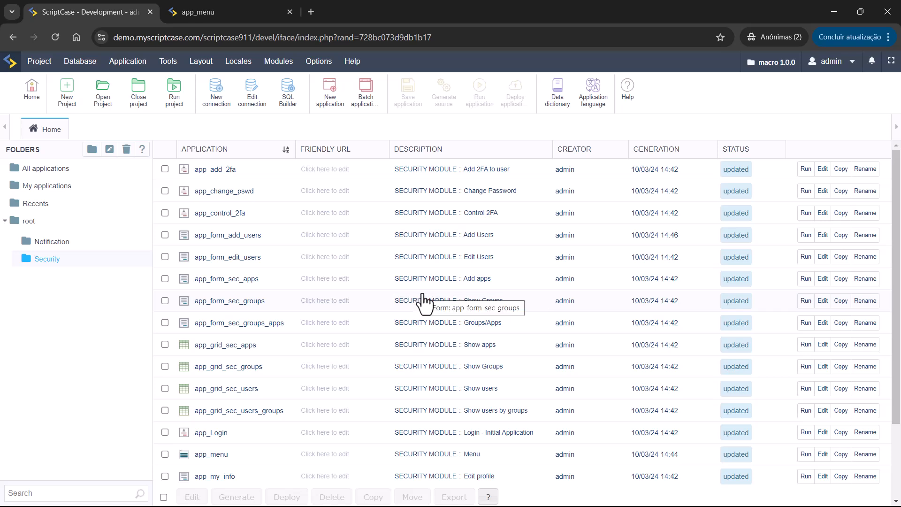
{"action": "mouse_move", "coordinate": [87, 186]}
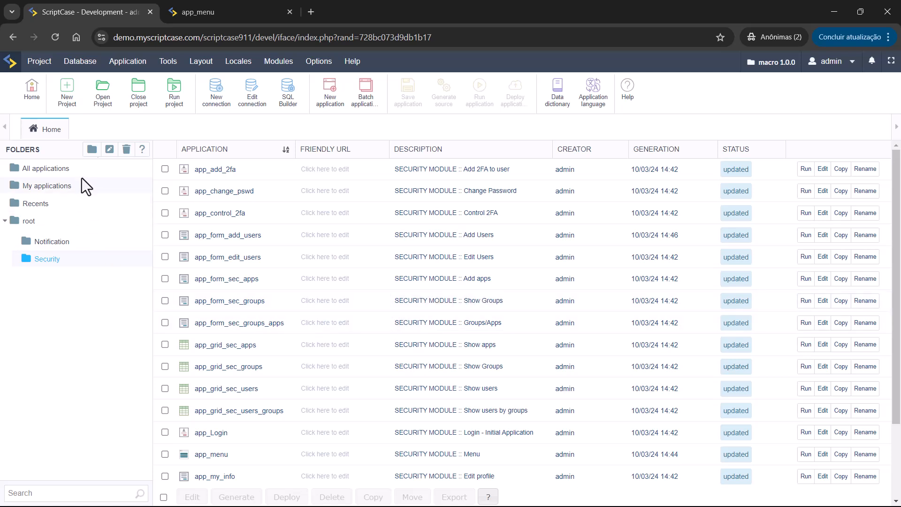
- Show the Project menu's options in the top menu bar
{"action": "left_click", "coordinate": [39, 61]}
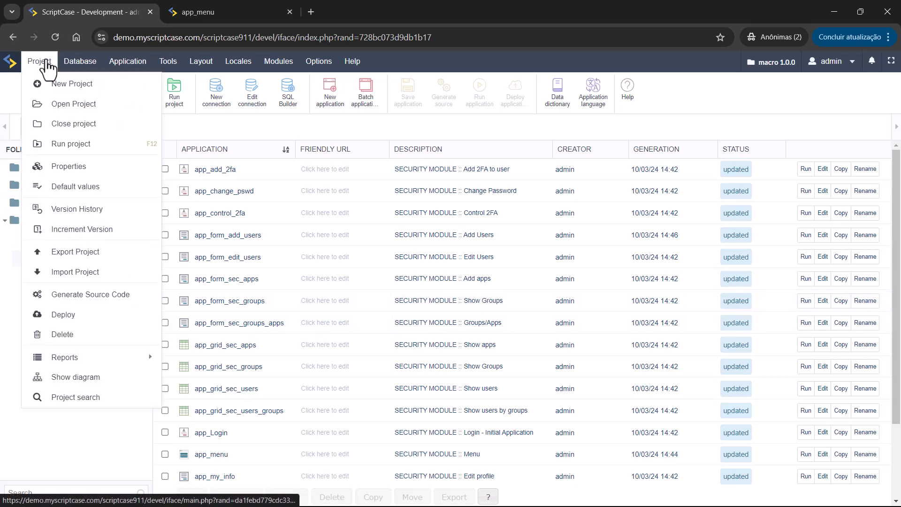
- Create a blank project named notificationMacro, keeping the default language and themes
{"action": "left_click", "coordinate": [71, 84]}
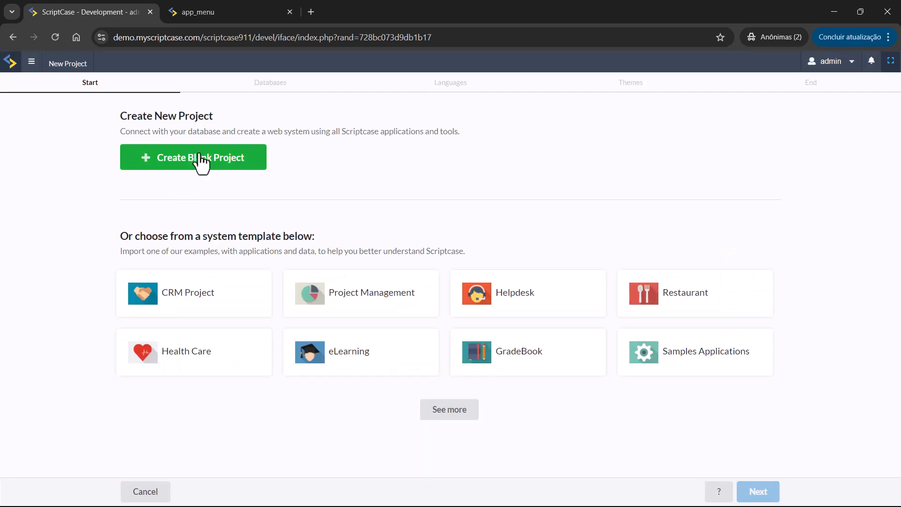
{"action": "left_click", "coordinate": [193, 157]}
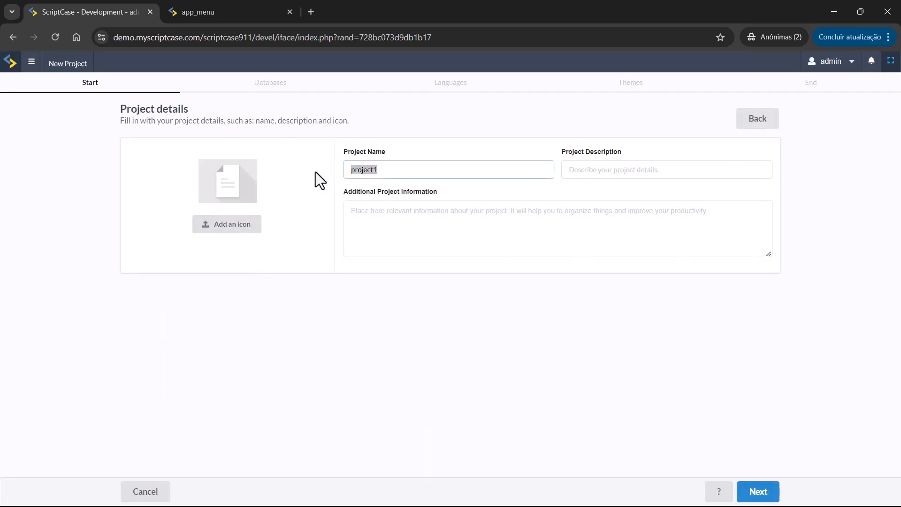
{"action": "type", "text": "notification"}
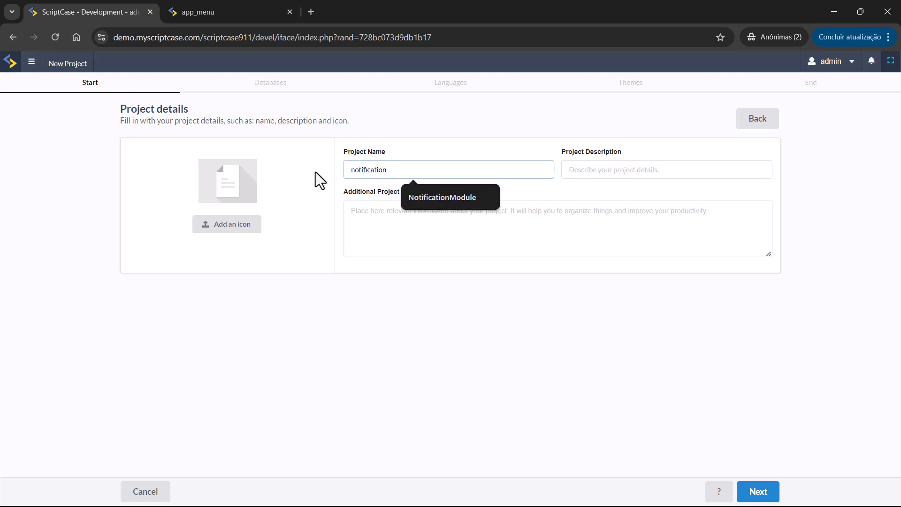
{"action": "type", "text": "Macro"}
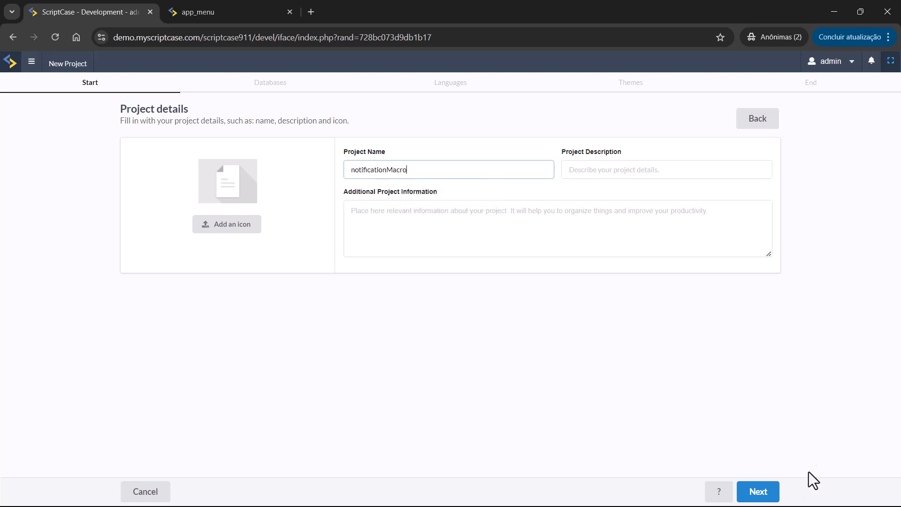
{"action": "left_click", "coordinate": [757, 490]}
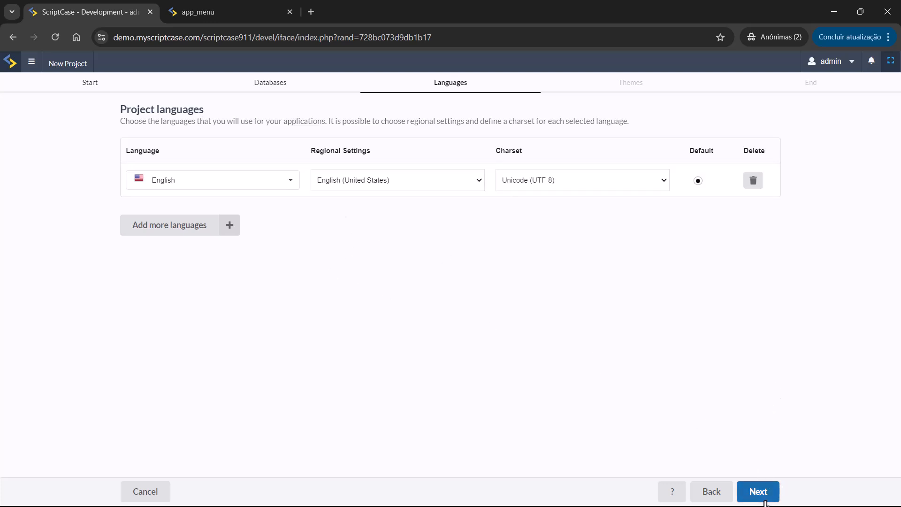
{"action": "left_click", "coordinate": [757, 491]}
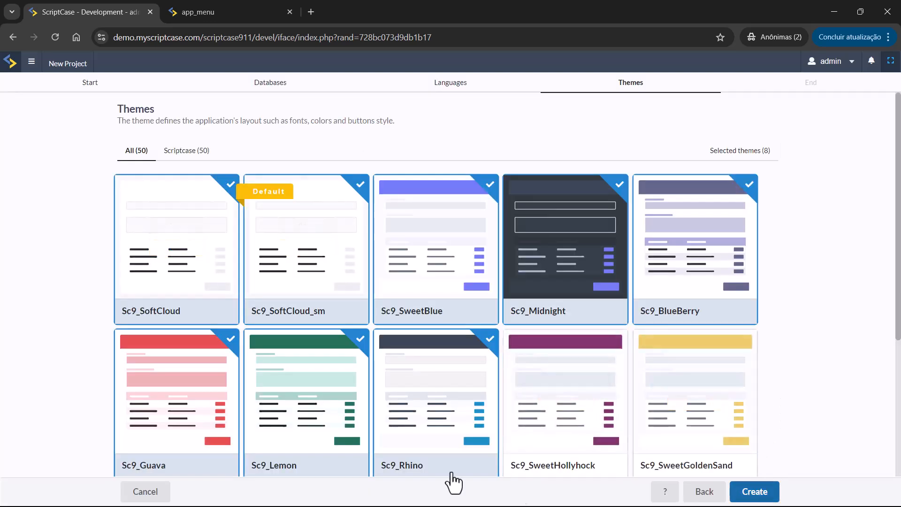
{"action": "left_click", "coordinate": [753, 491]}
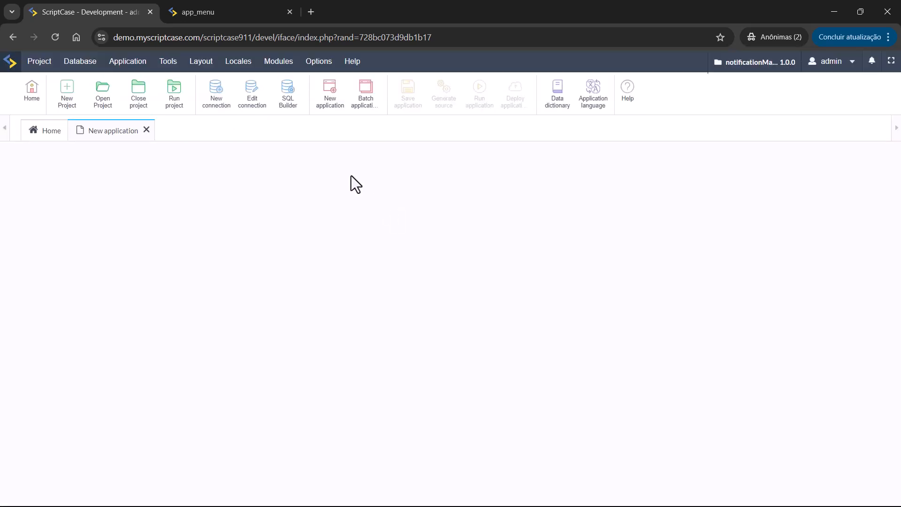
- Start a Group-type security module on sc_conn_notificationMacro with Create Tables, reaching Settings
{"action": "left_click", "coordinate": [278, 61]}
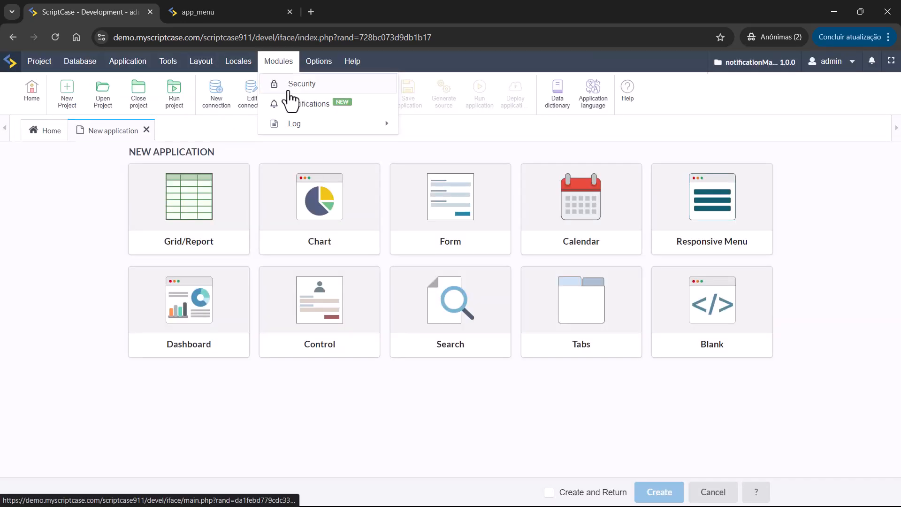
{"action": "left_click", "coordinate": [301, 84]}
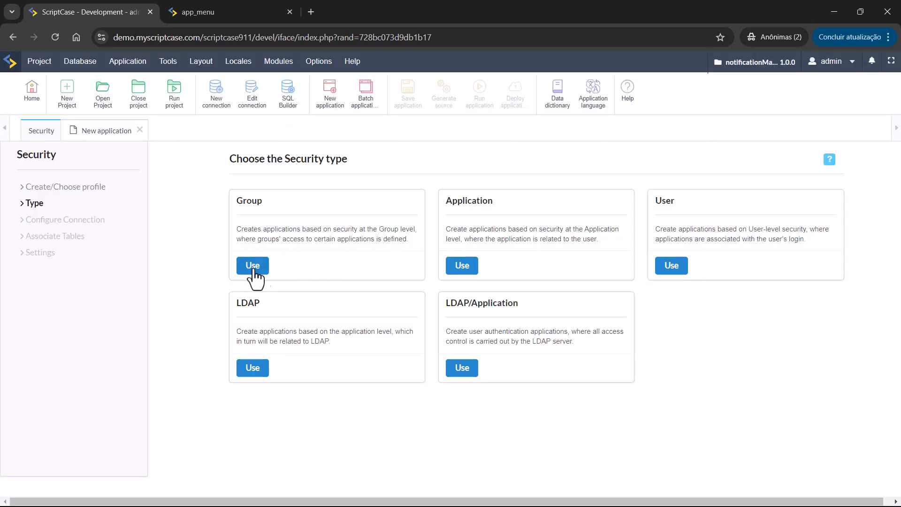
{"action": "left_click", "coordinate": [251, 264]}
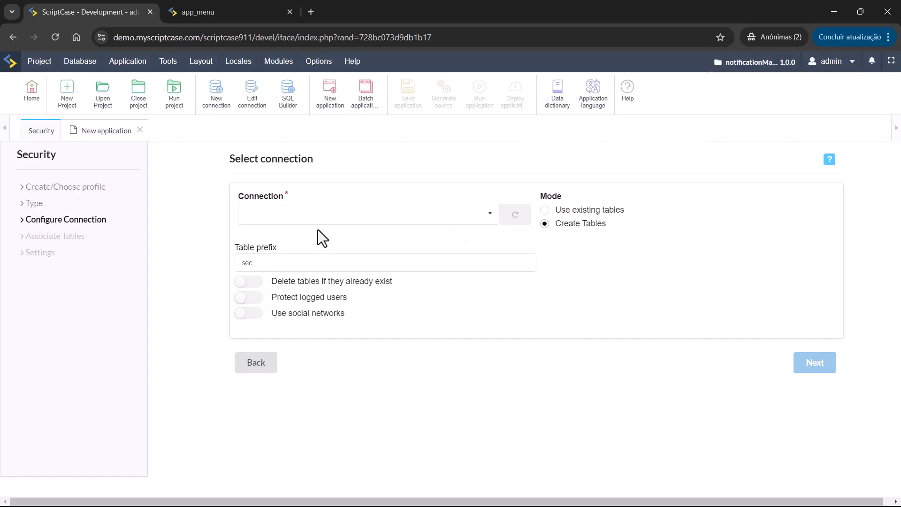
{"action": "left_click", "coordinate": [367, 213]}
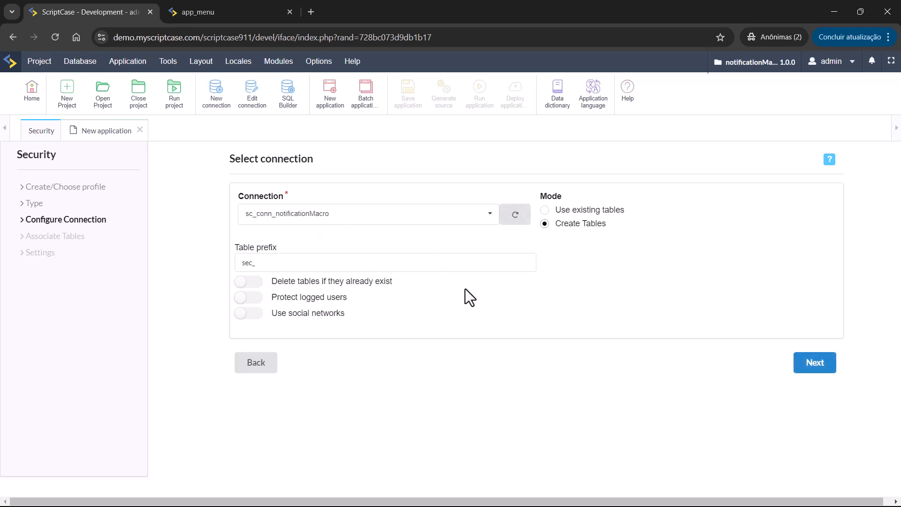
{"action": "left_click", "coordinate": [813, 362]}
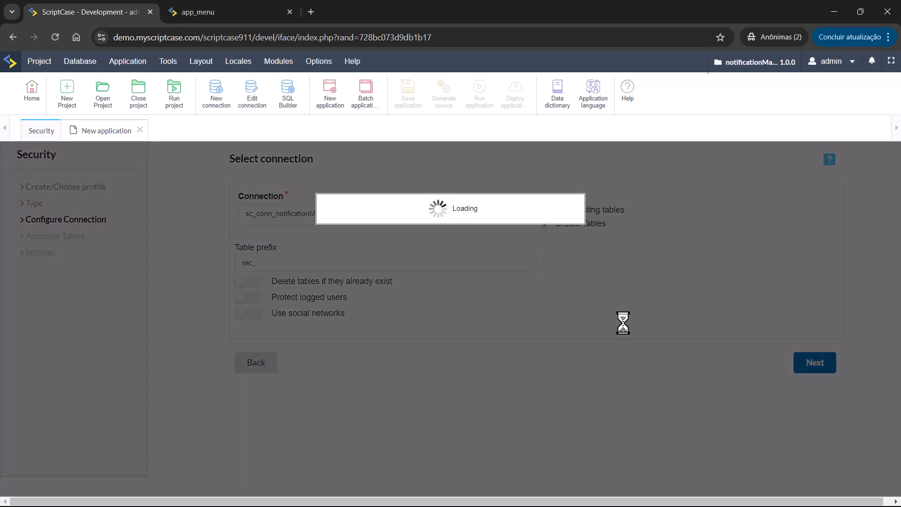
{"action": "left_click", "coordinate": [813, 362]}
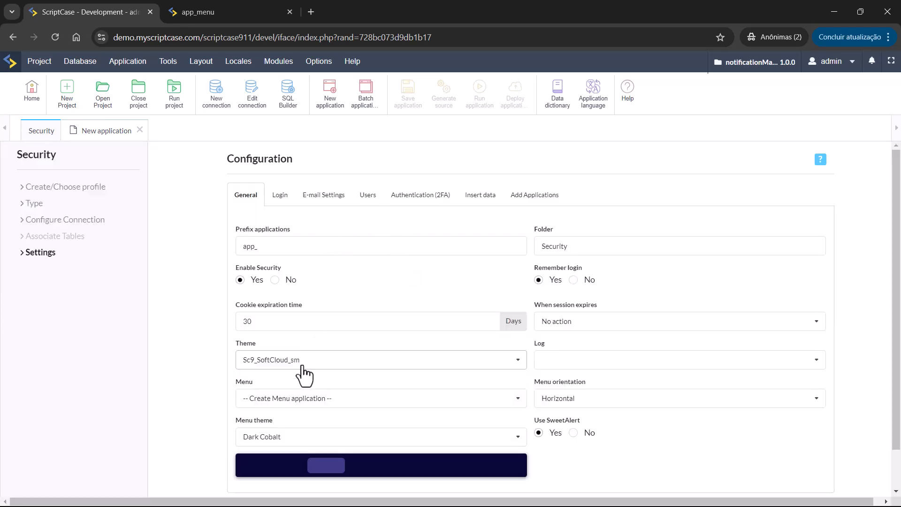
- Review the Login settings, then E-mail Settings, which warns that a sending email API is required
{"action": "left_click", "coordinate": [379, 398]}
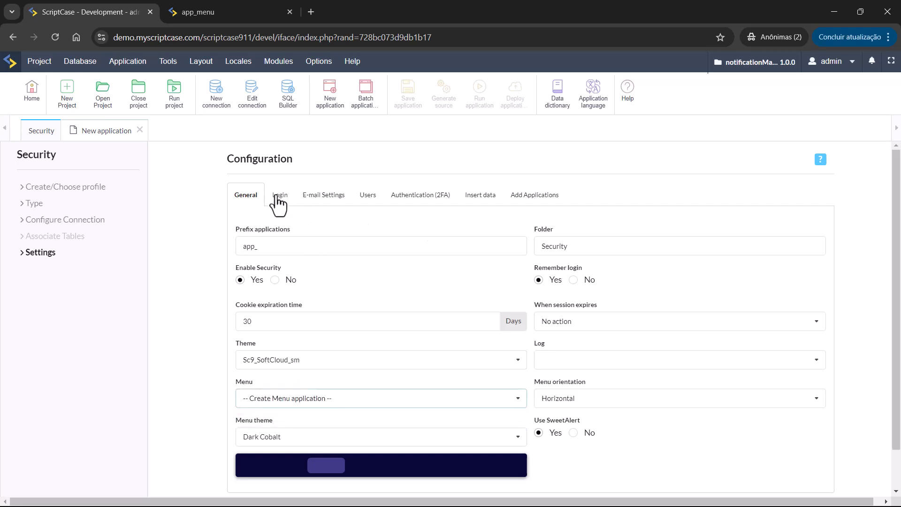
{"action": "left_click", "coordinate": [280, 195]}
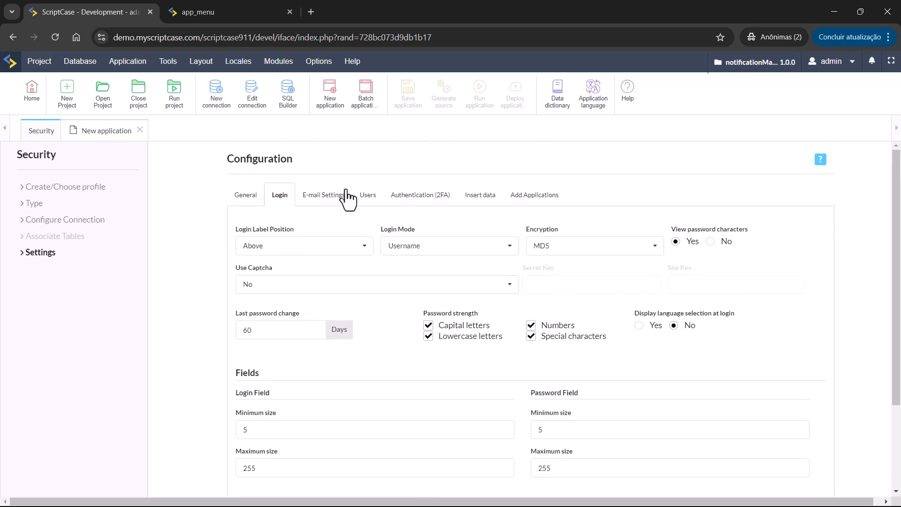
{"action": "left_click", "coordinate": [323, 195]}
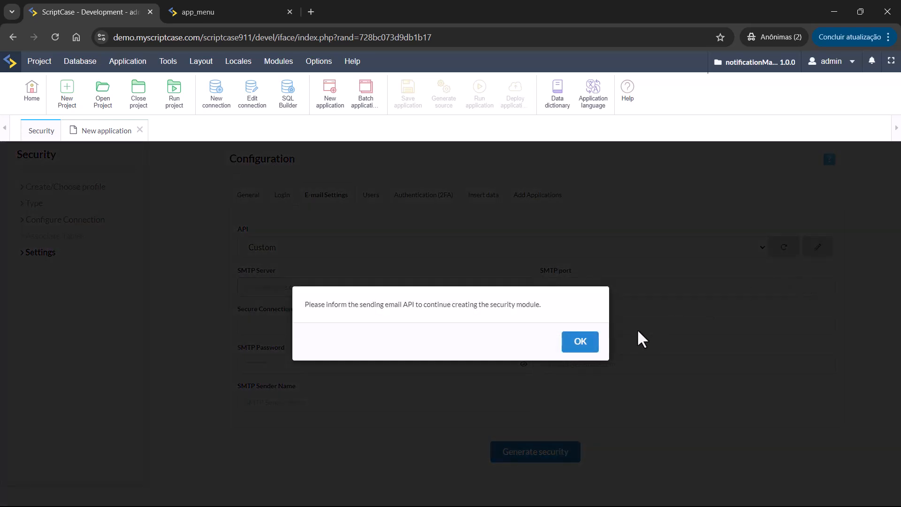
- Dismiss the missing-API warning and set the e-mail API to Mandrill - Email
{"action": "left_click", "coordinate": [579, 340]}
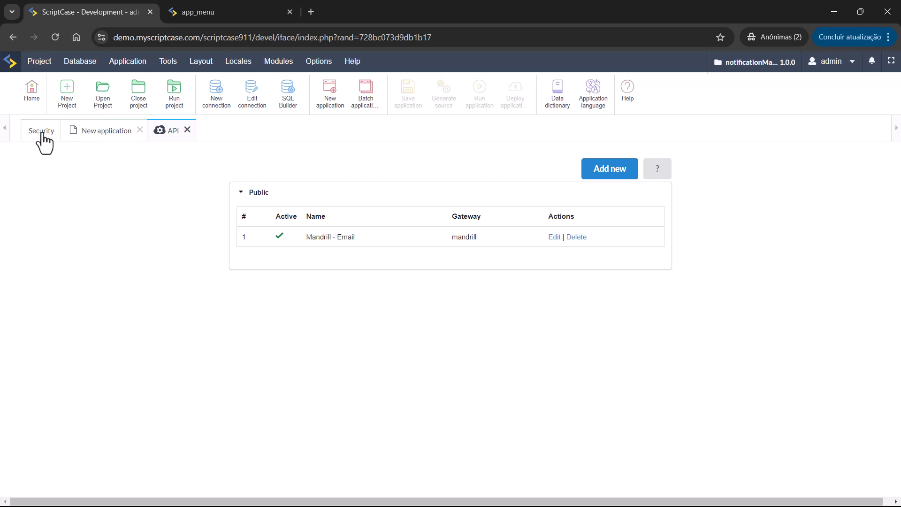
{"action": "left_click", "coordinate": [40, 129]}
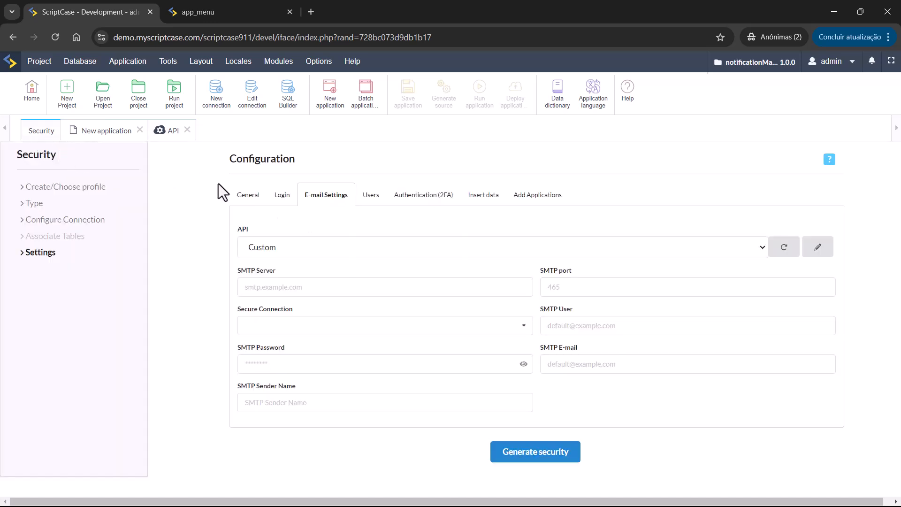
{"action": "mouse_move", "coordinate": [782, 247]}
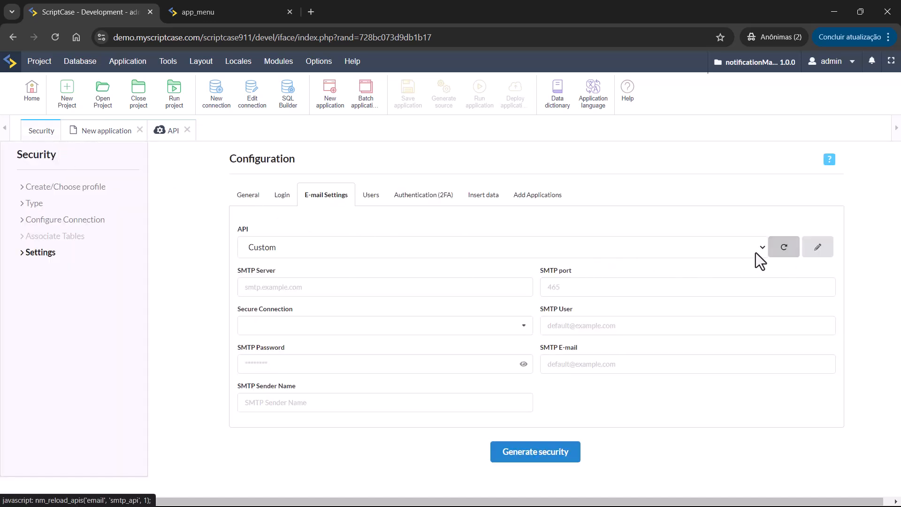
{"action": "mouse_move", "coordinate": [316, 298]}
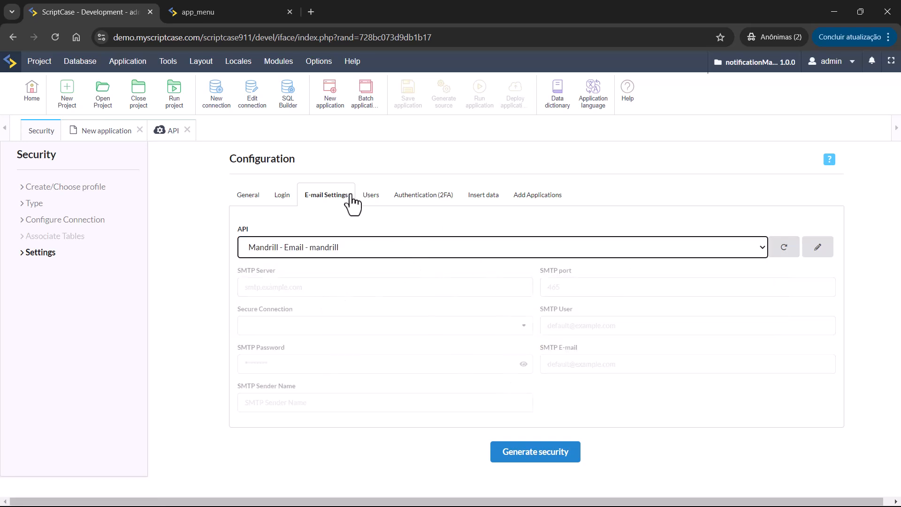
- Review the Users default group, Authentication (2FA), Insert data and Add Applications settings
{"action": "left_click", "coordinate": [369, 195]}
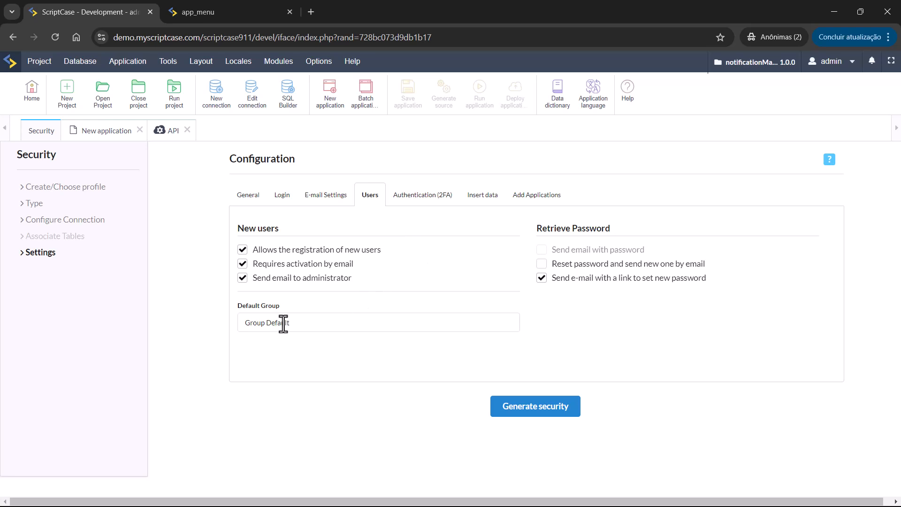
{"action": "double_click", "coordinate": [265, 322]}
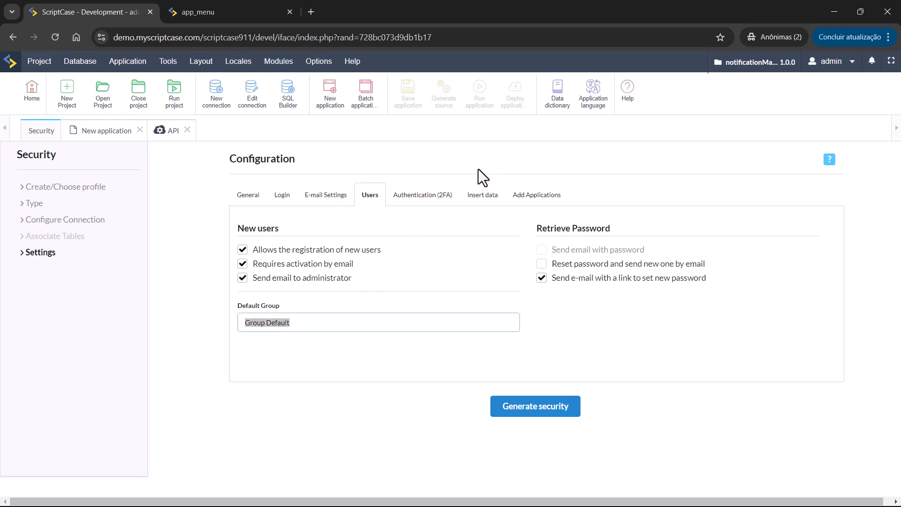
{"action": "left_click", "coordinate": [422, 195]}
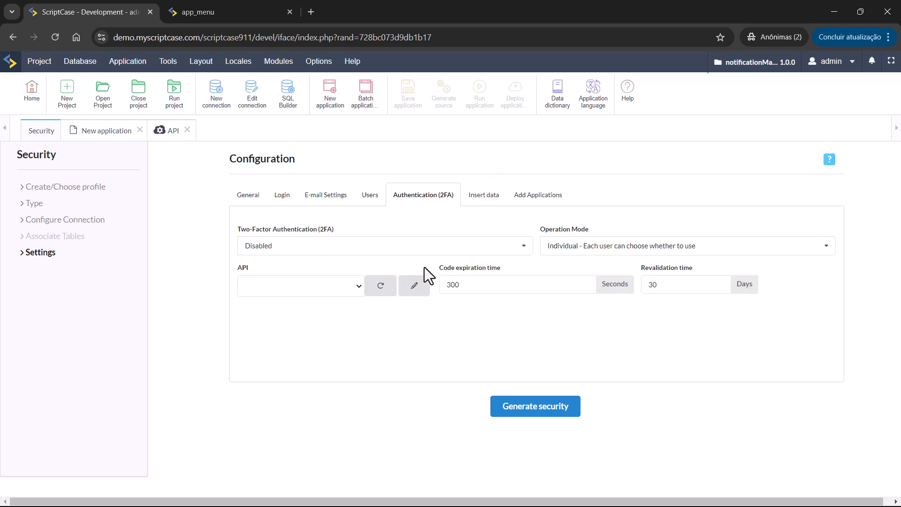
{"action": "left_click", "coordinate": [482, 195]}
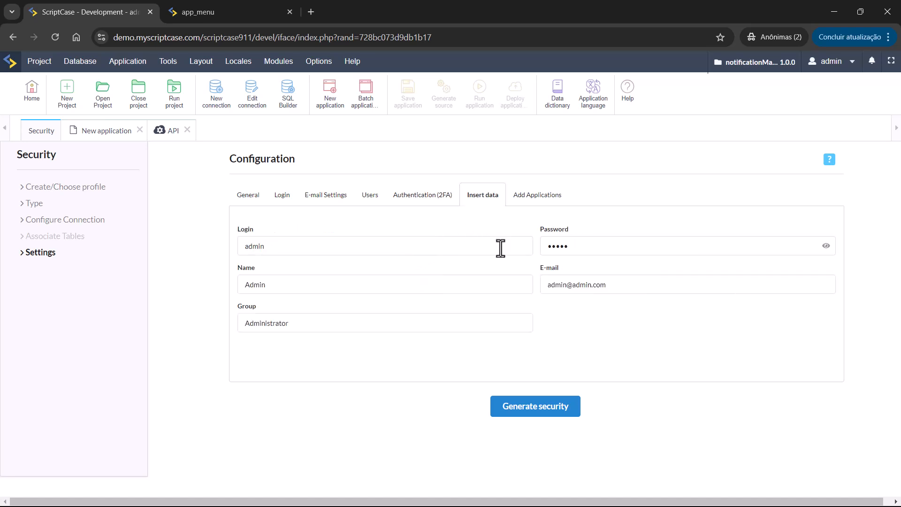
{"action": "left_click", "coordinate": [536, 195]}
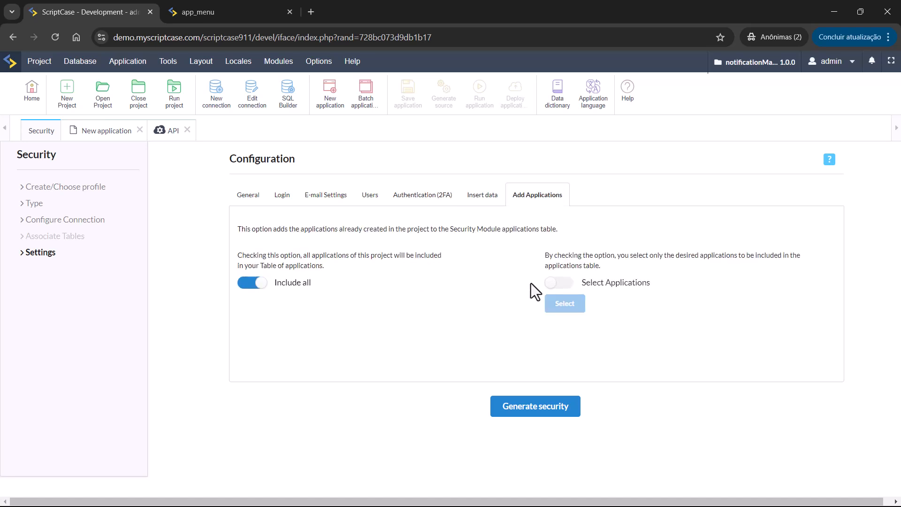
{"action": "left_click", "coordinate": [483, 195]}
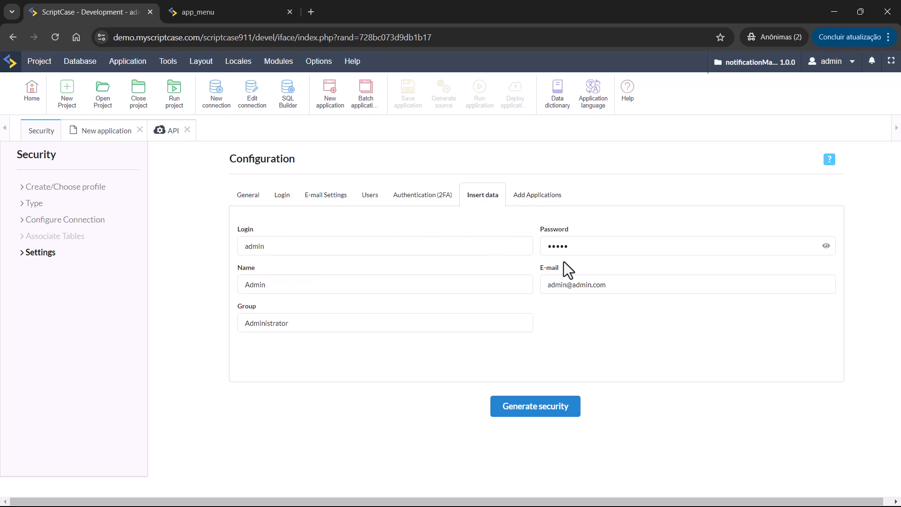
{"action": "mouse_move", "coordinate": [513, 183]}
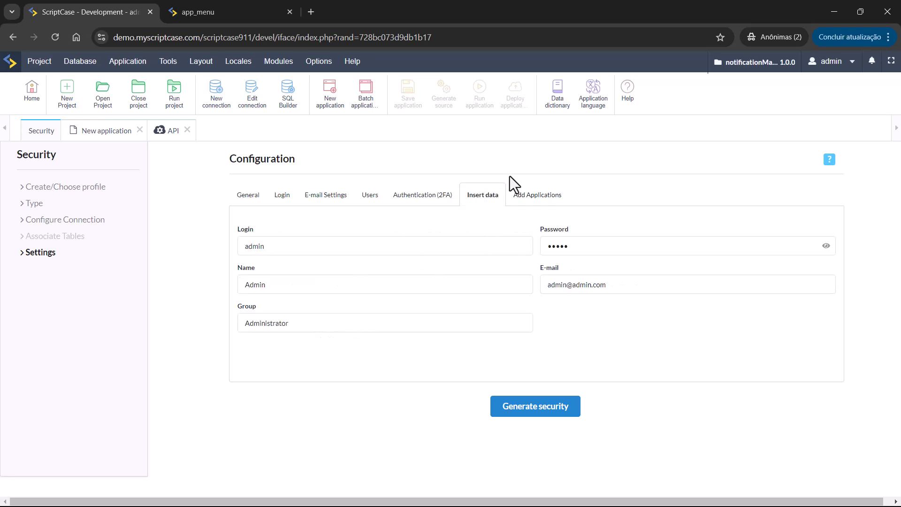
{"action": "left_click", "coordinate": [536, 194]}
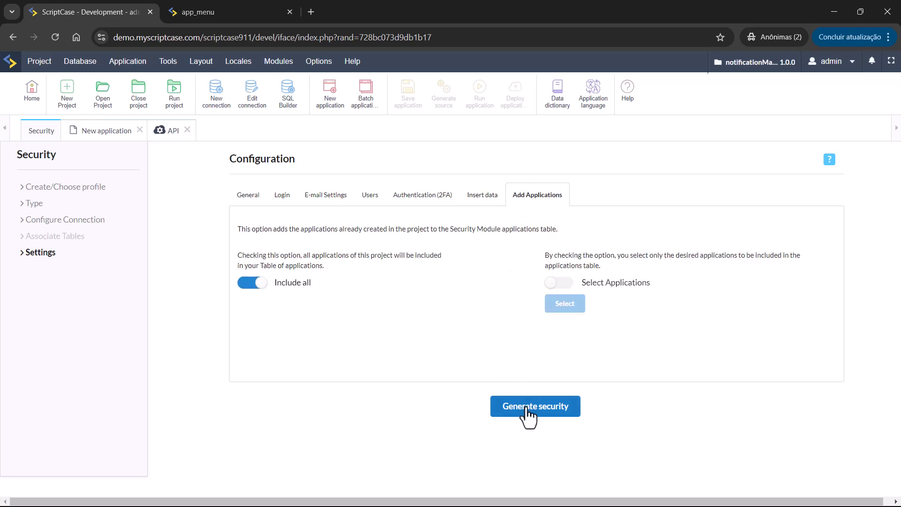
- Generate the security module without saving a profile, build all 19 applications and run the project
{"action": "left_click", "coordinate": [534, 405]}
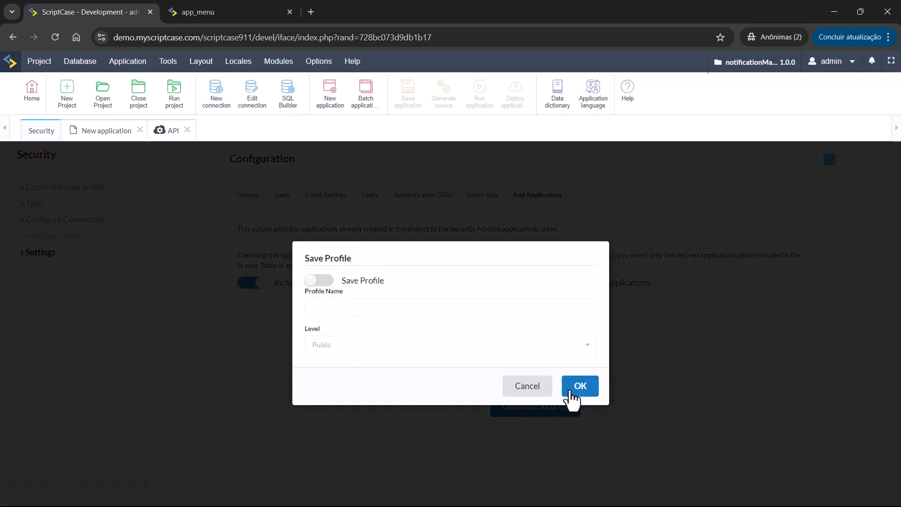
{"action": "left_click", "coordinate": [578, 386]}
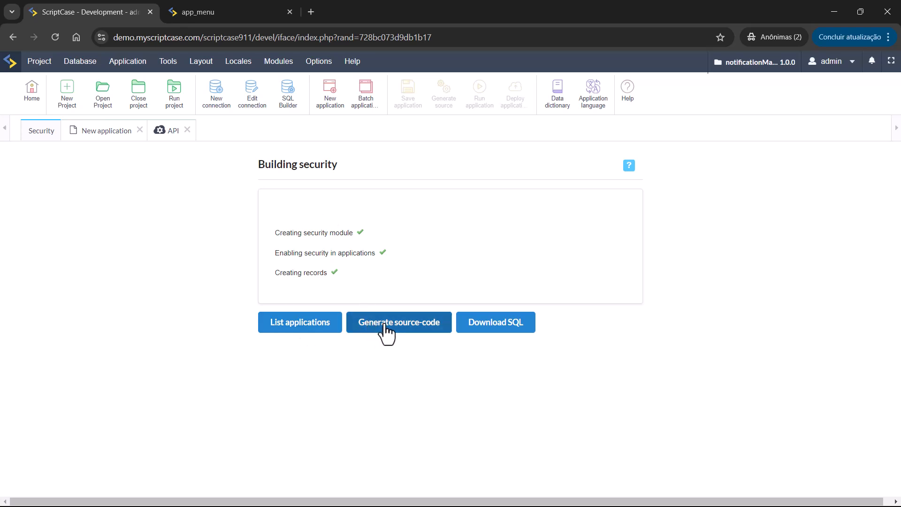
{"action": "left_click", "coordinate": [397, 322]}
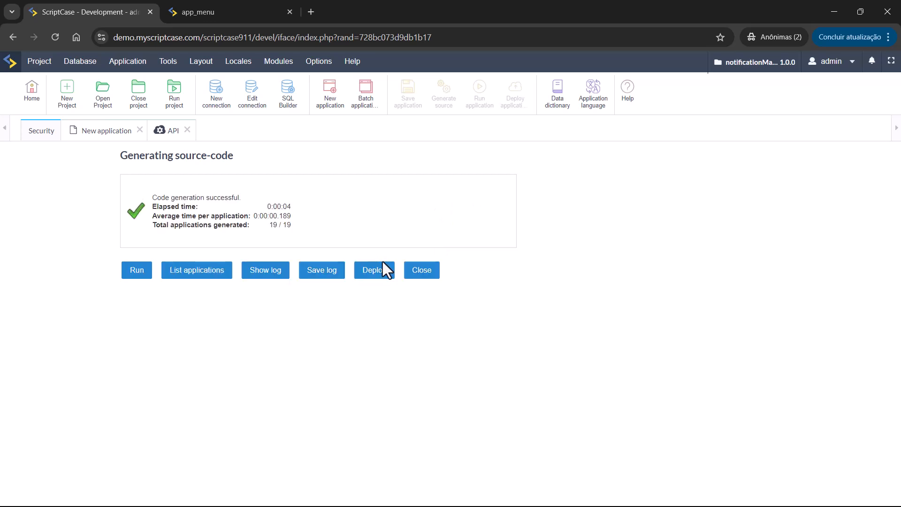
{"action": "mouse_move", "coordinate": [196, 271]}
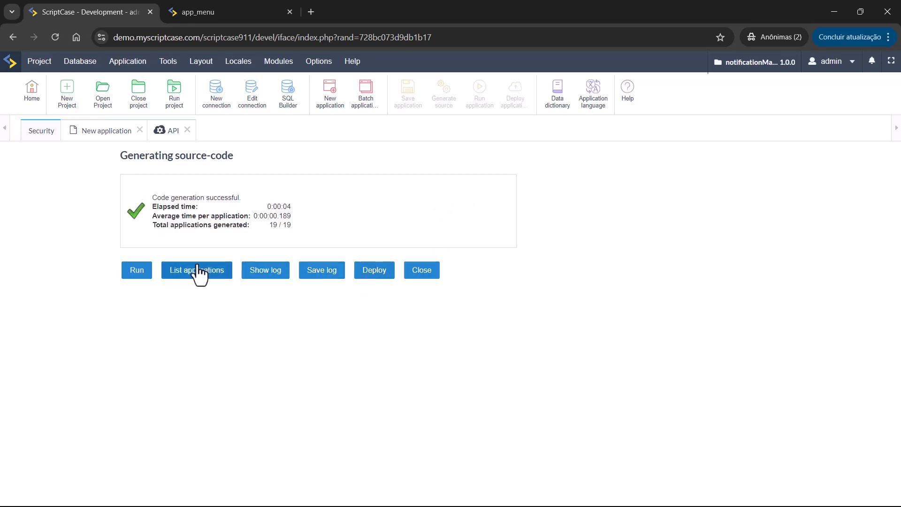
{"action": "left_click", "coordinate": [136, 270]}
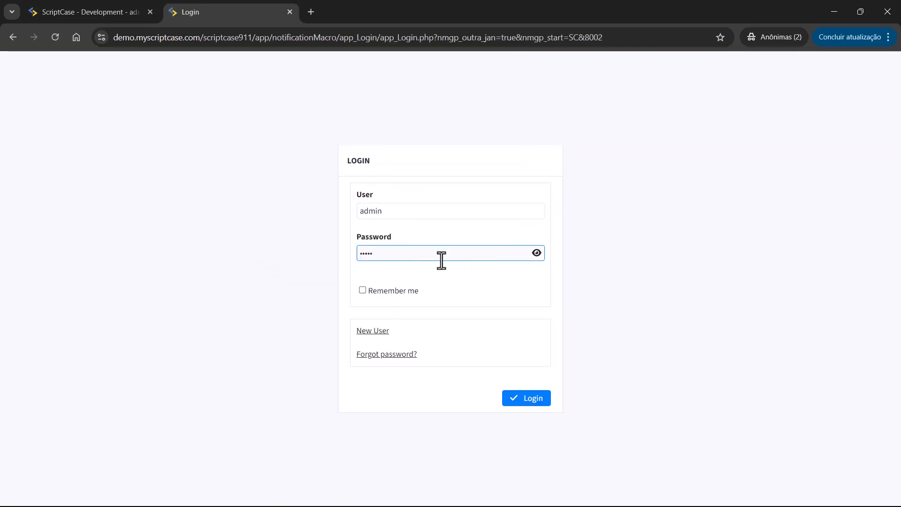
- Log in to the running app and show the blank Add New user form from Users List
{"action": "left_click", "coordinate": [526, 398]}
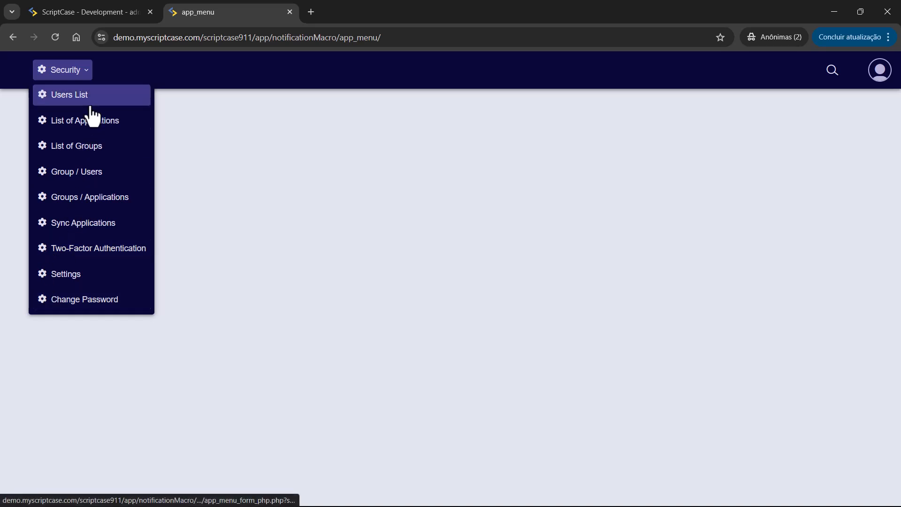
{"action": "left_click", "coordinate": [68, 94]}
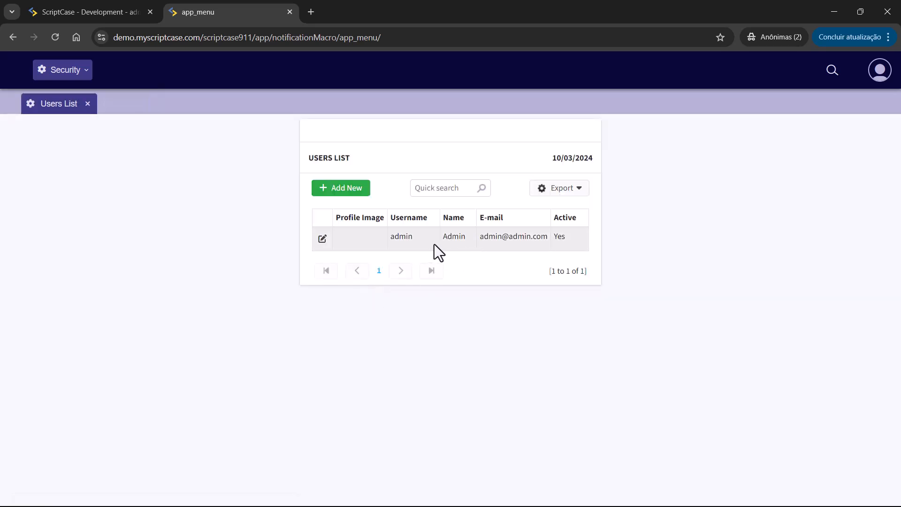
{"action": "mouse_move", "coordinate": [303, 206]}
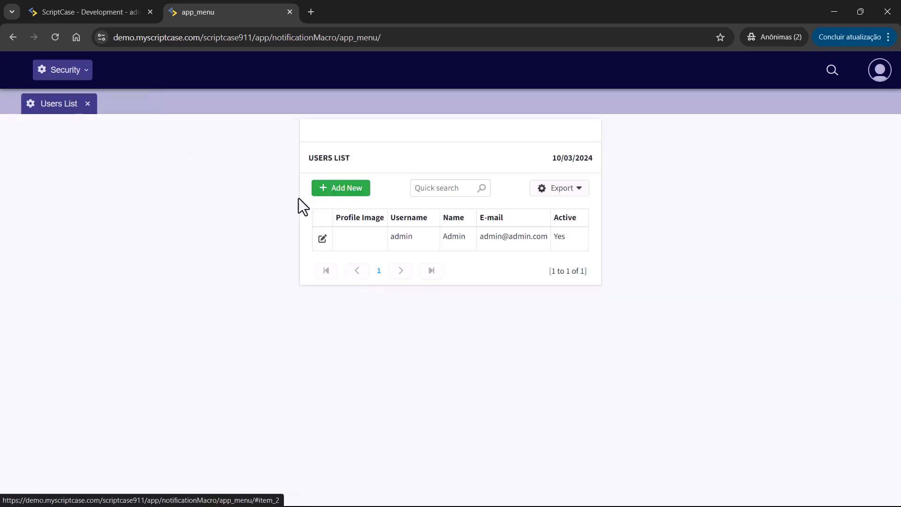
{"action": "left_click", "coordinate": [340, 187]}
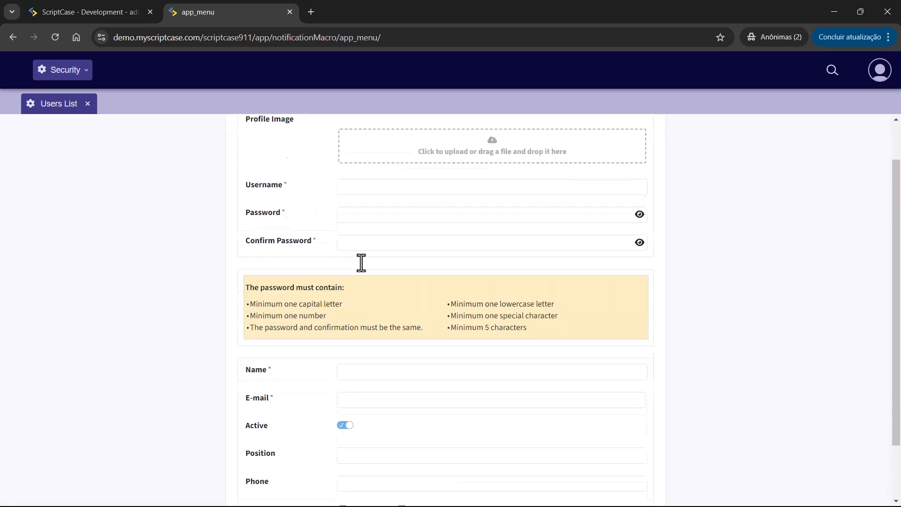
{"action": "scroll", "scroll_direction": "down", "scroll_amount": 3}
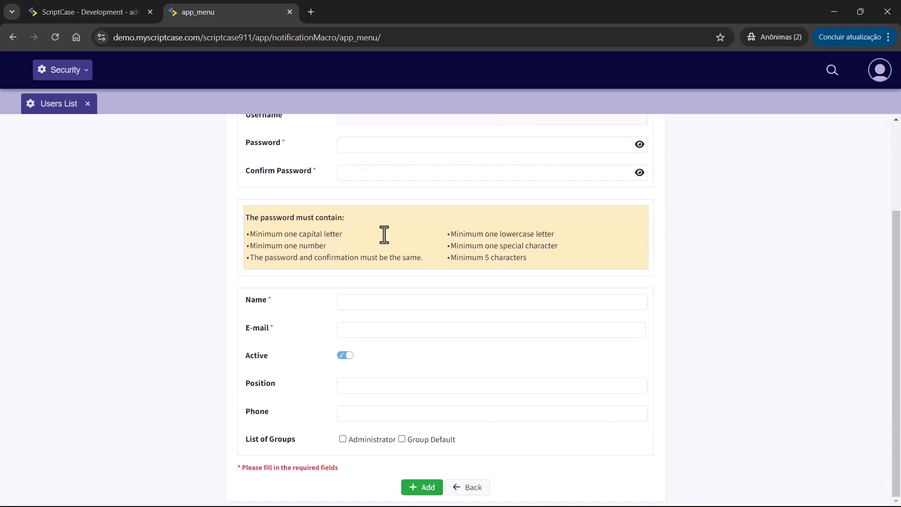
{"action": "scroll", "scroll_direction": "up", "scroll_amount": 3}
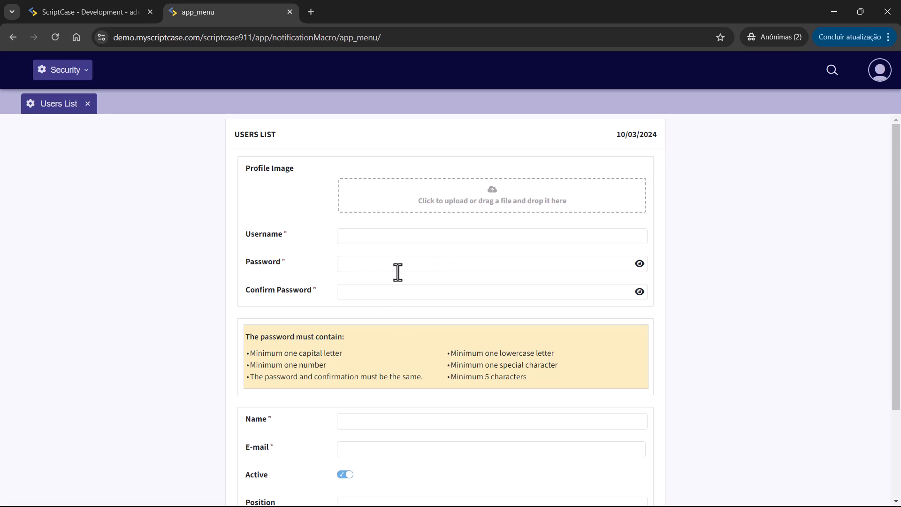
- Revisit Security > Users List in the app and return to ScriptCase's modules
{"action": "left_click", "coordinate": [62, 70]}
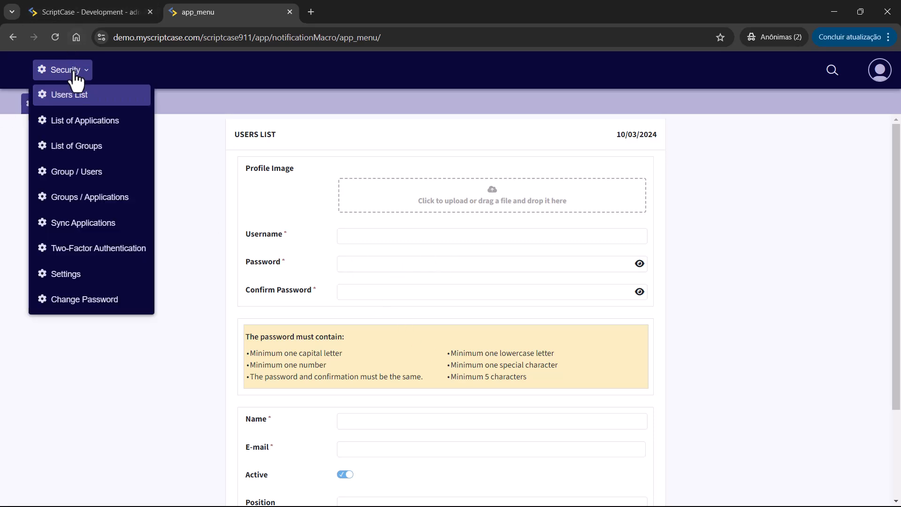
{"action": "left_click", "coordinate": [67, 94]}
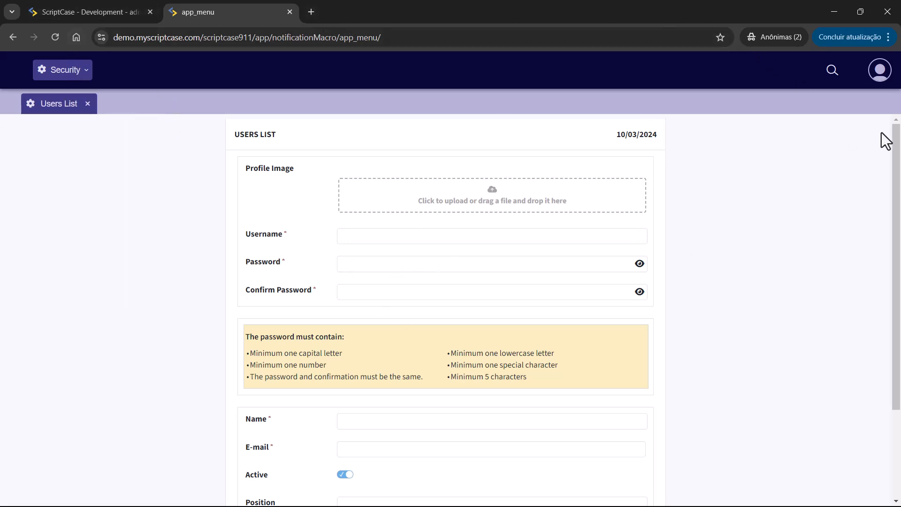
{"action": "left_click", "coordinate": [878, 70]}
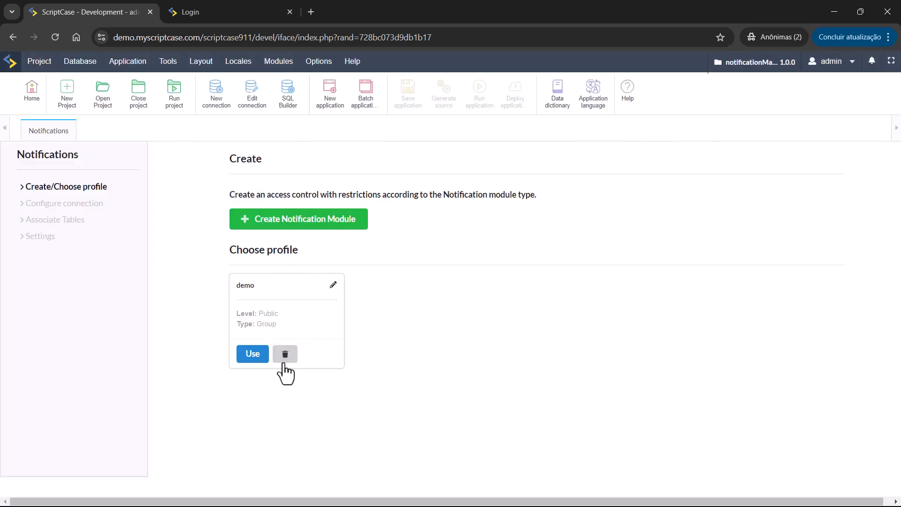
- Create a Notification Module on sc_conn_notificationMacro, review the auto-filled security tables and continue to Settings
{"action": "left_click", "coordinate": [252, 354]}
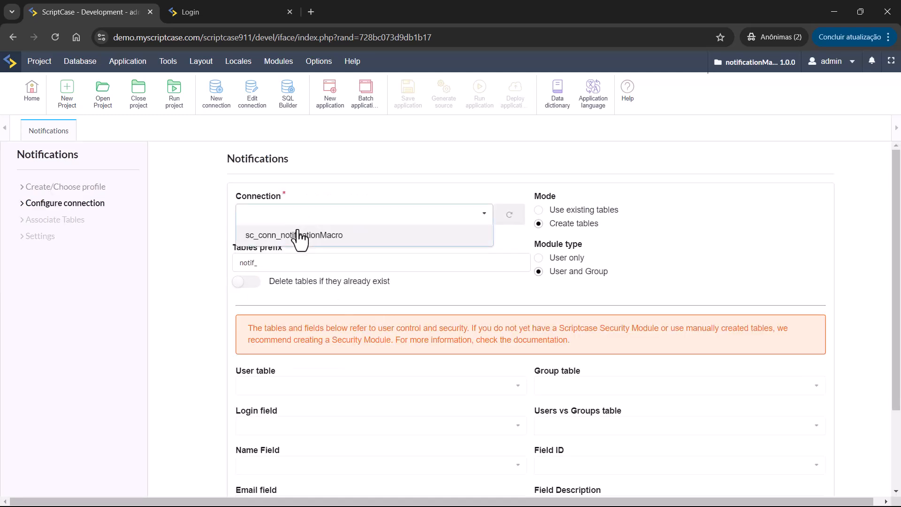
{"action": "left_click", "coordinate": [293, 235]}
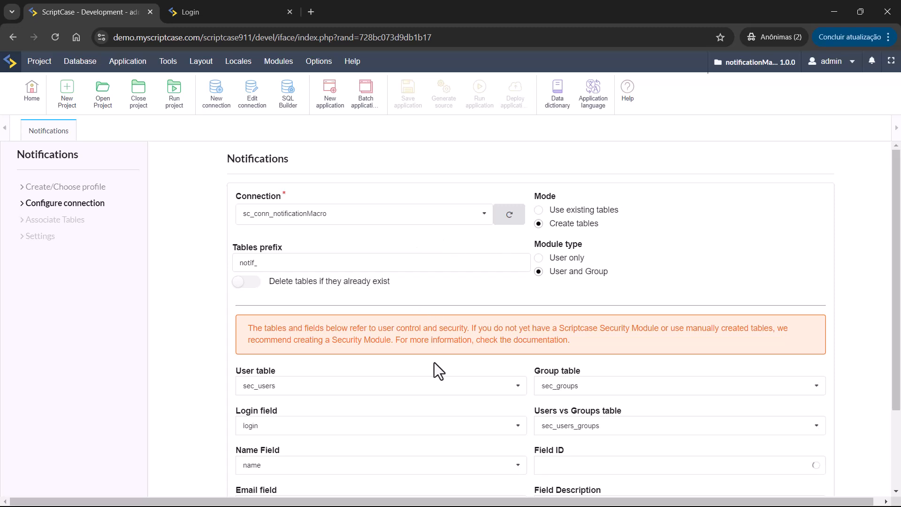
{"action": "scroll", "scroll_direction": "down", "scroll_amount": 3}
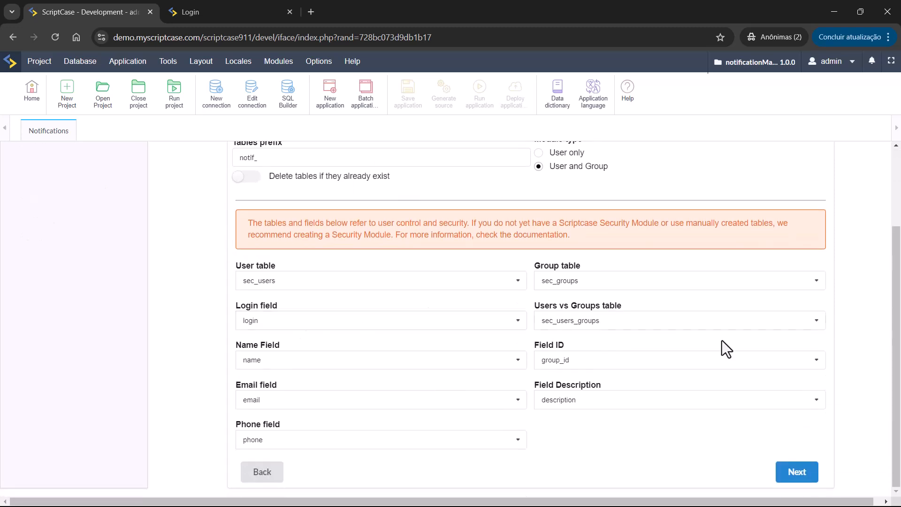
{"action": "mouse_move", "coordinate": [639, 325]}
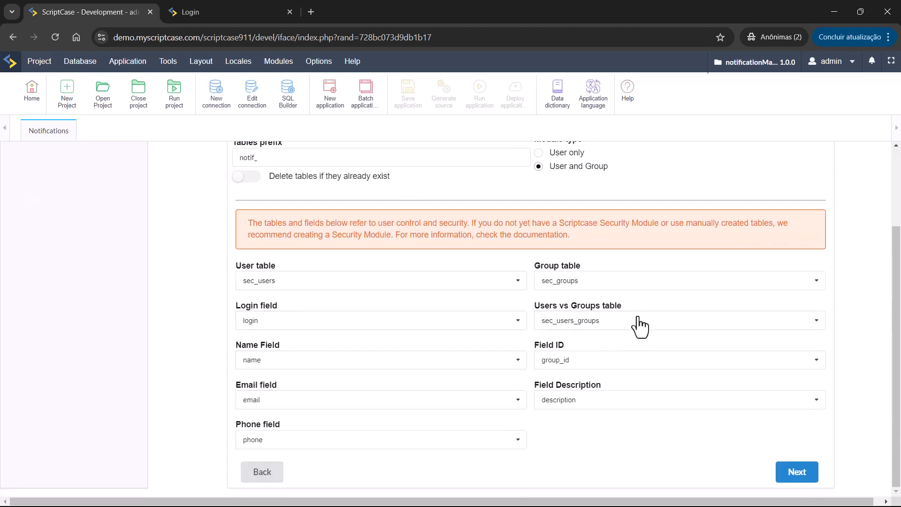
{"action": "scroll", "scroll_direction": "up", "scroll_amount": 3}
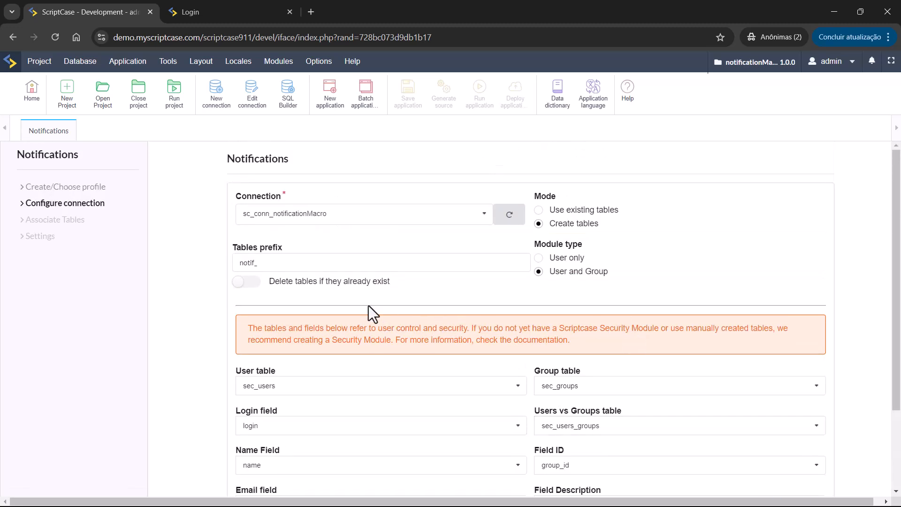
{"action": "scroll", "scroll_direction": "down", "scroll_amount": 3}
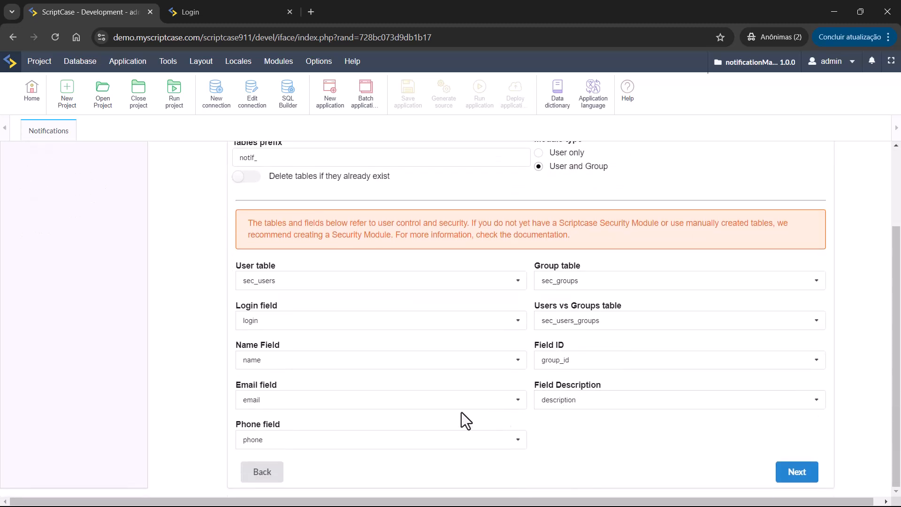
{"action": "scroll", "scroll_direction": "up", "scroll_amount": 3}
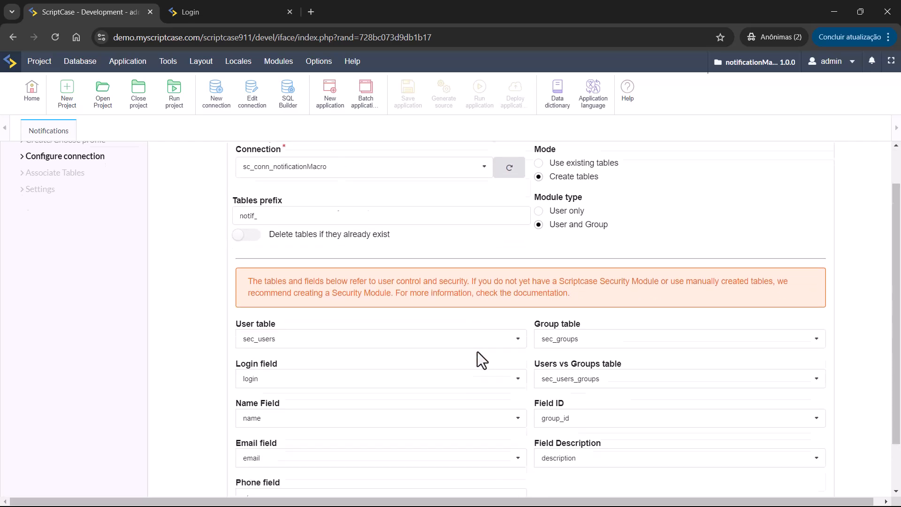
{"action": "left_click", "coordinate": [40, 236]}
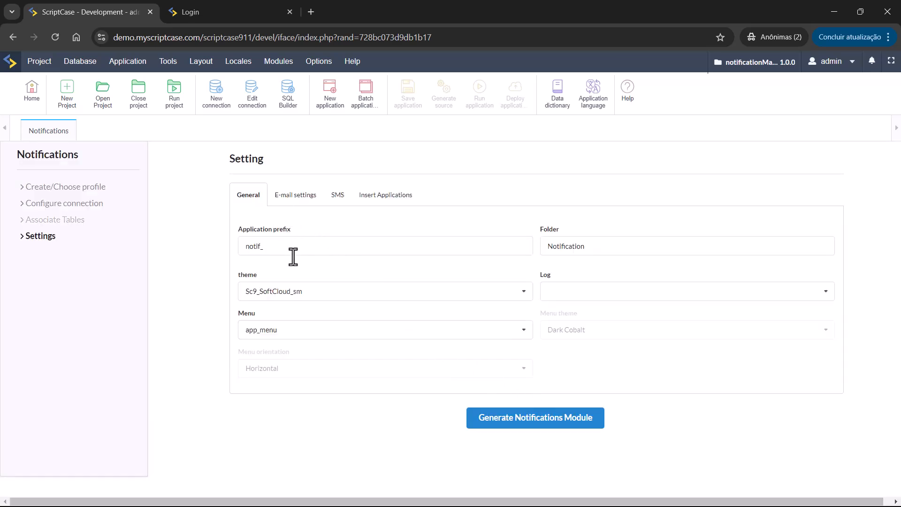
{"action": "mouse_move", "coordinate": [294, 214]}
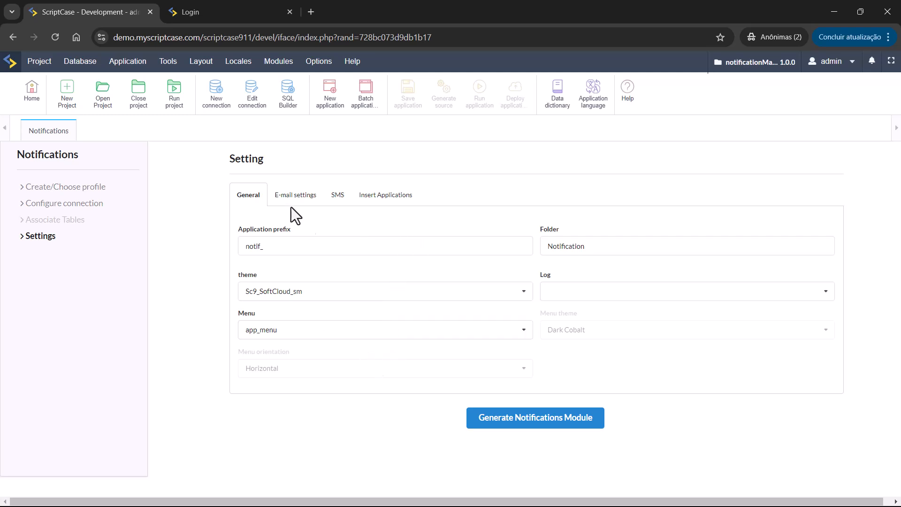
- Set the e-mail API to 'Use the same as the security module', check SMS and Insert Applications, and generate the module
{"action": "left_click", "coordinate": [295, 196]}
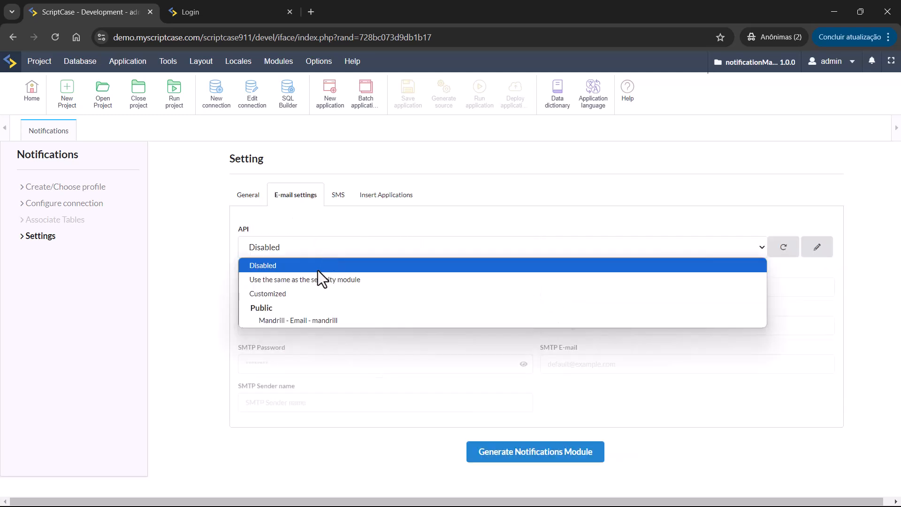
{"action": "left_click", "coordinate": [304, 280]}
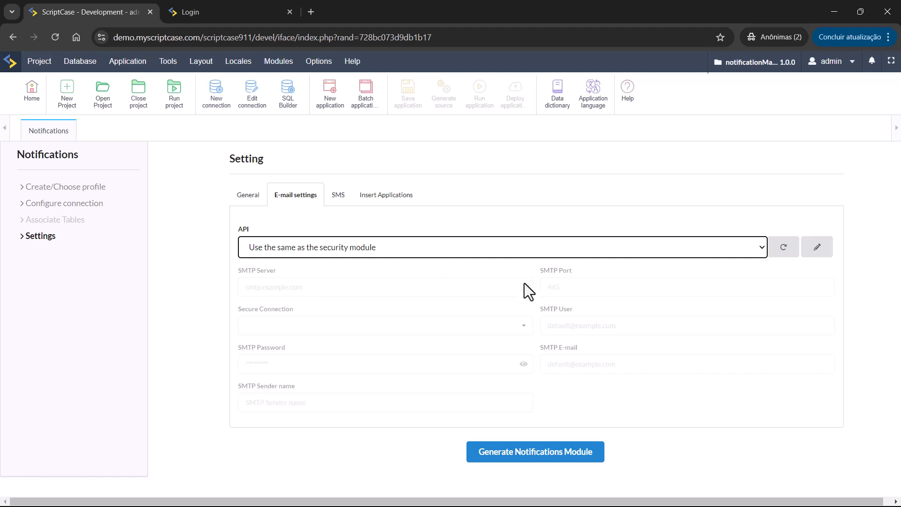
{"action": "left_click", "coordinate": [337, 195]}
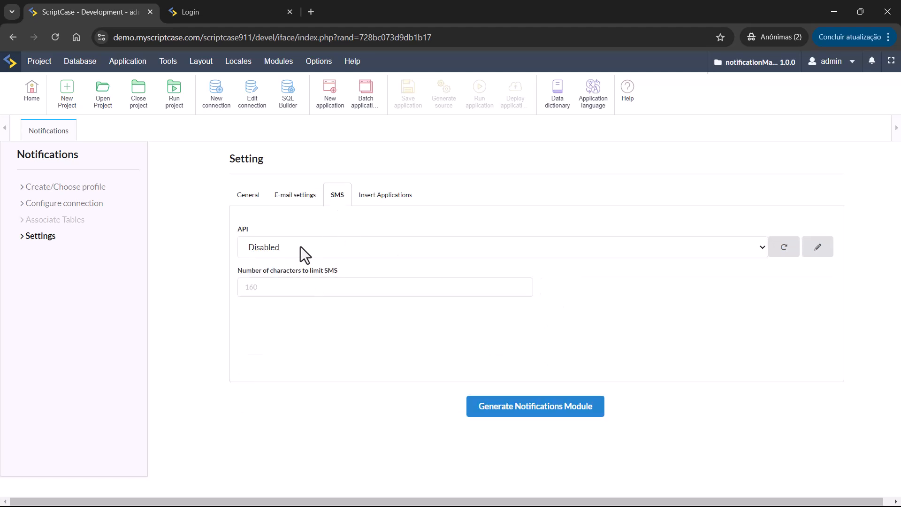
{"action": "mouse_move", "coordinate": [395, 223]}
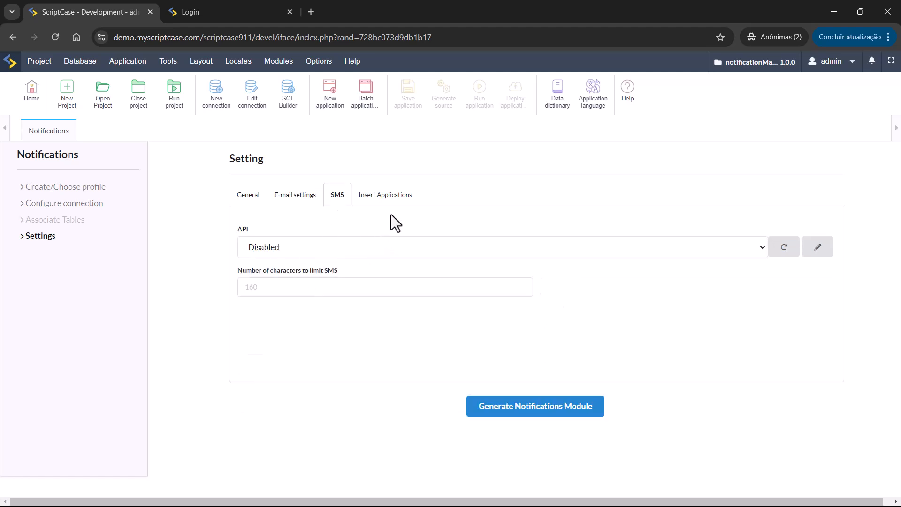
{"action": "left_click", "coordinate": [384, 194]}
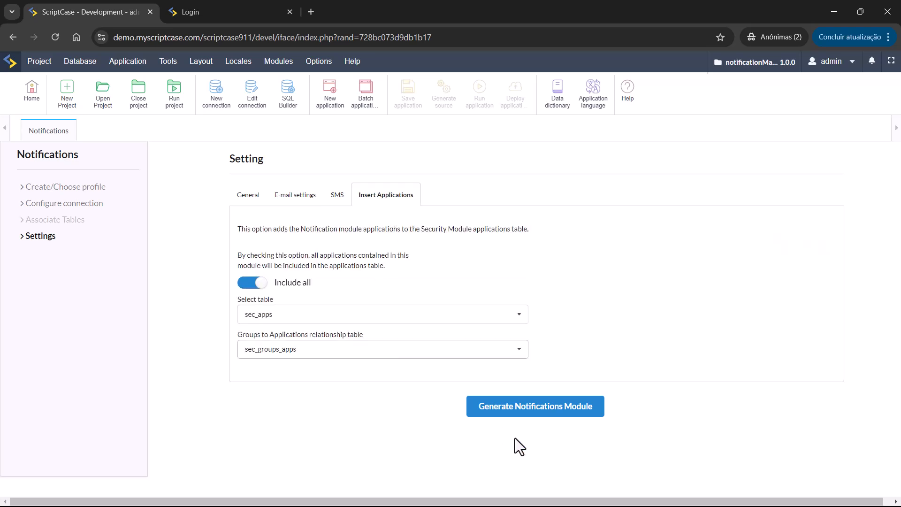
{"action": "left_click", "coordinate": [533, 405]}
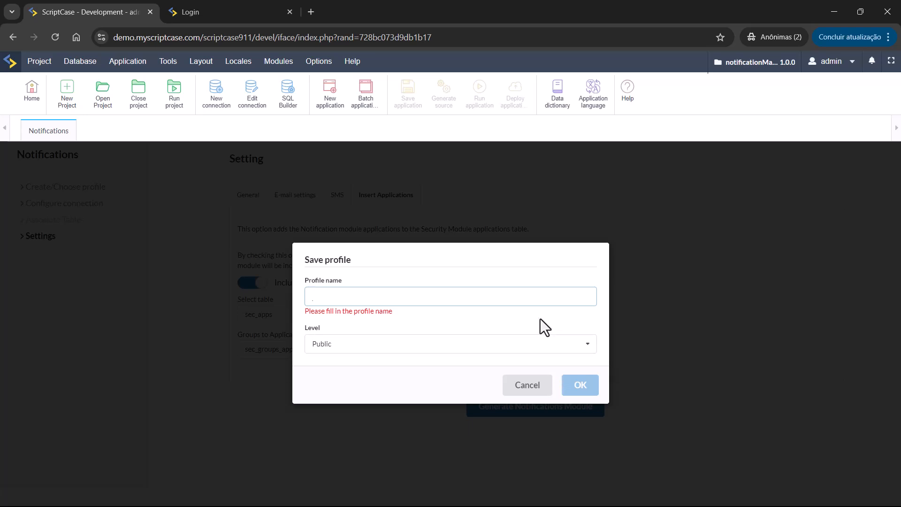
- Name the profile notificationdemo, keep Level Public and confirm to generate the module
{"action": "left_click", "coordinate": [450, 296]}
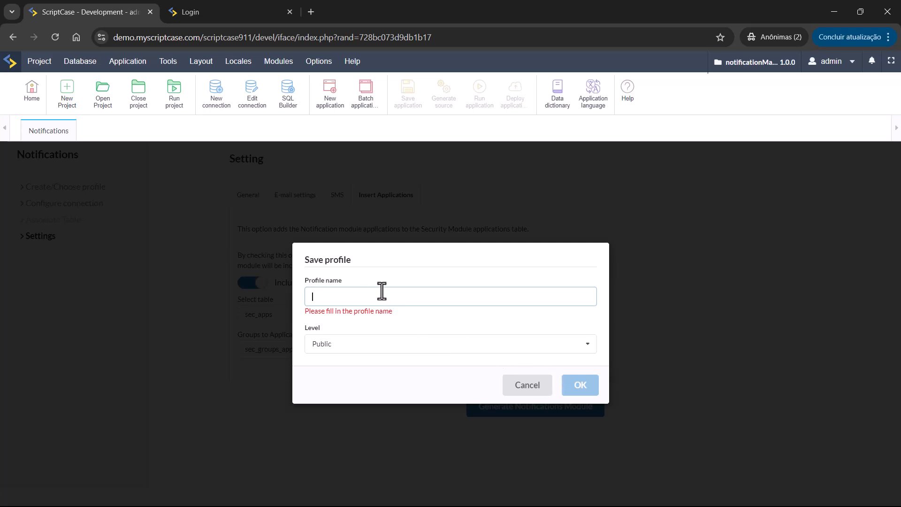
{"action": "mouse_move", "coordinate": [390, 291]}
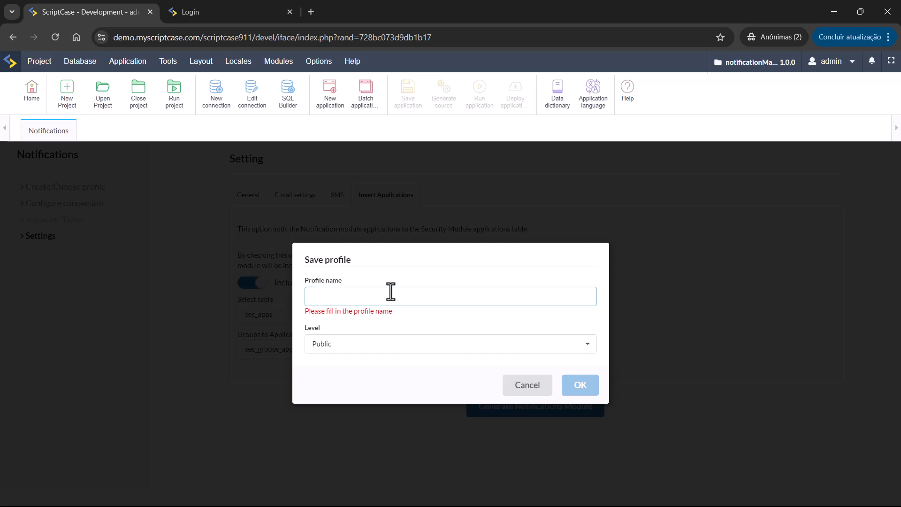
{"action": "type", "text": "m"}
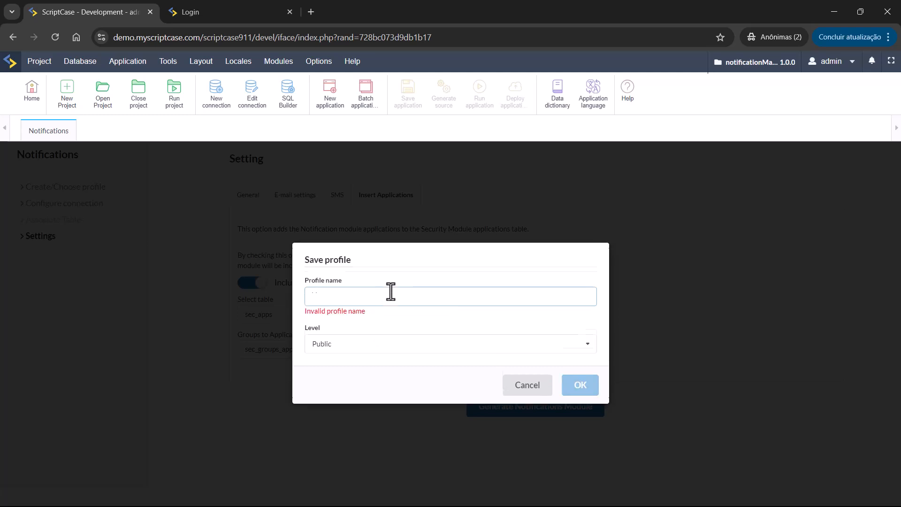
{"action": "type", "text": "notification"}
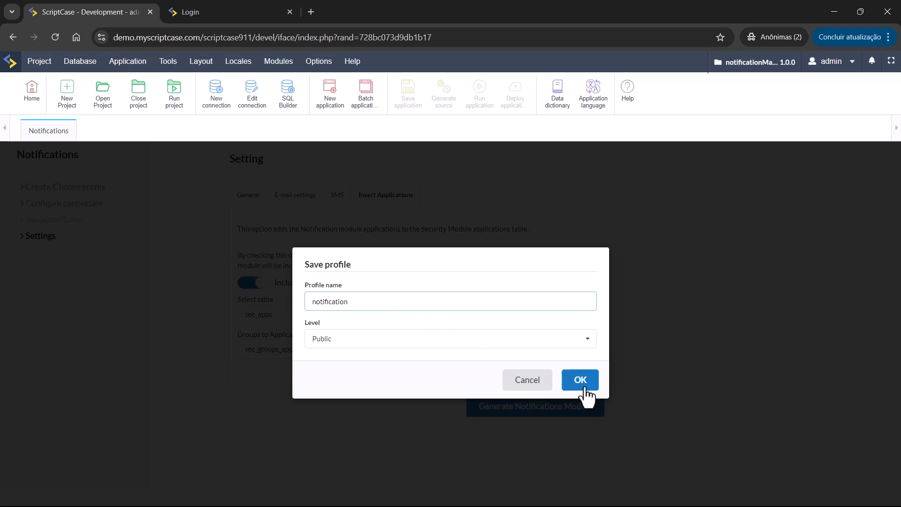
{"action": "type", "text": "demo"}
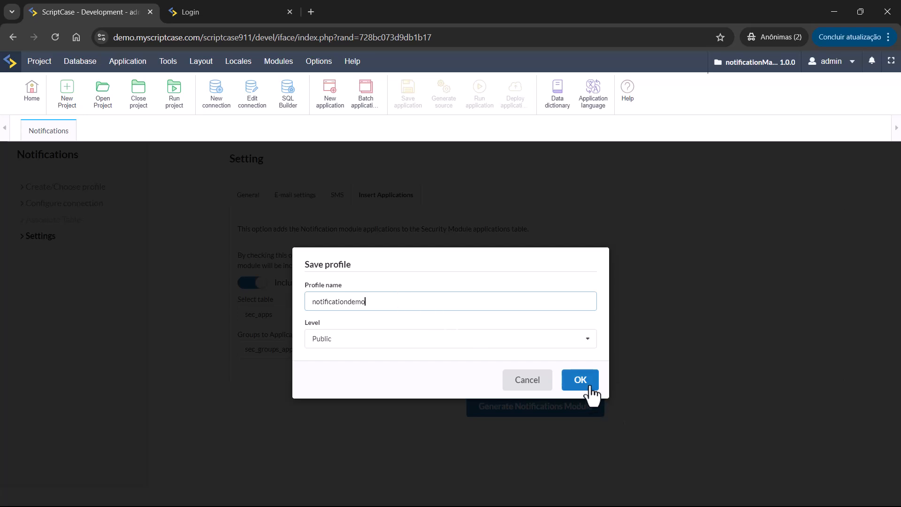
{"action": "left_click", "coordinate": [578, 380]}
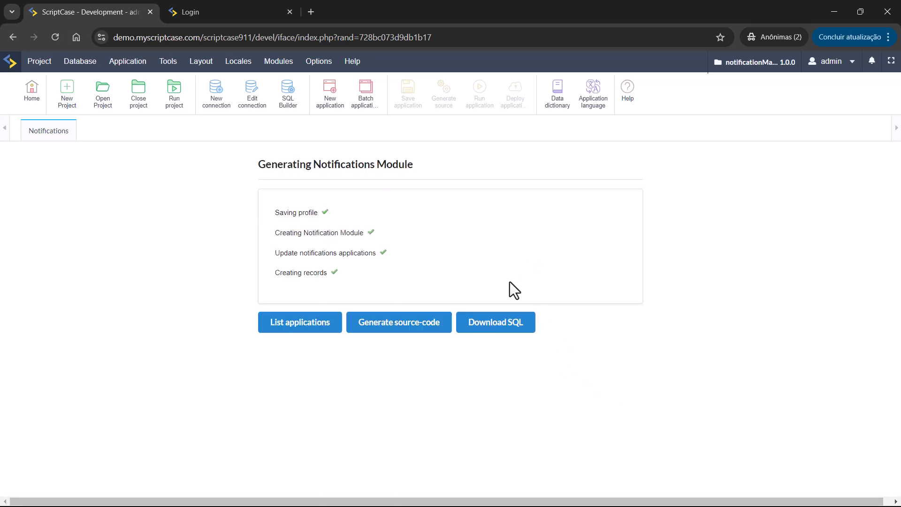
- Close the generation report, show the Security applications and switch to the running app's login page
{"action": "left_click", "coordinate": [397, 321]}
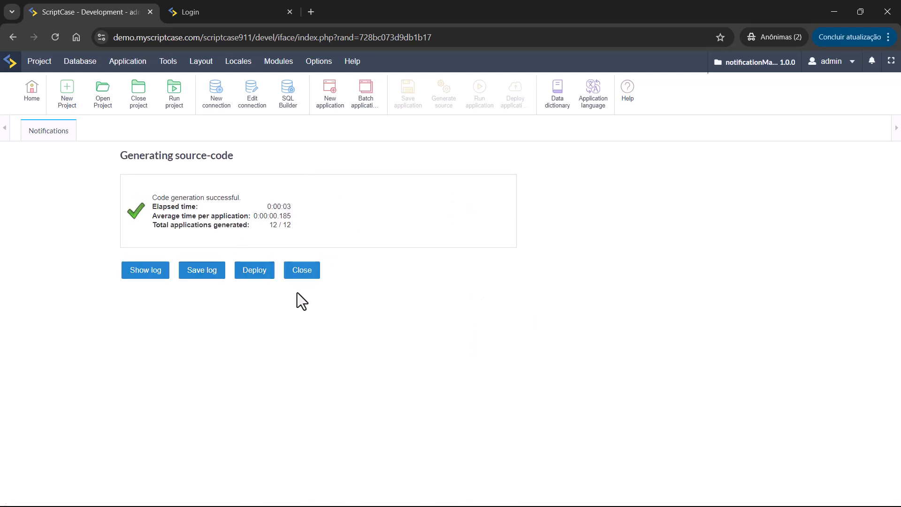
{"action": "left_click", "coordinate": [301, 270]}
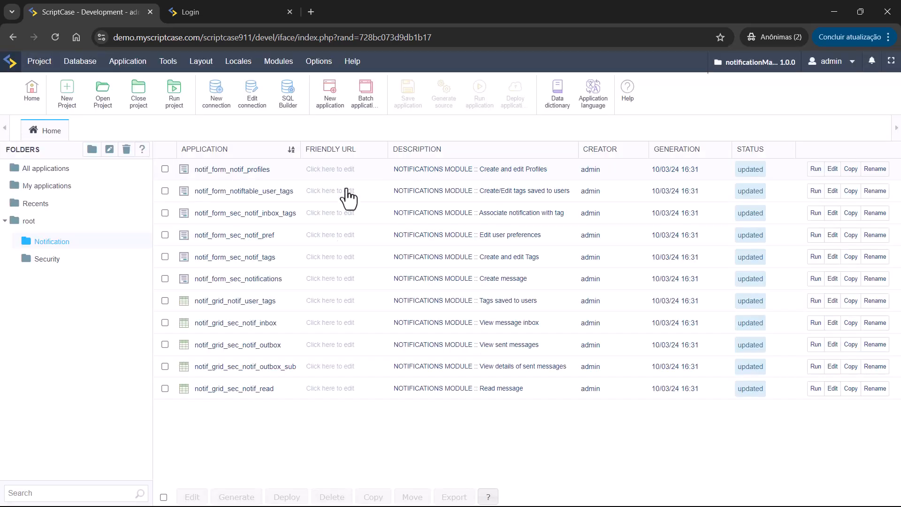
{"action": "mouse_move", "coordinate": [82, 280]}
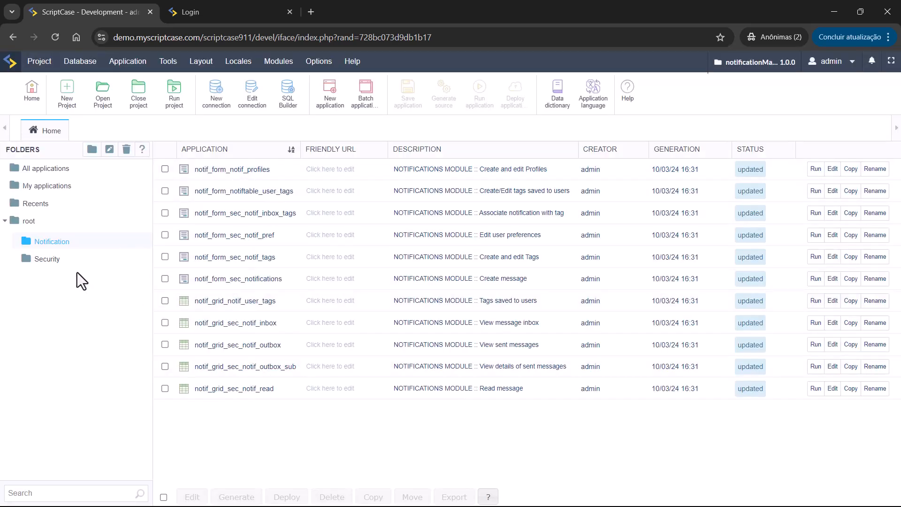
{"action": "left_click", "coordinate": [46, 259]}
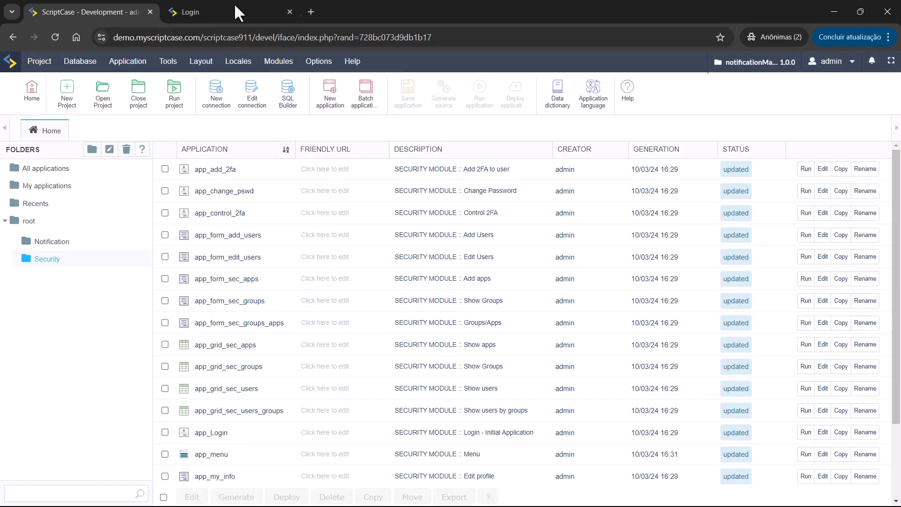
{"action": "left_click", "coordinate": [198, 12]}
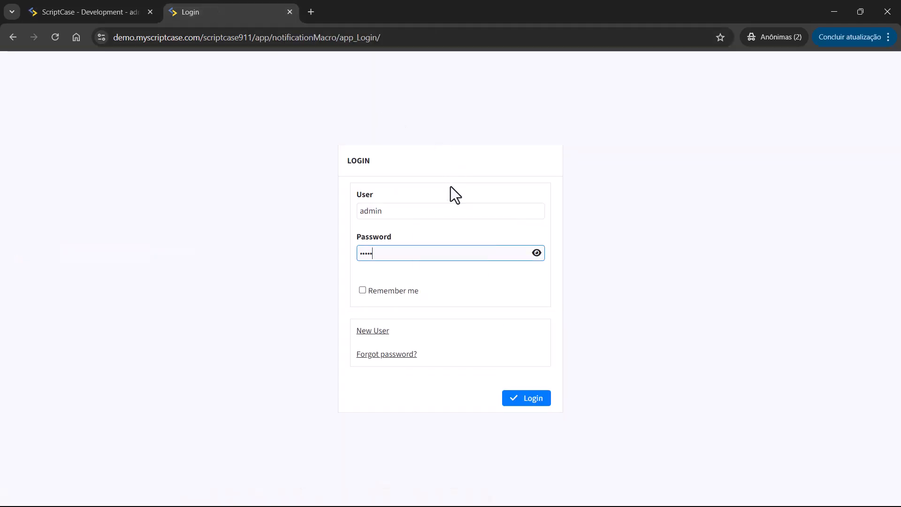
- Log in as admin and open the Send notification form from the Notifications menu
{"action": "left_click", "coordinate": [526, 398]}
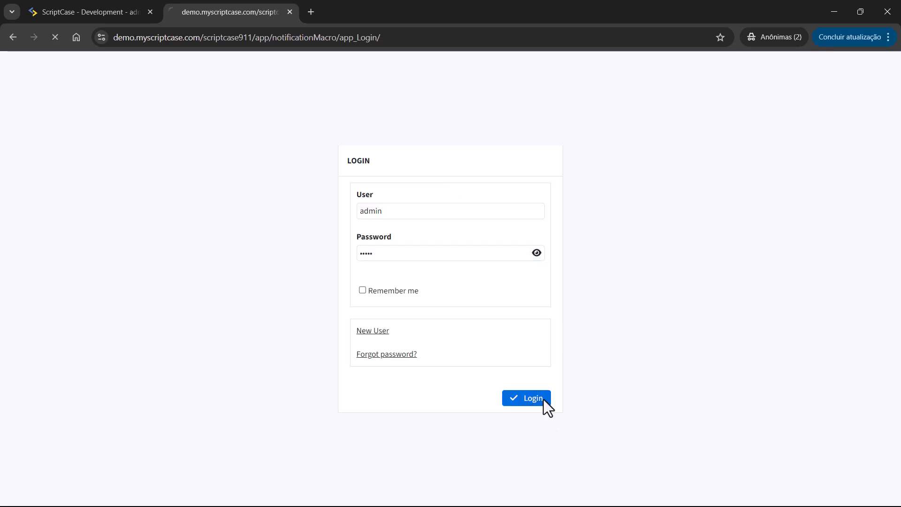
{"action": "left_click", "coordinate": [525, 398]}
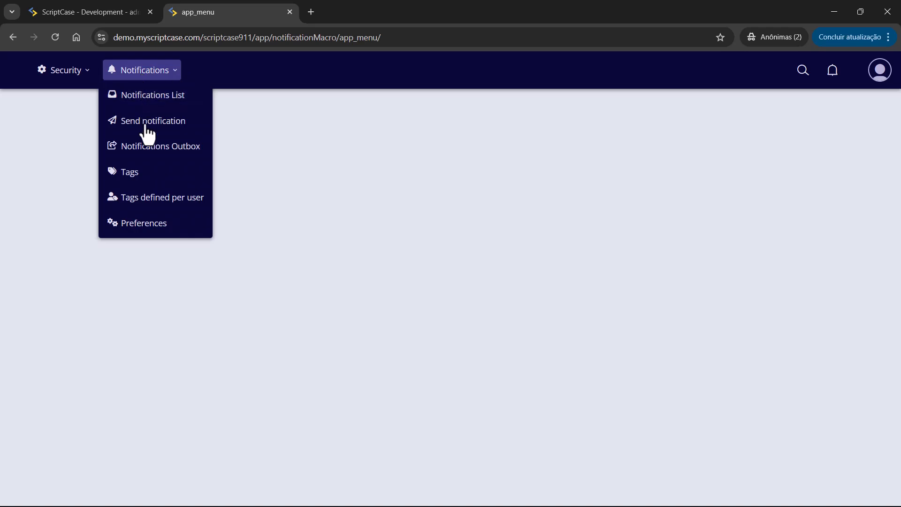
{"action": "left_click", "coordinate": [153, 120]}
{"action": "type", "text": "ts"}
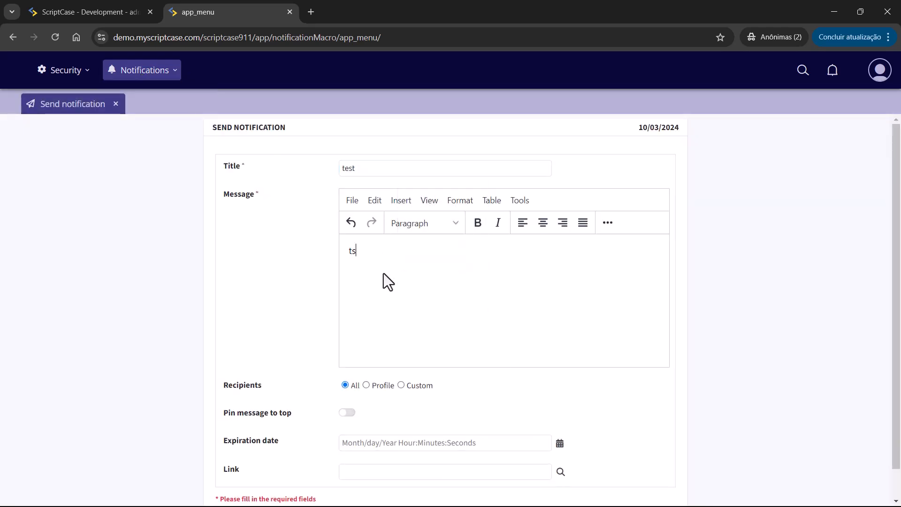
- Send a notification with message test to all users, expiring 10/04/2024
{"action": "type", "text": "este"}
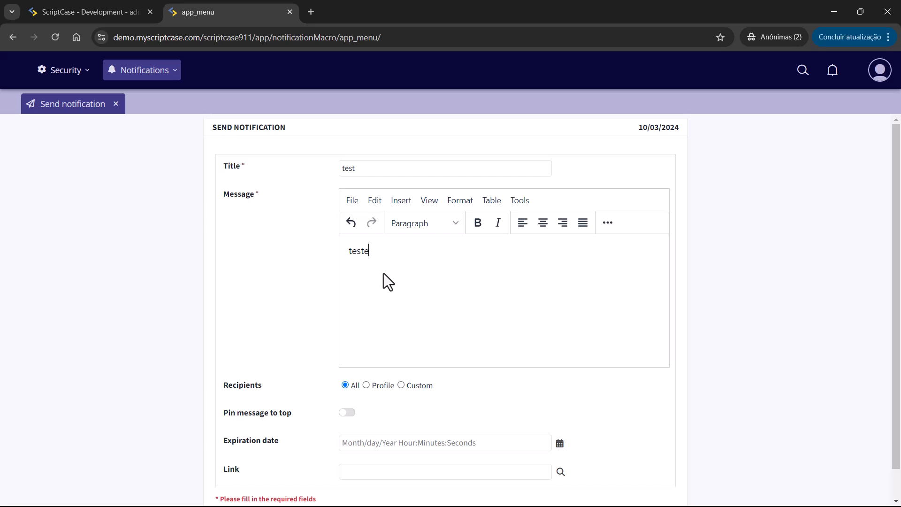
{"action": "key", "text": "Backspace"}
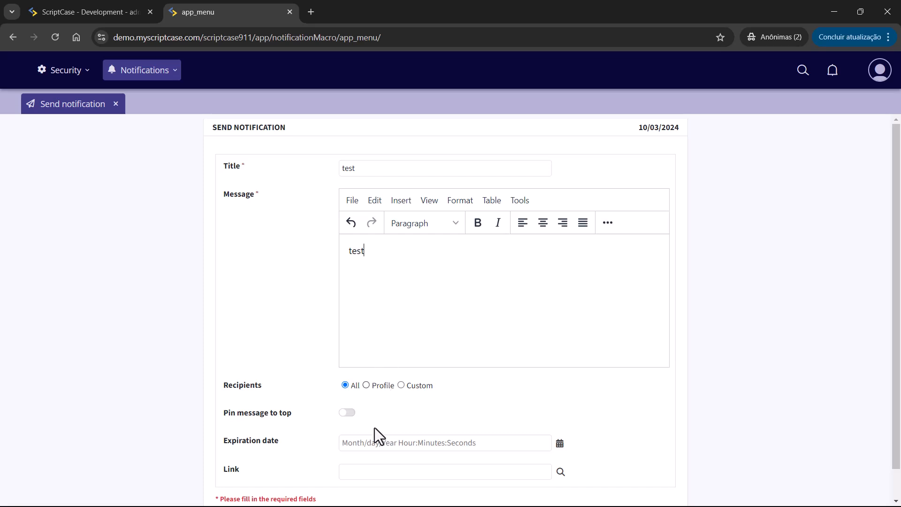
{"action": "left_click", "coordinate": [559, 442]}
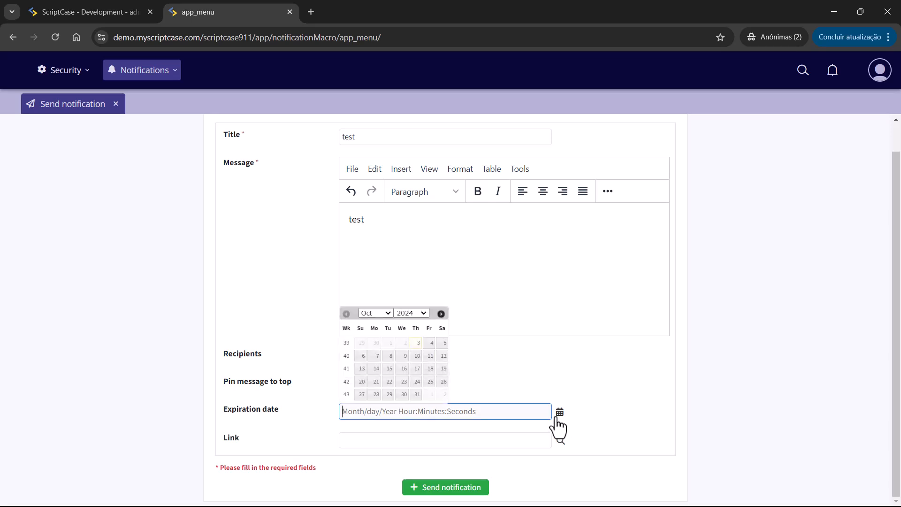
{"action": "left_click", "coordinate": [431, 342]}
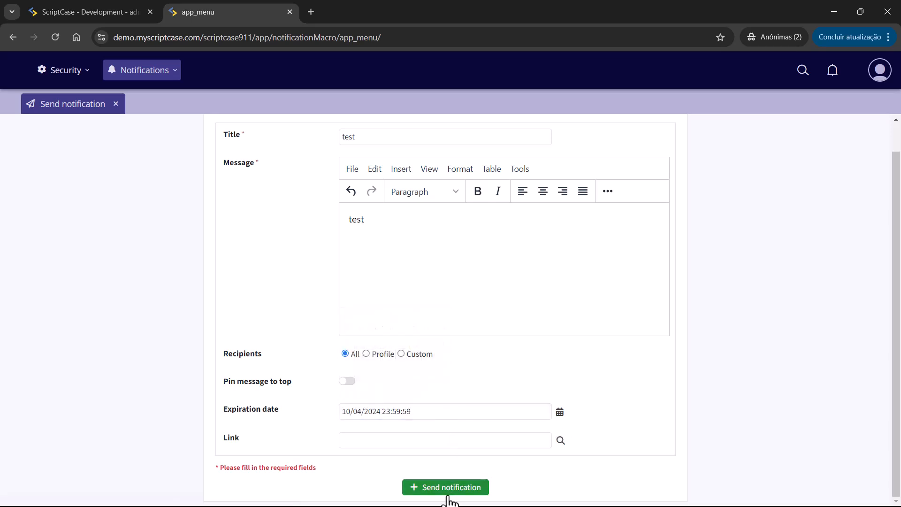
{"action": "left_click", "coordinate": [444, 487]}
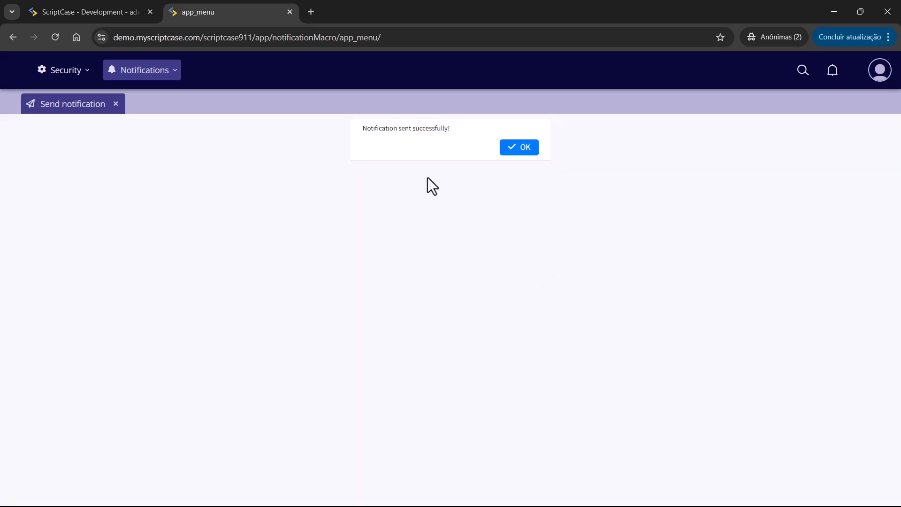
{"action": "left_click", "coordinate": [518, 147]}
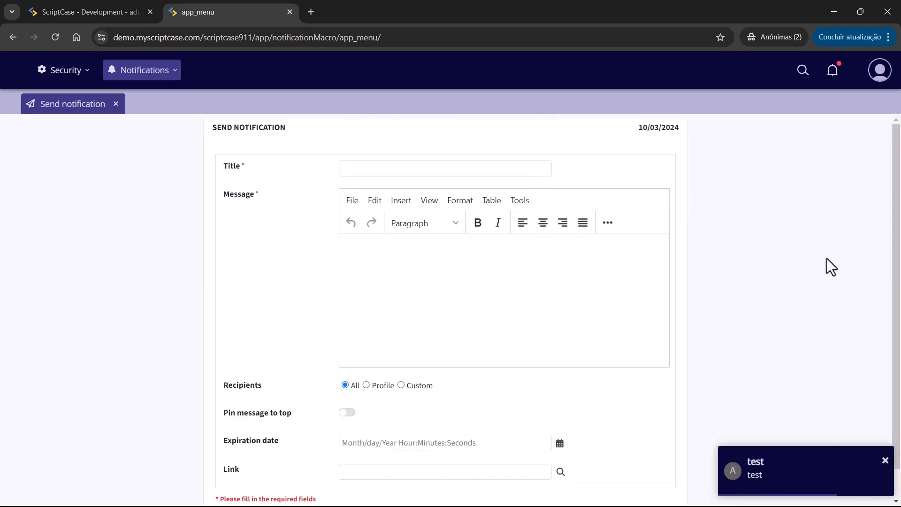
- Dismiss the test notification toast and log out of the admin account
{"action": "left_click", "coordinate": [830, 70]}
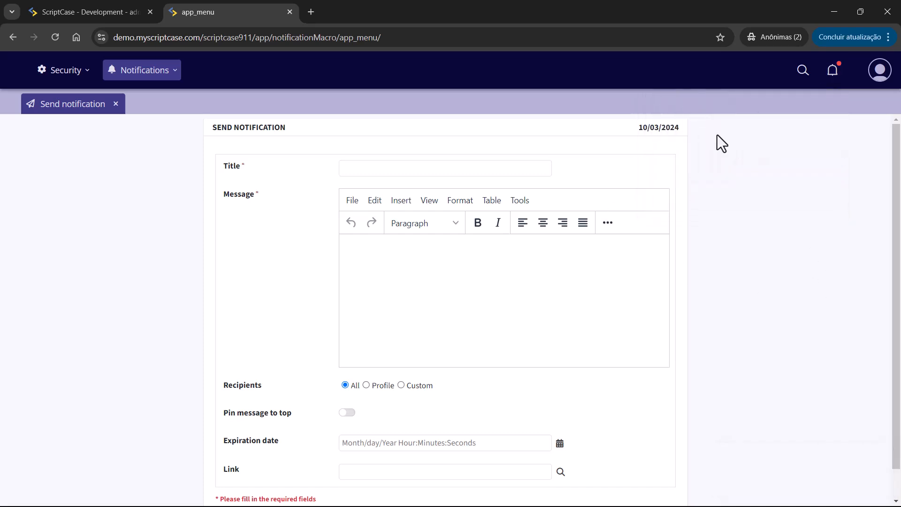
{"action": "left_click", "coordinate": [878, 70]}
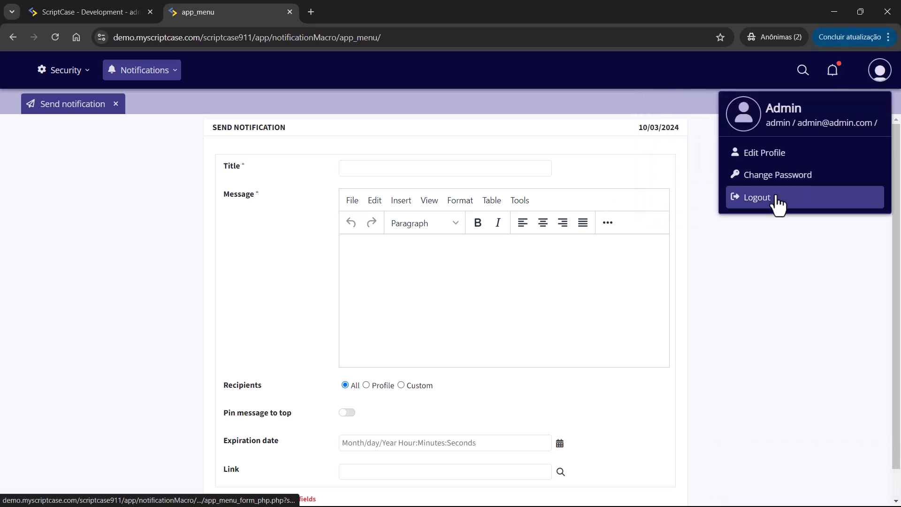
{"action": "left_click", "coordinate": [756, 197]}
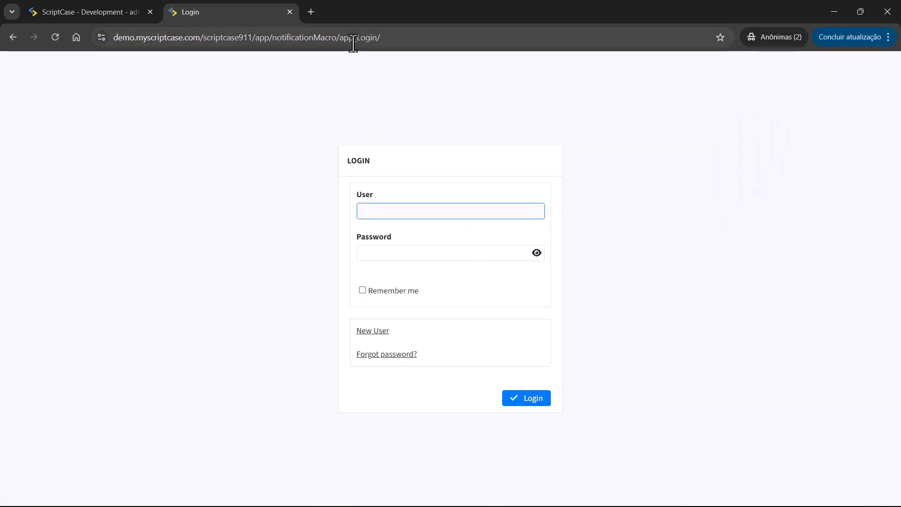
- Open the New User registration form from the login page and return to the development environment
{"action": "left_click", "coordinate": [525, 398]}
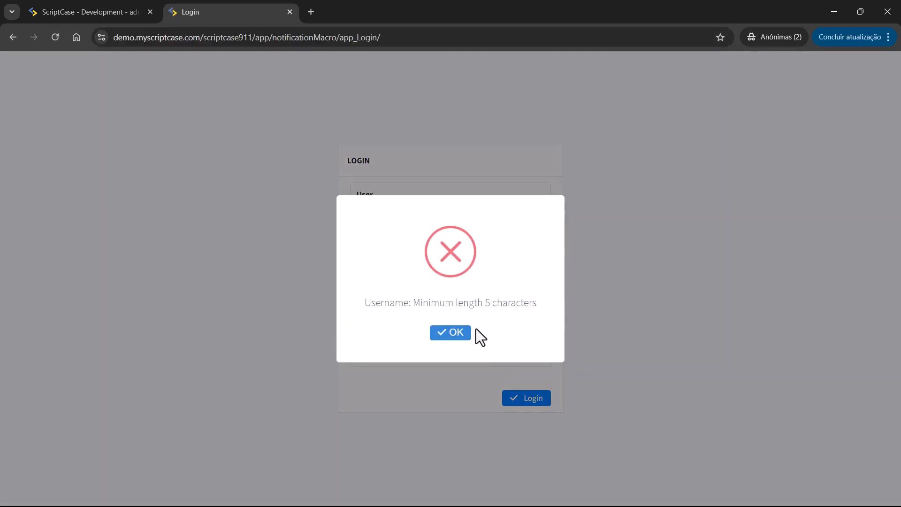
{"action": "left_click", "coordinate": [450, 332]}
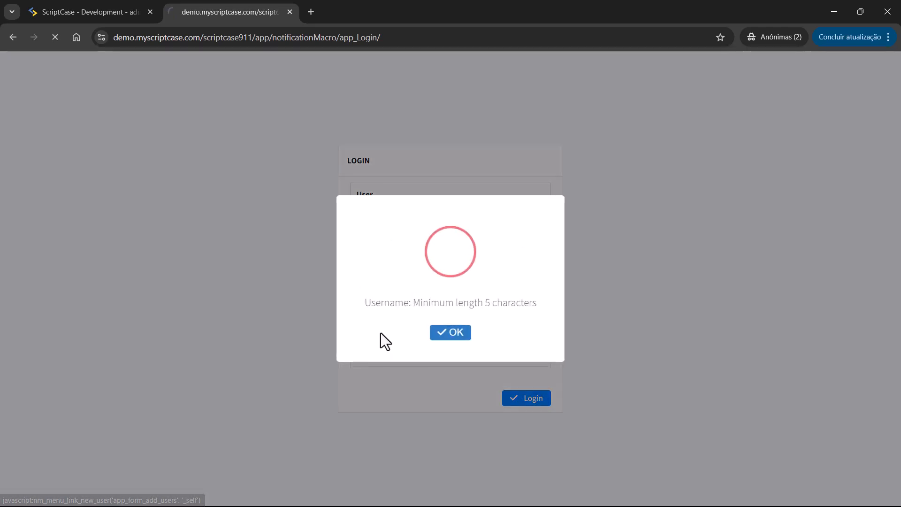
{"action": "left_click", "coordinate": [450, 332]}
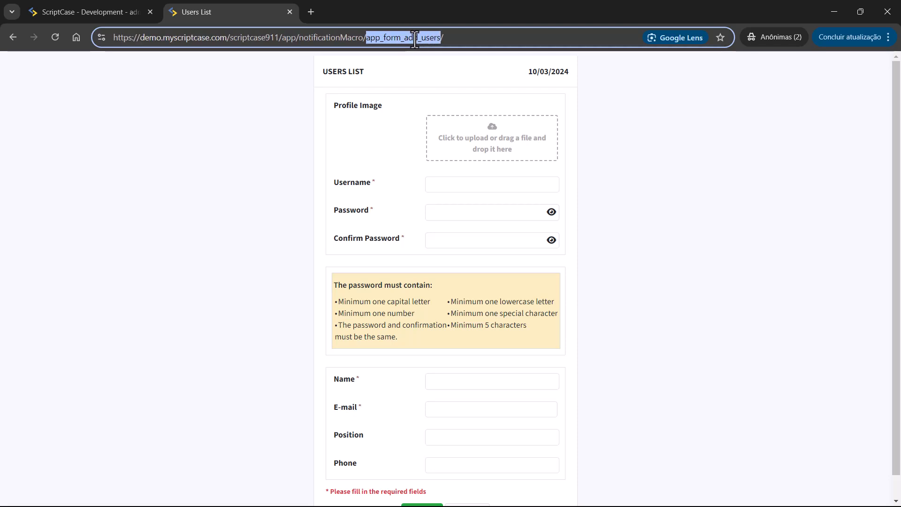
{"action": "left_click", "coordinate": [87, 11]}
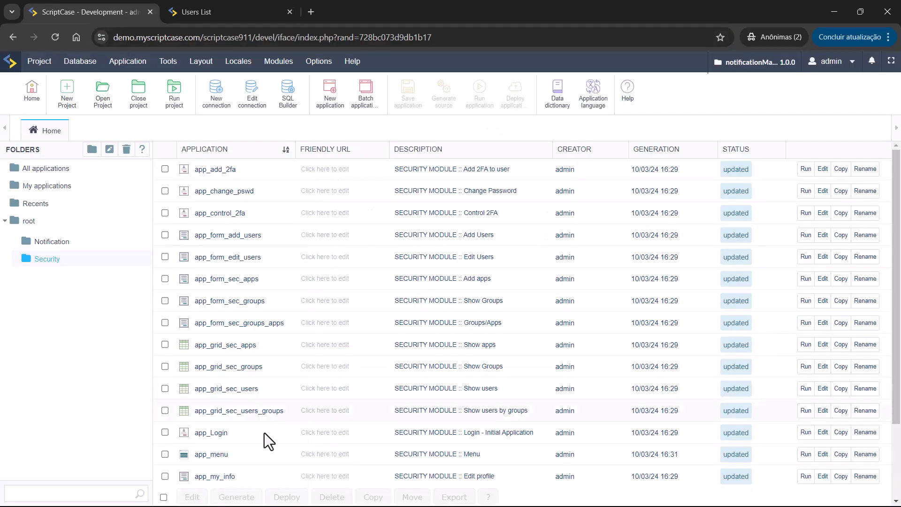
{"action": "mouse_move", "coordinate": [277, 284]}
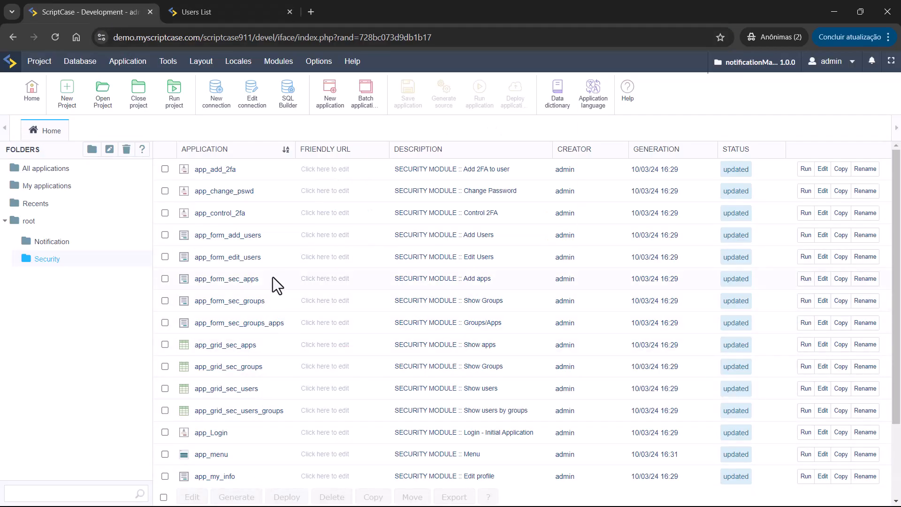
{"action": "mouse_move", "coordinate": [238, 258]}
{"action": "type", "text": "app_form_add_users"}
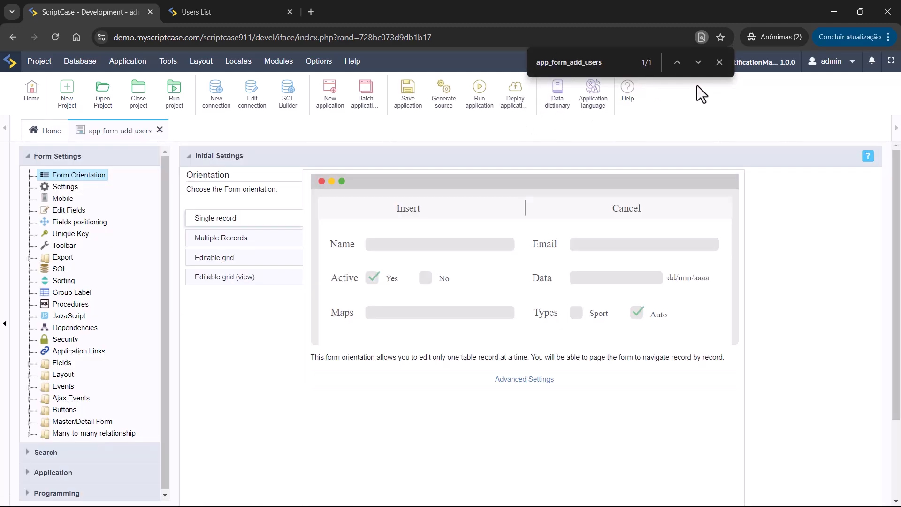
- Dismiss the find bar and start a new PHP method in app_form_add_users
{"action": "left_click", "coordinate": [718, 62]}
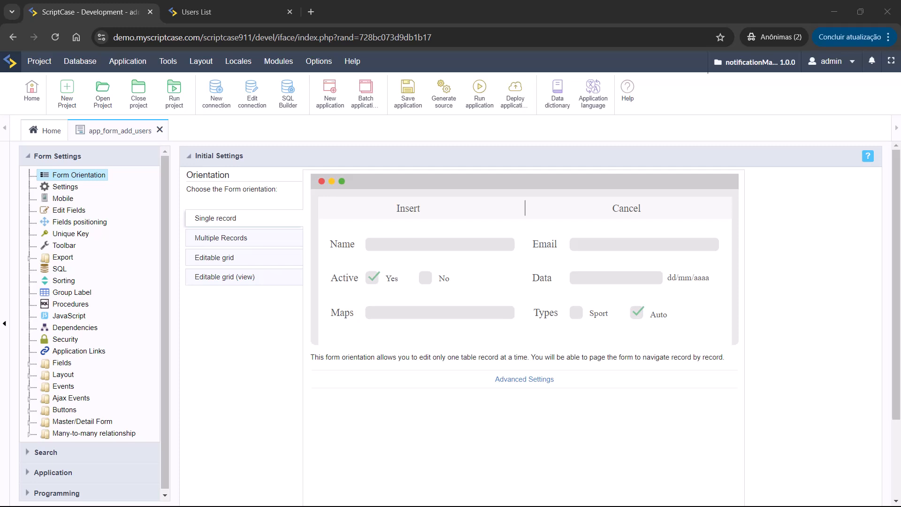
{"action": "mouse_move", "coordinate": [41, 487]}
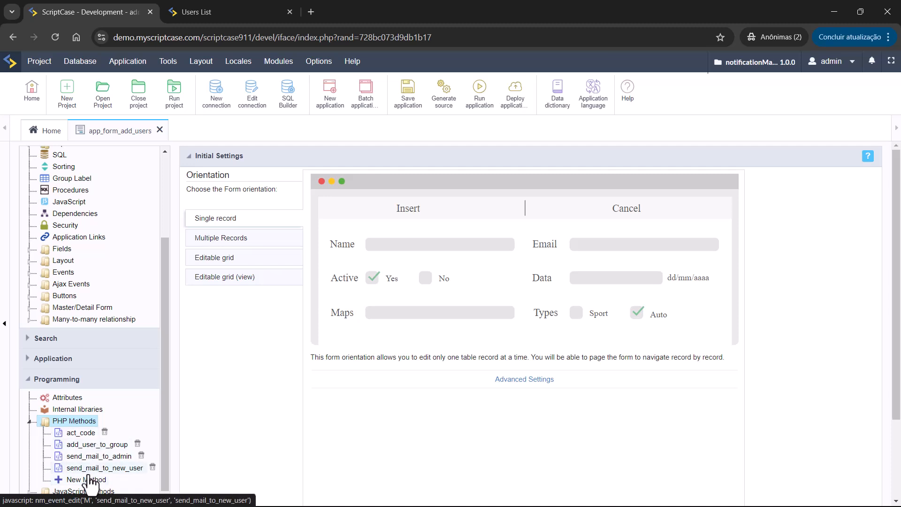
{"action": "mouse_move", "coordinate": [82, 479]}
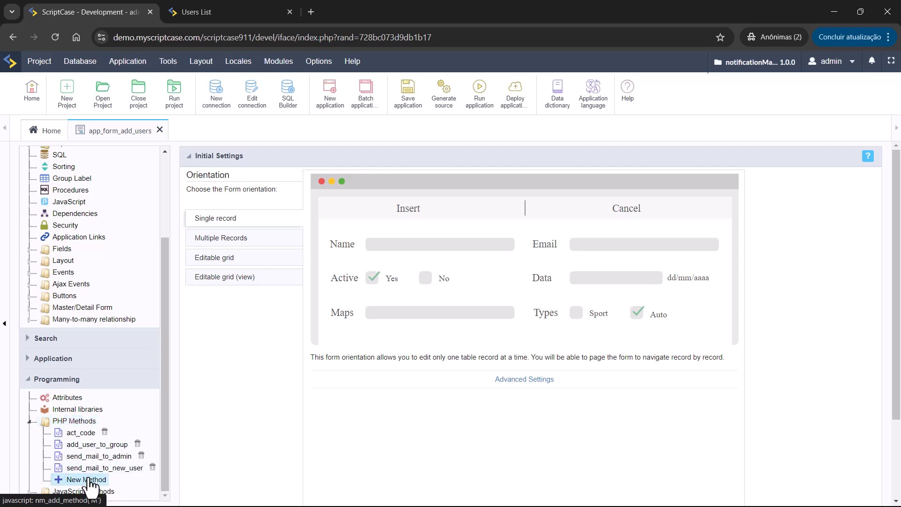
{"action": "left_click", "coordinate": [86, 479]}
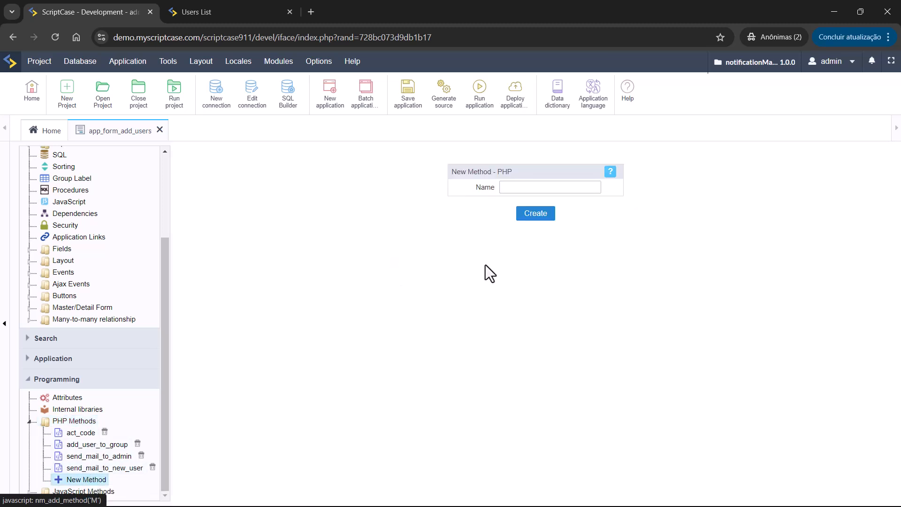
- Create an empty PHP method named notification
{"action": "left_click", "coordinate": [549, 187]}
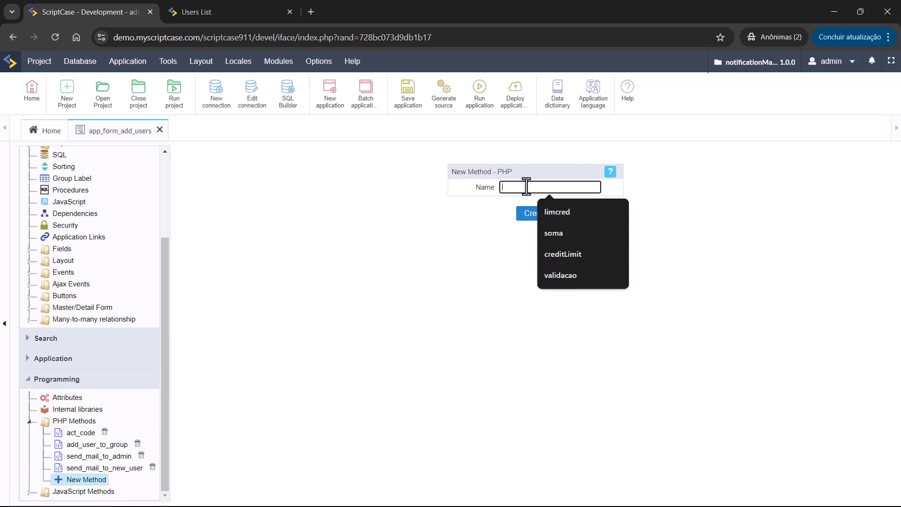
{"action": "type", "text": "notification"}
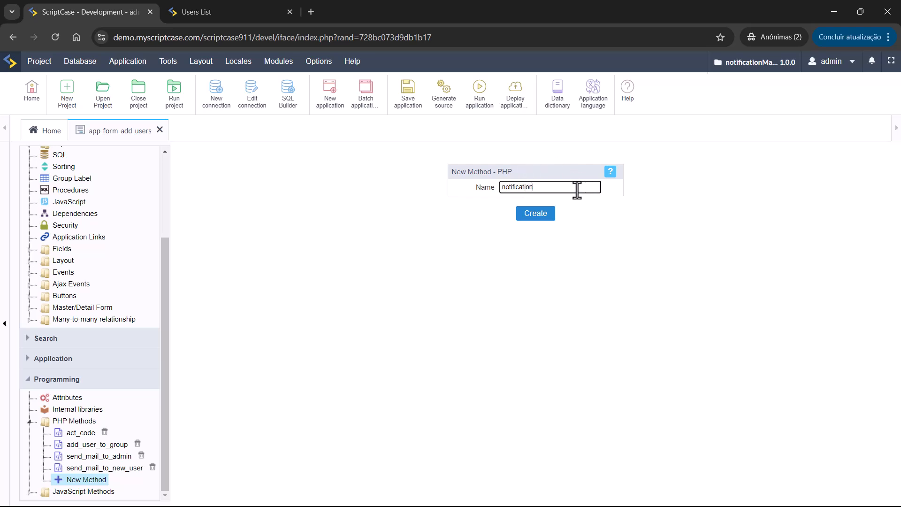
{"action": "mouse_move", "coordinate": [550, 213]}
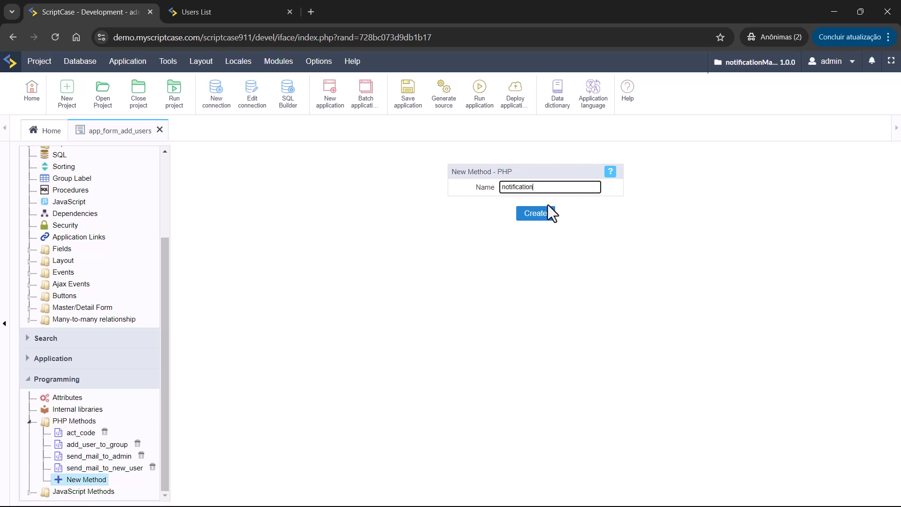
{"action": "left_click", "coordinate": [534, 213]}
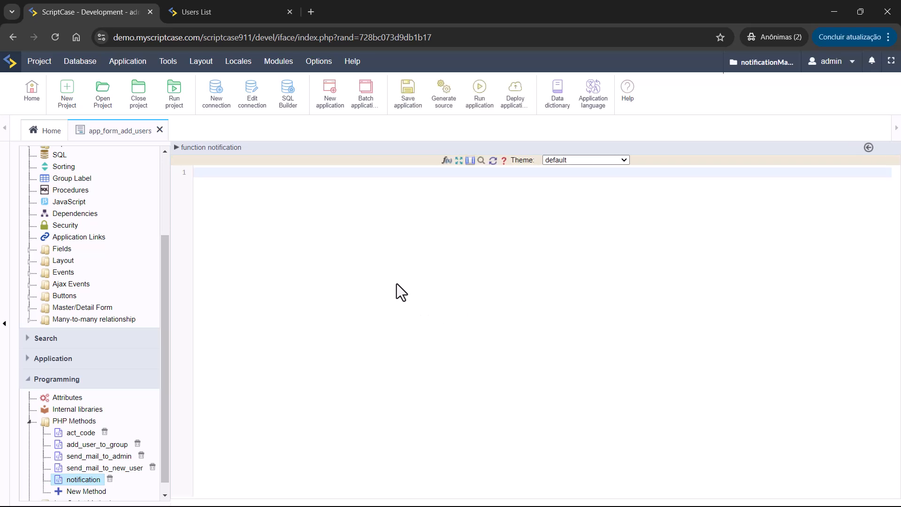
{"action": "mouse_move", "coordinate": [395, 282]}
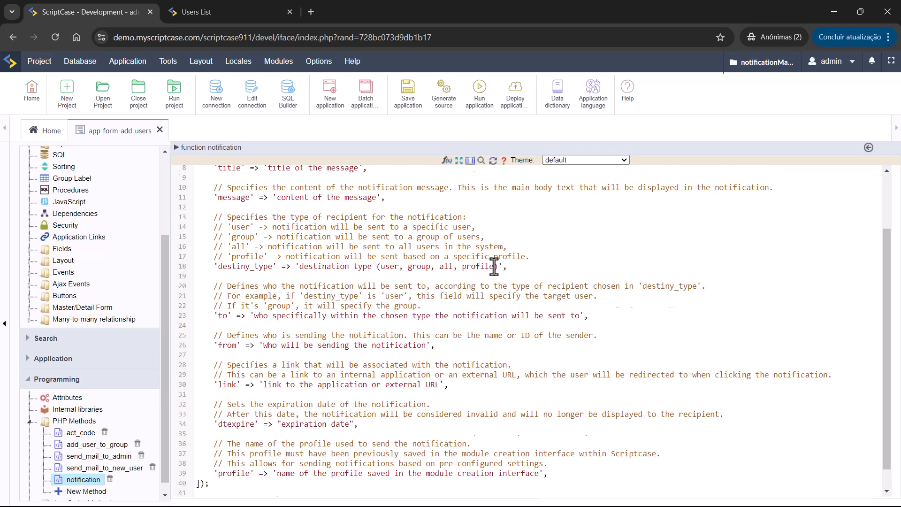
{"action": "scroll", "scroll_direction": "up", "scroll_amount": 3}
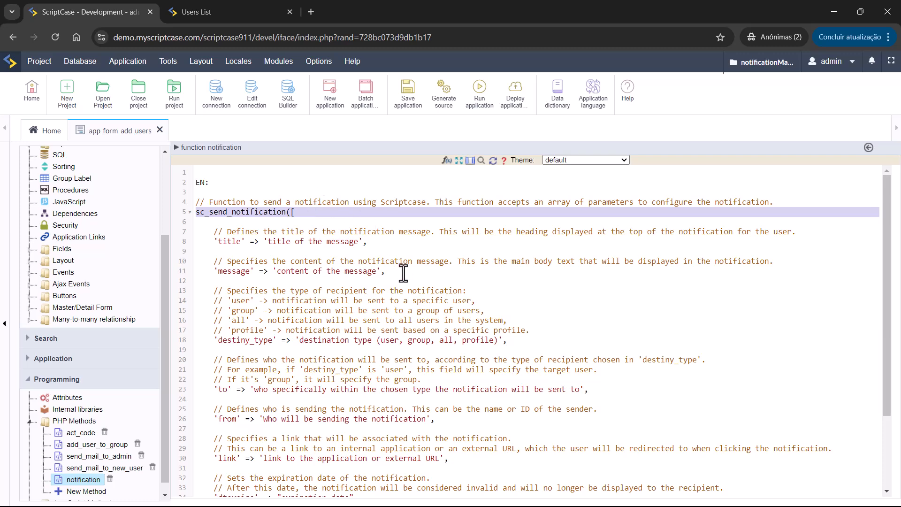
{"action": "mouse_move", "coordinate": [655, 205]}
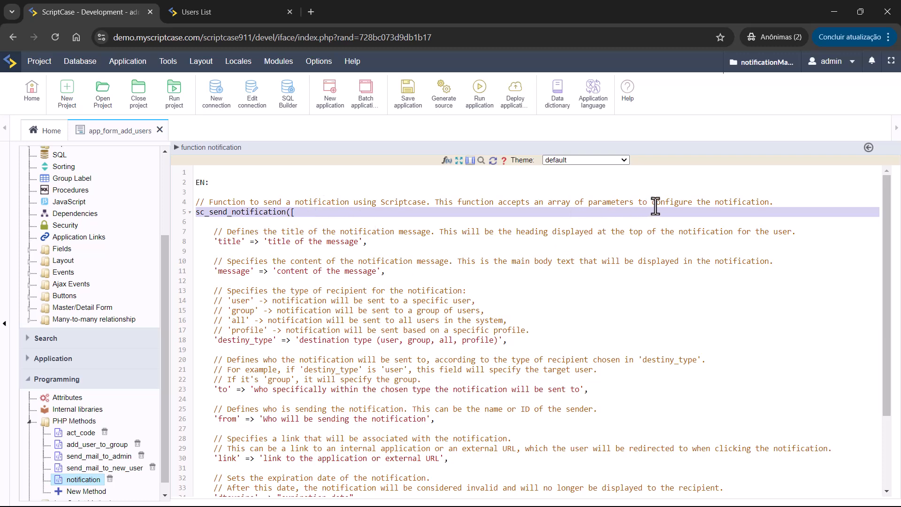
{"action": "mouse_move", "coordinate": [715, 221]}
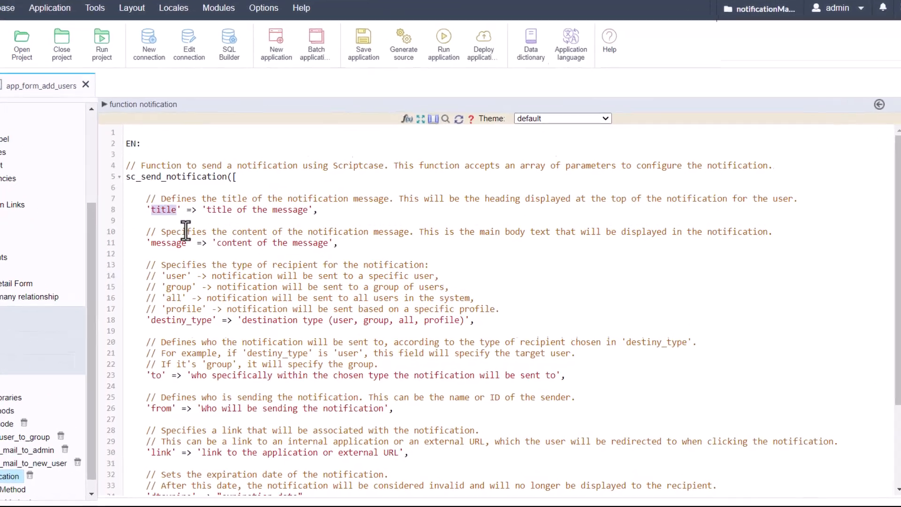
- Switch the editor to base16-dark and write $title, $msg and an sc_send_notification call to admin
{"action": "left_click", "coordinate": [562, 119]}
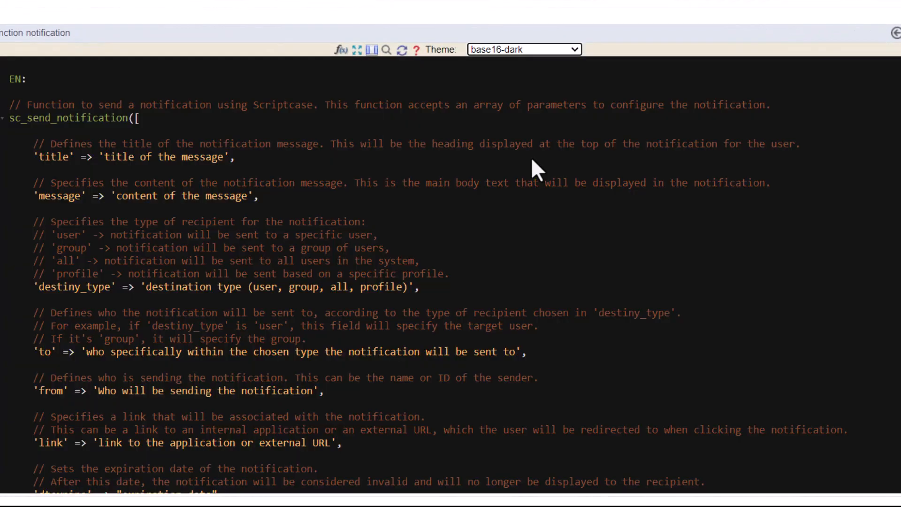
{"action": "mouse_move", "coordinate": [529, 184]}
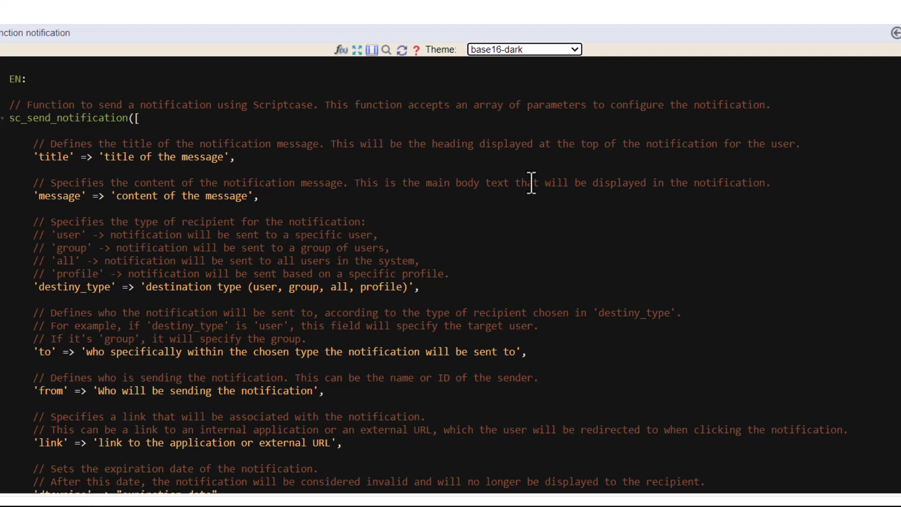
{"action": "mouse_move", "coordinate": [58, 163]}
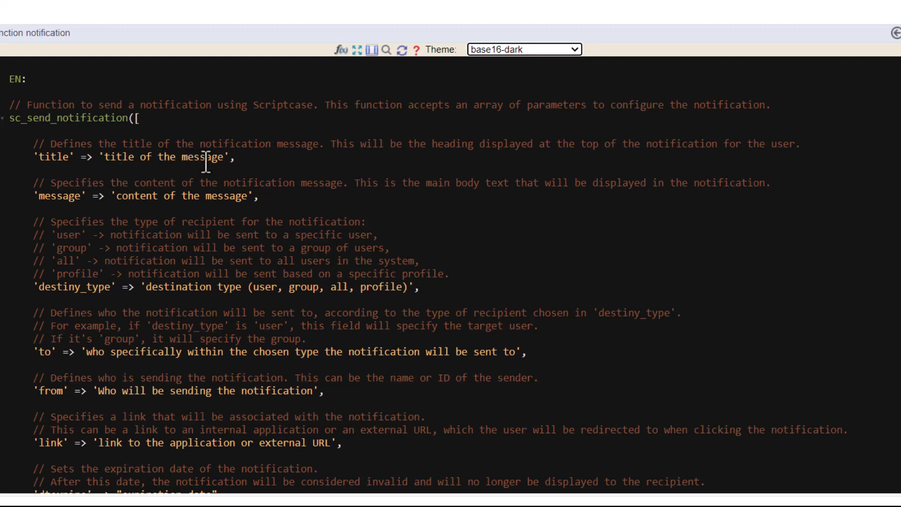
{"action": "mouse_move", "coordinate": [292, 199]}
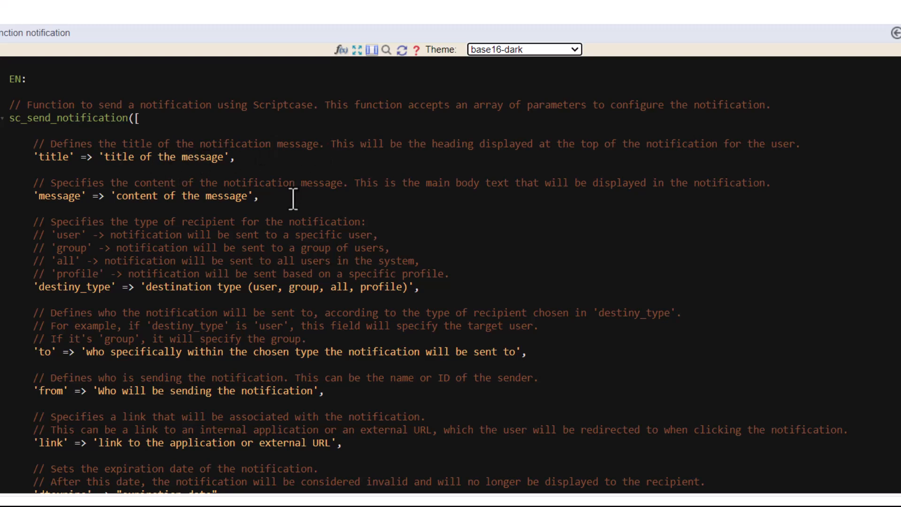
{"action": "mouse_move", "coordinate": [85, 207]}
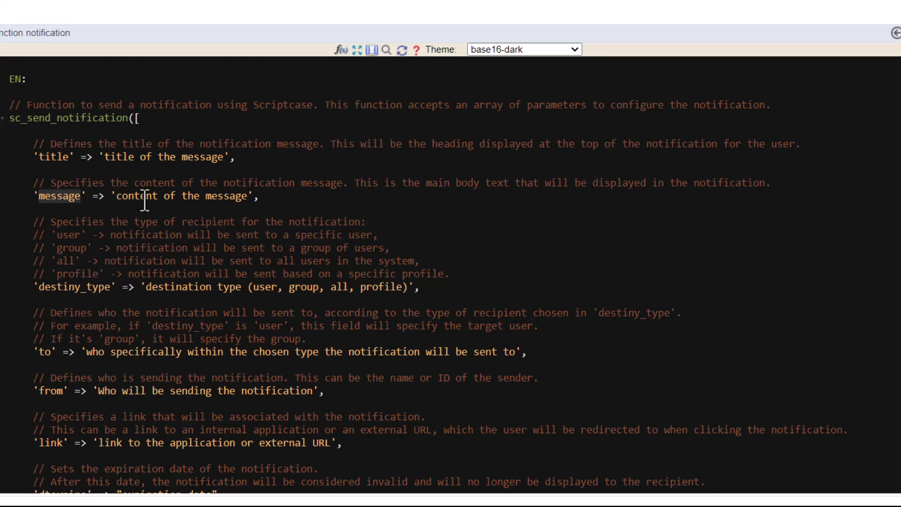
{"action": "mouse_move", "coordinate": [282, 195]}
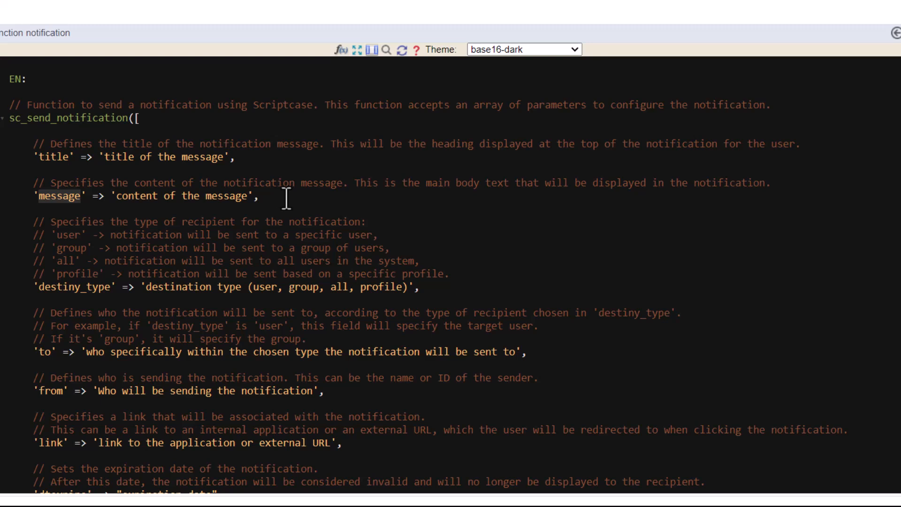
{"action": "mouse_move", "coordinate": [282, 221]}
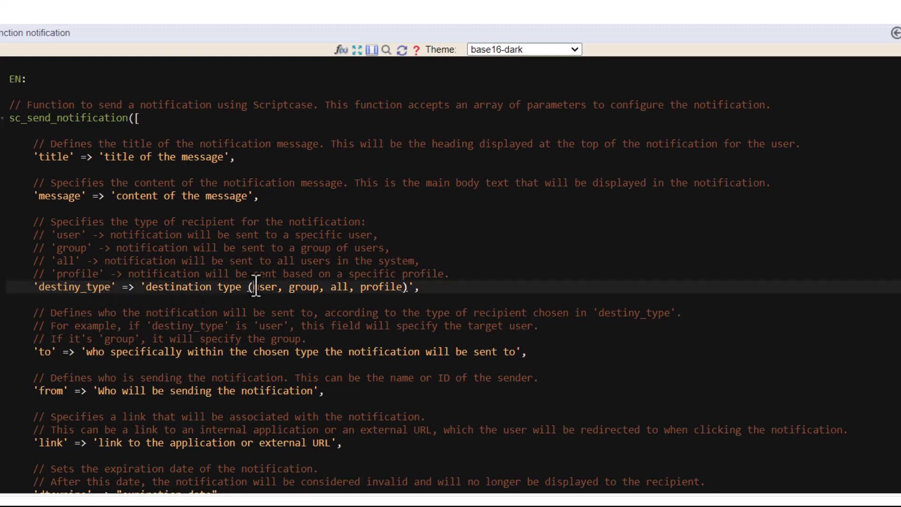
{"action": "mouse_move", "coordinate": [341, 313]}
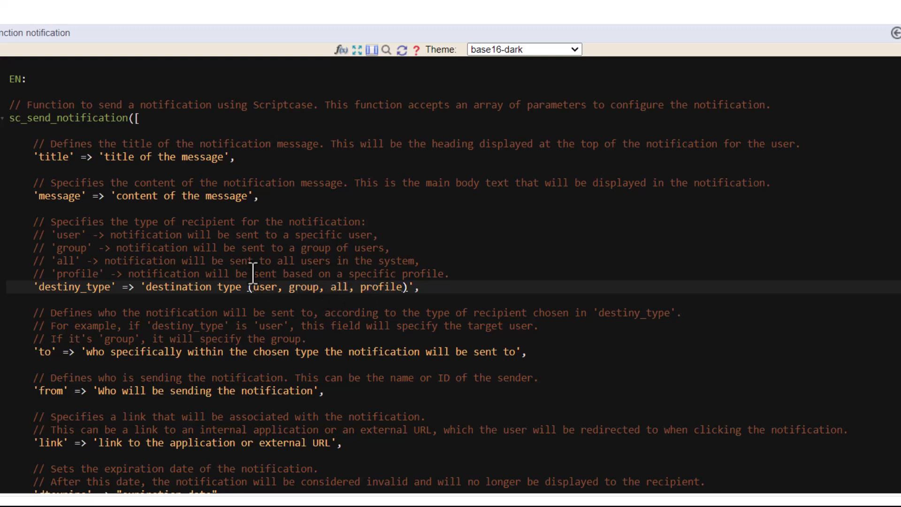
{"action": "mouse_move", "coordinate": [172, 234]}
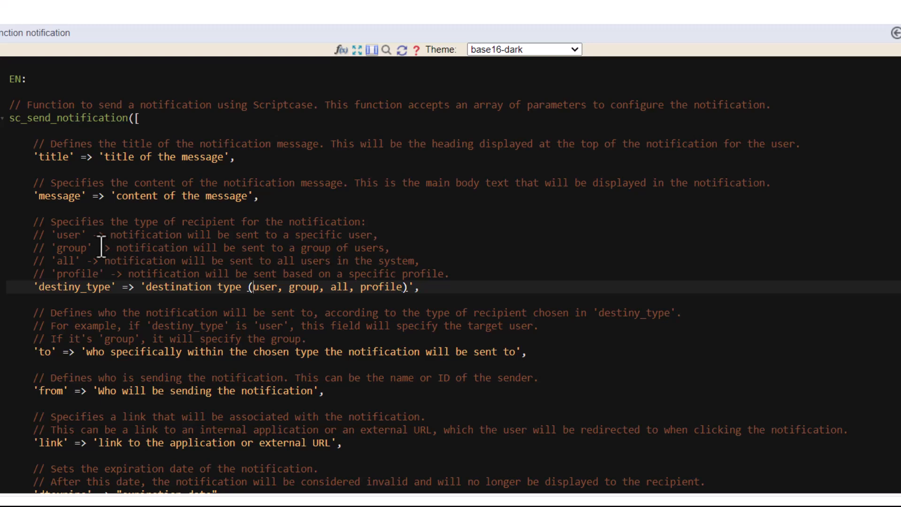
{"action": "mouse_move", "coordinate": [102, 247]}
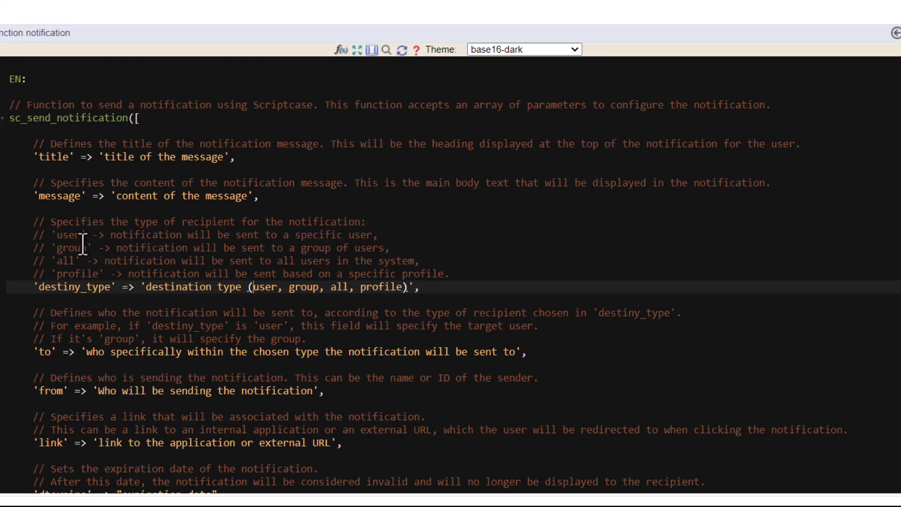
{"action": "mouse_move", "coordinate": [75, 247]}
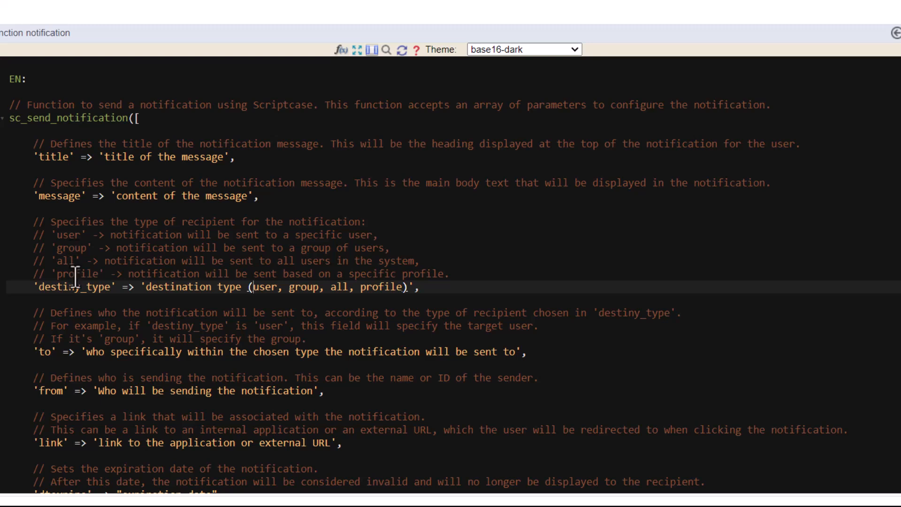
{"action": "mouse_move", "coordinate": [145, 92]}
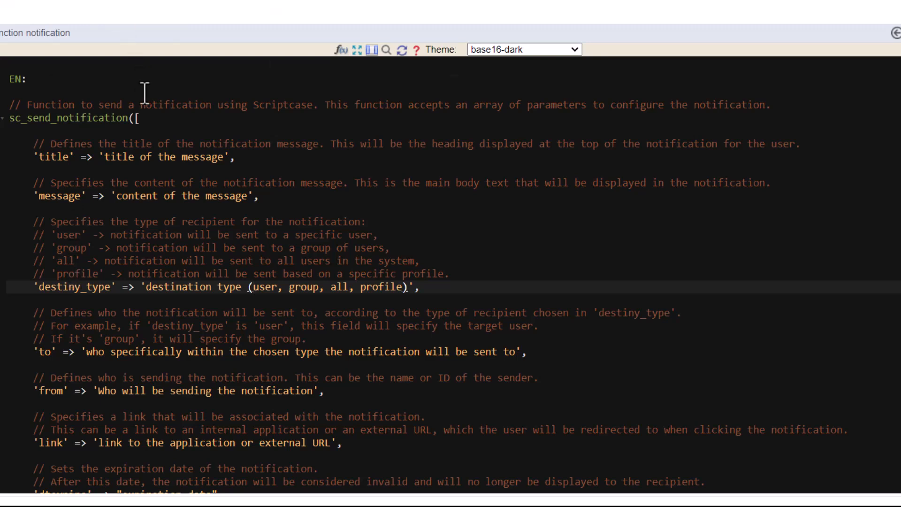
{"action": "mouse_move", "coordinate": [203, 263]}
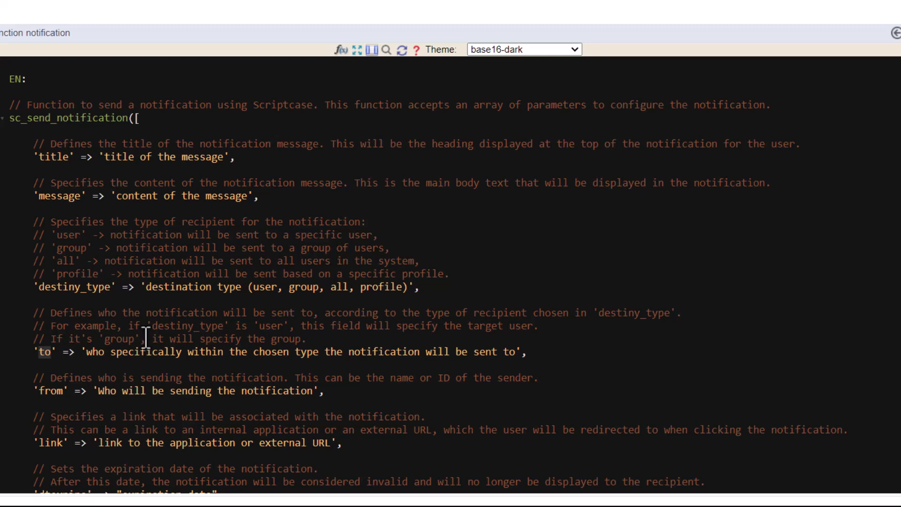
{"action": "mouse_move", "coordinate": [154, 361]}
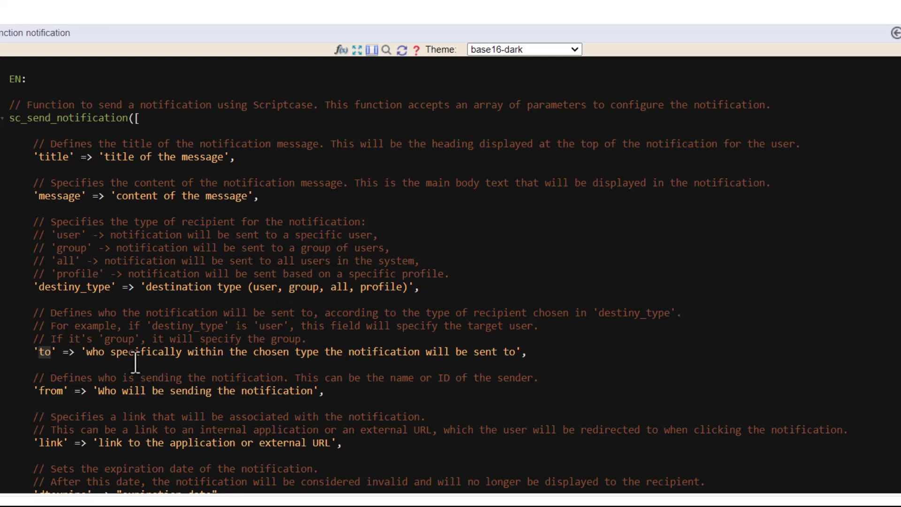
{"action": "mouse_move", "coordinate": [335, 308]}
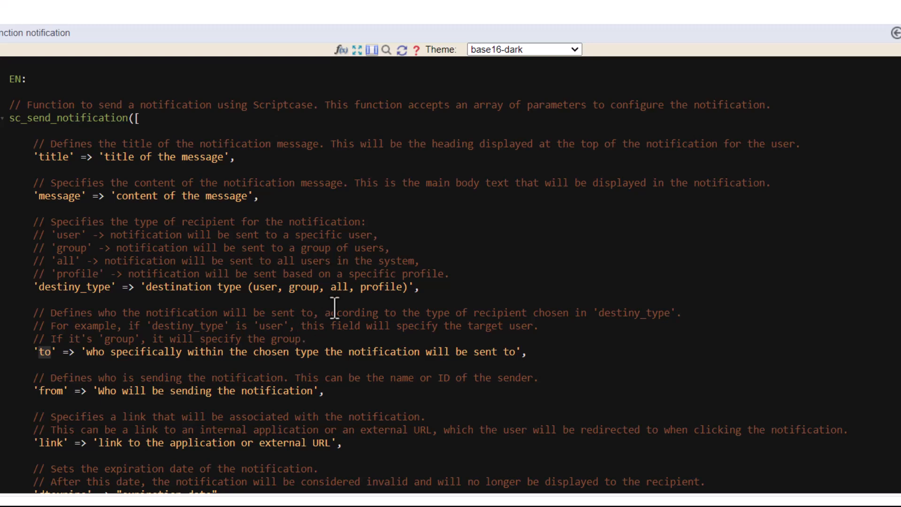
{"action": "mouse_move", "coordinate": [340, 313]}
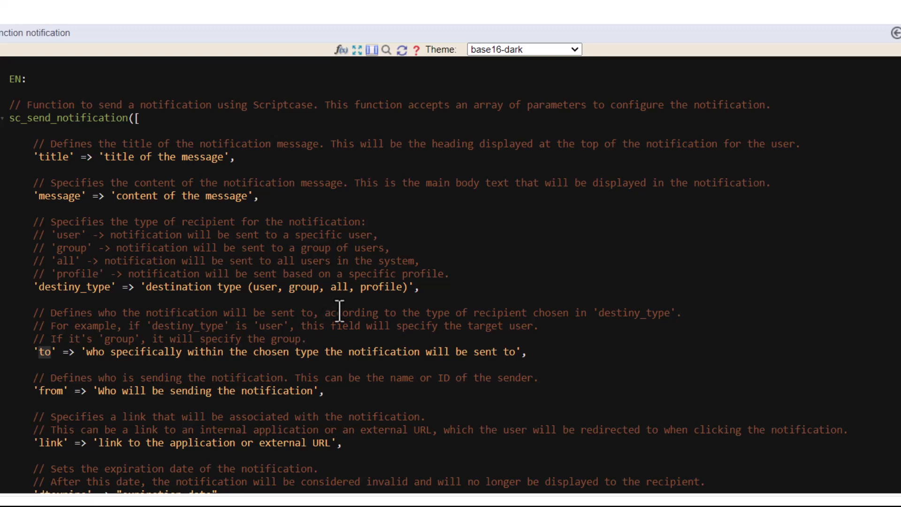
{"action": "mouse_move", "coordinate": [213, 360]}
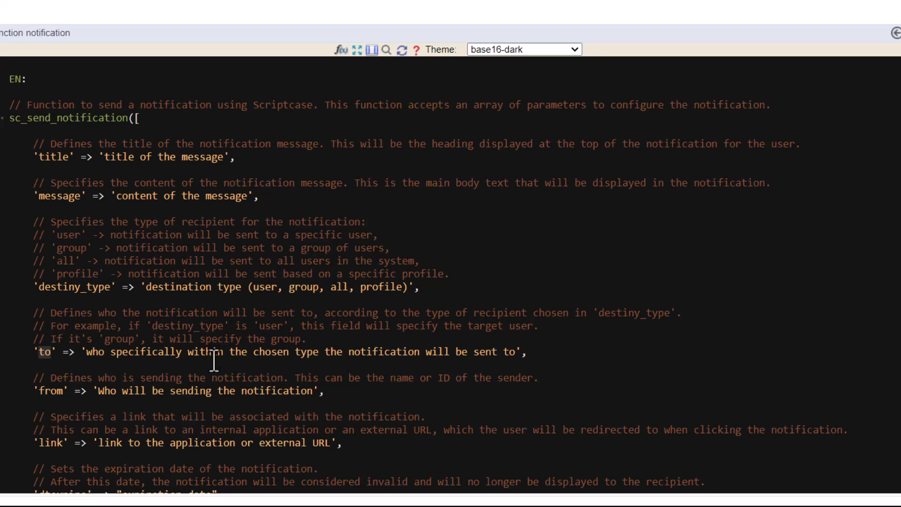
{"action": "mouse_move", "coordinate": [75, 408]}
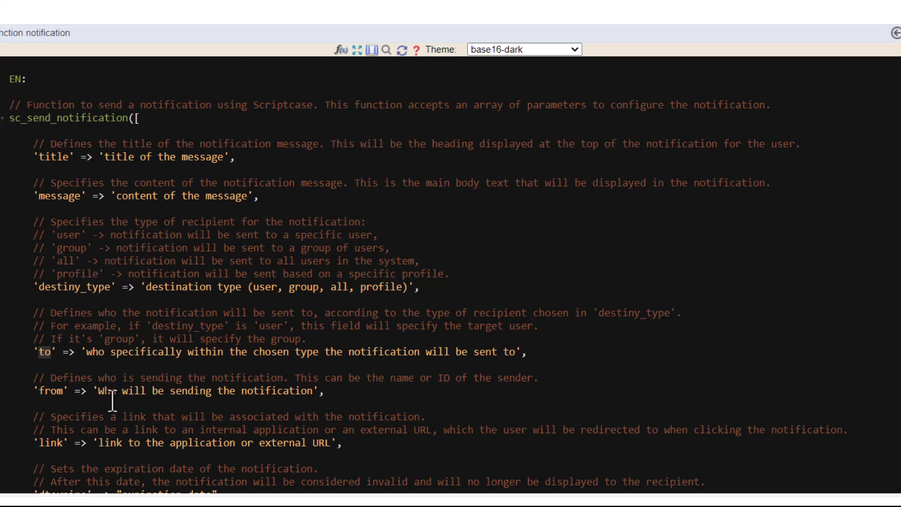
{"action": "mouse_move", "coordinate": [112, 394]}
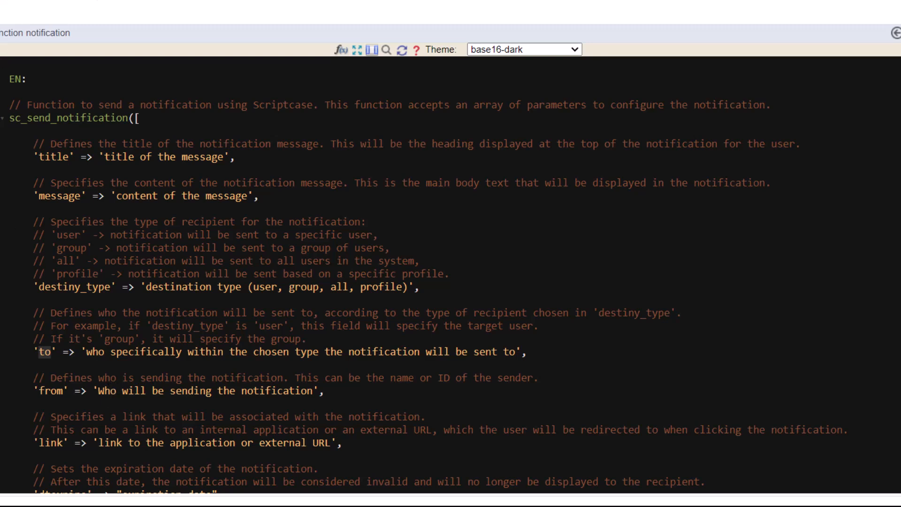
{"action": "mouse_move", "coordinate": [151, 242]}
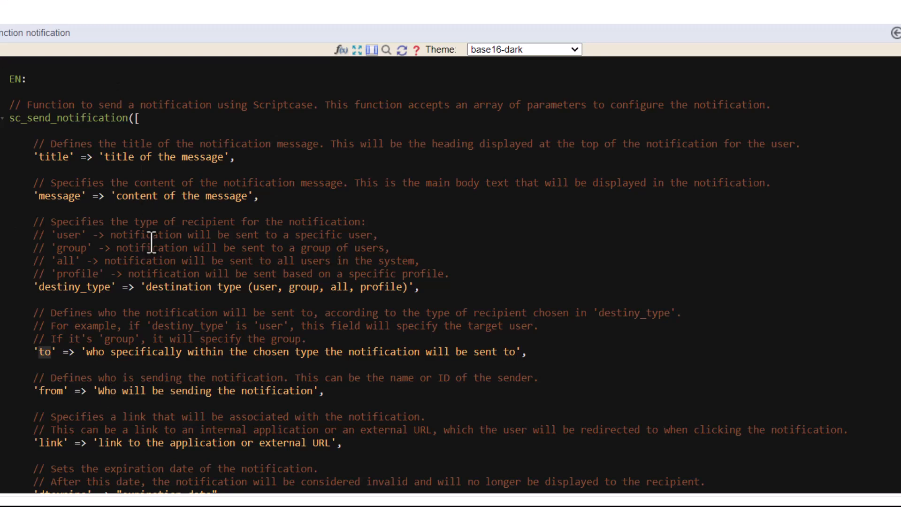
{"action": "scroll", "scroll_direction": "down", "scroll_amount": 3}
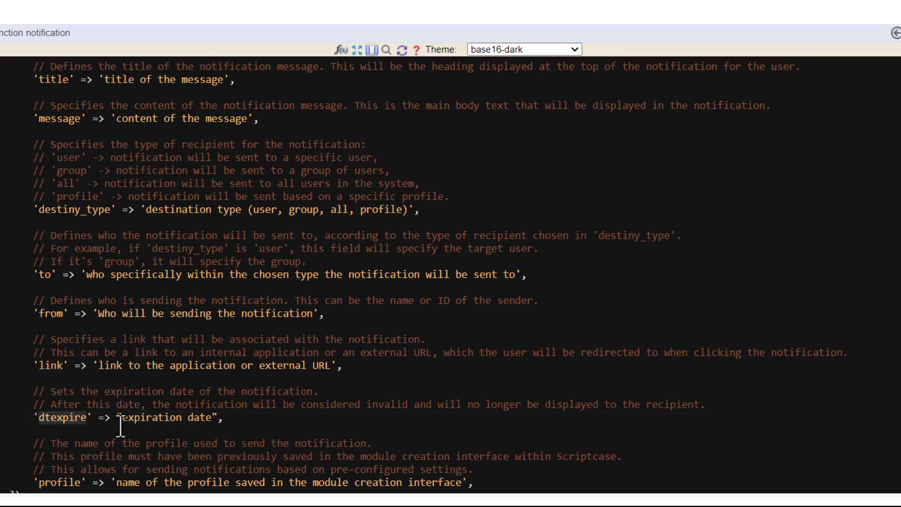
{"action": "scroll", "scroll_direction": "down", "scroll_amount": 3}
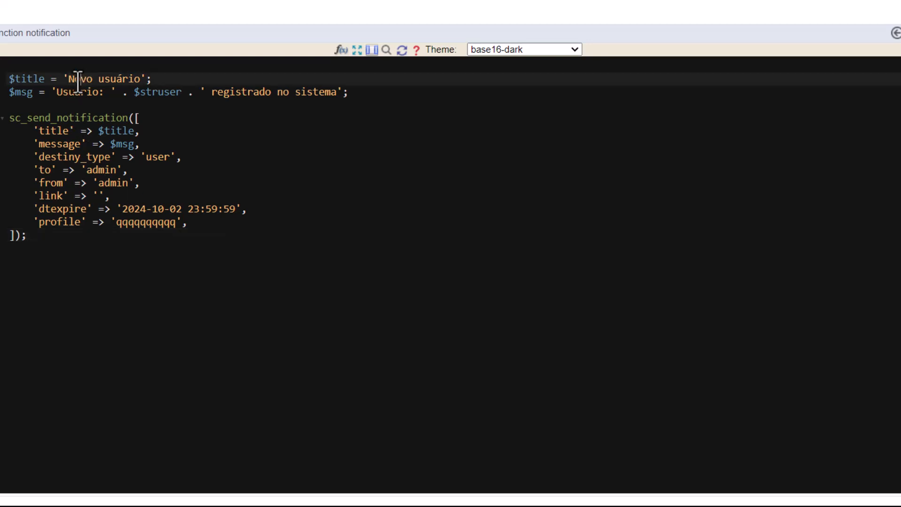
- Rewrite the texts as title 'New User' and message 'User: … registered to the system'
{"action": "key", "text": "Backspace"}
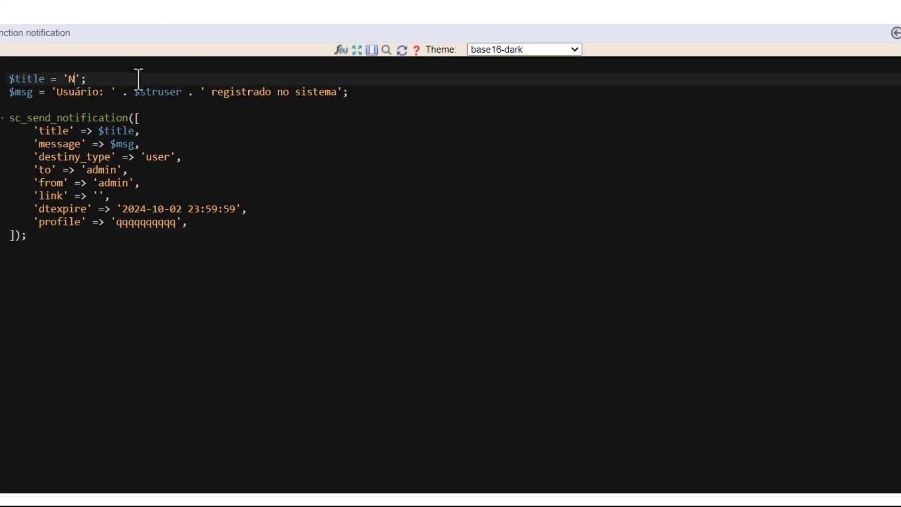
{"action": "type", "text": "ew U"}
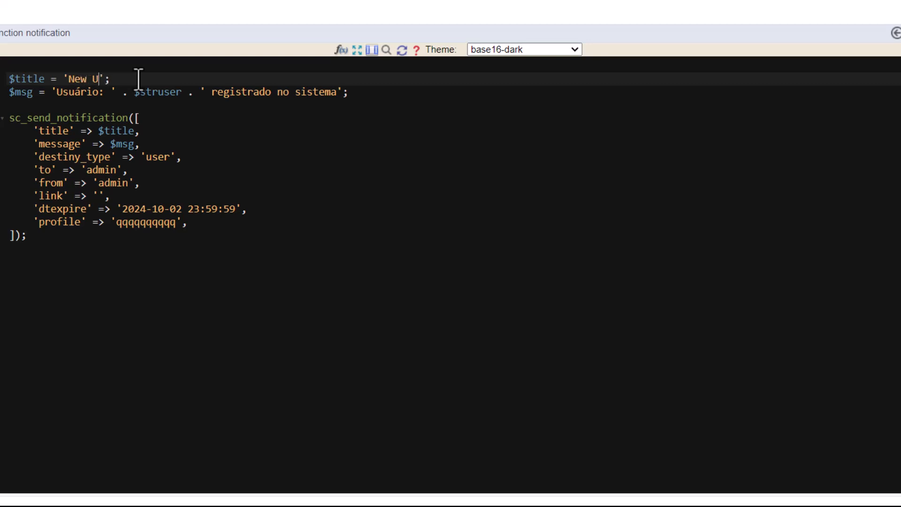
{"action": "type", "text": "ser"}
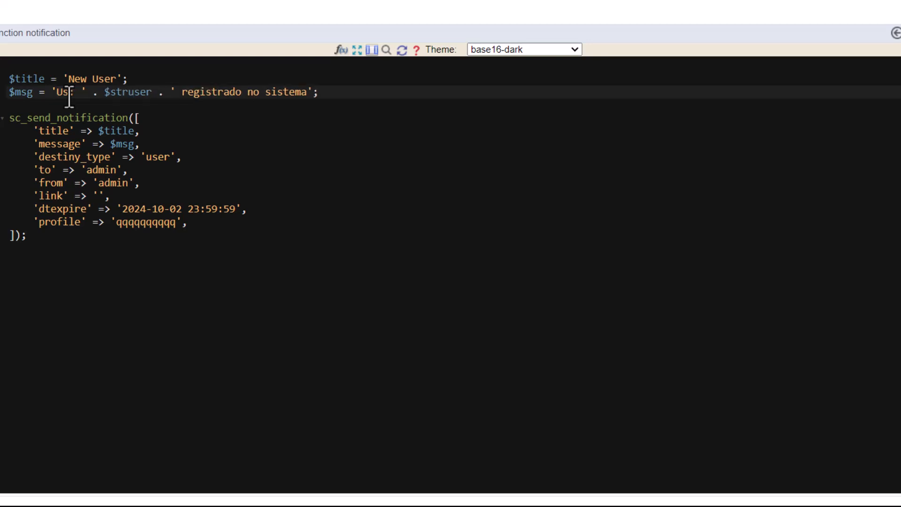
{"action": "type", "text": "er:"}
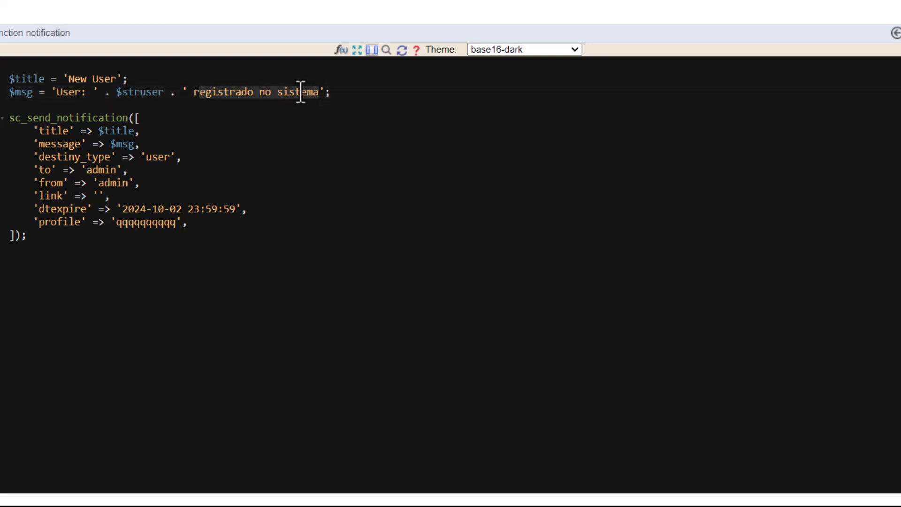
{"action": "key", "text": "Backspace"}
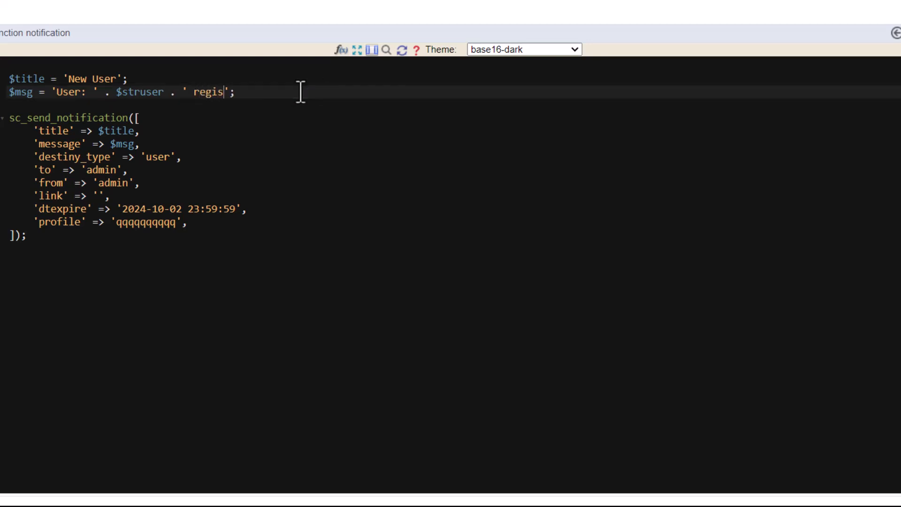
{"action": "type", "text": "tered to the"}
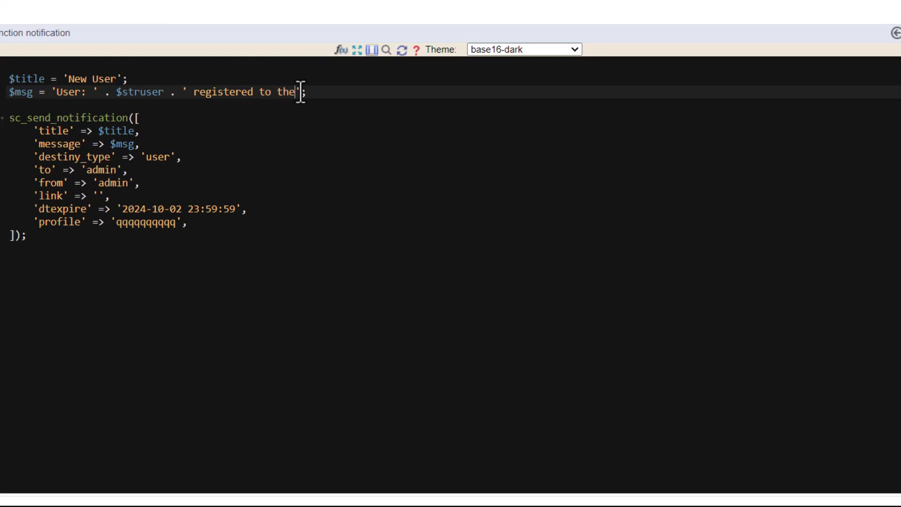
{"action": "type", "text": "system"}
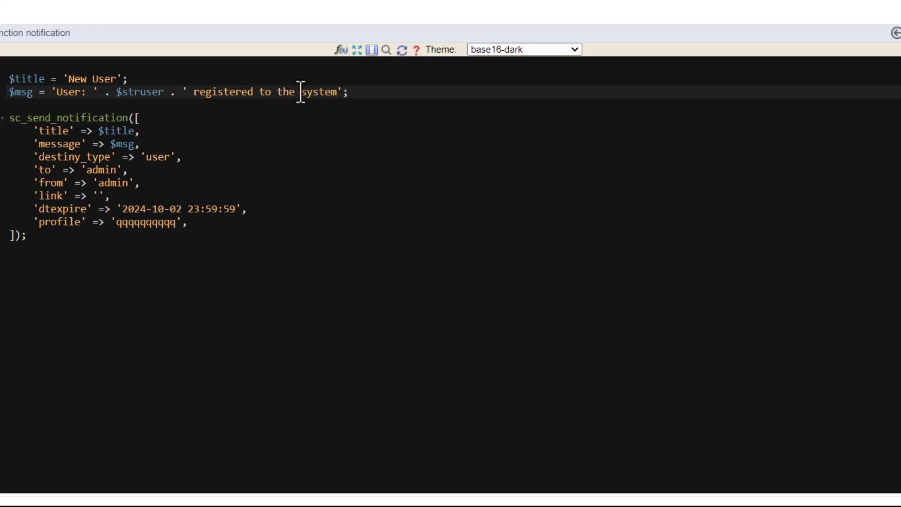
{"action": "mouse_move", "coordinate": [240, 136]}
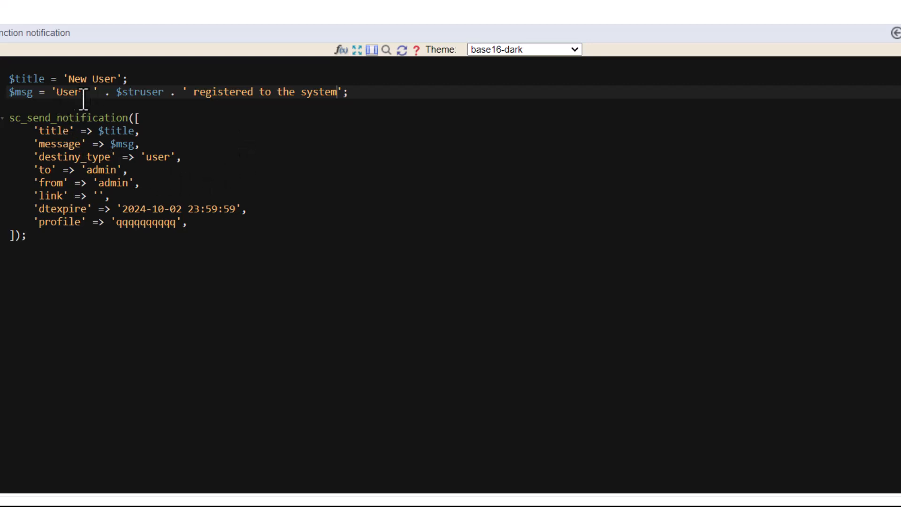
{"action": "type", "text": ":"}
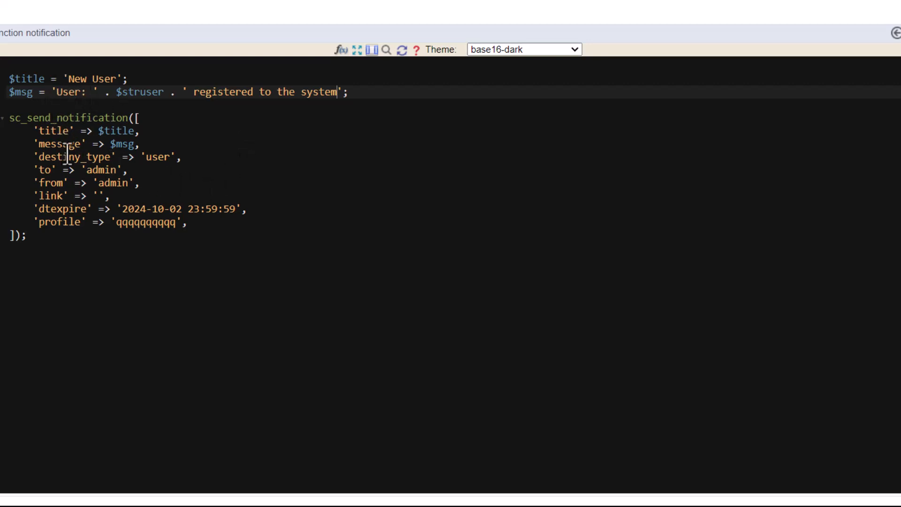
{"action": "mouse_move", "coordinate": [176, 97]}
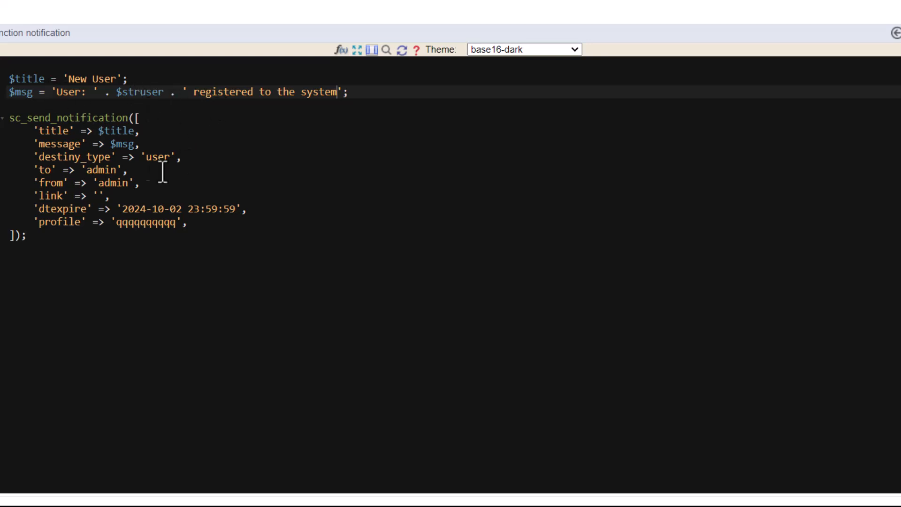
- Set dtexpire to 2024-10-05 and the profile to 'notificationdemo'
{"action": "left_click", "coordinate": [136, 144]}
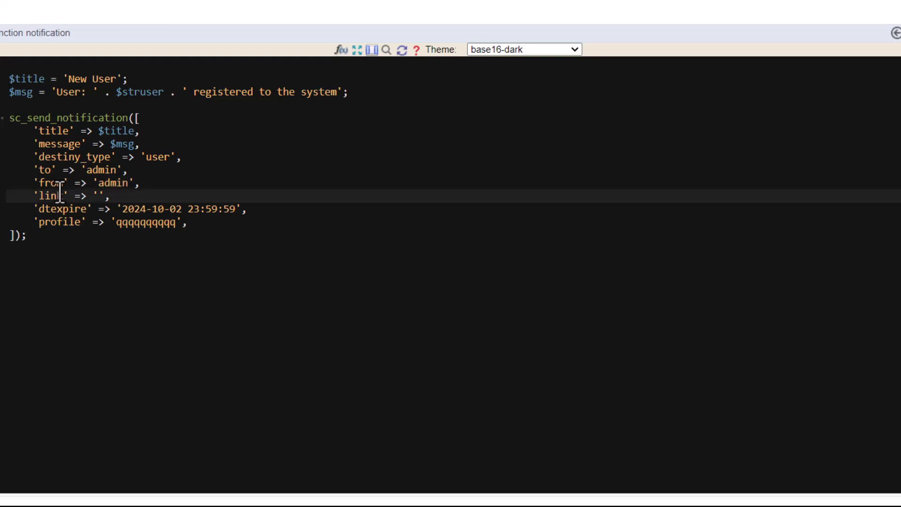
{"action": "mouse_move", "coordinate": [132, 195]}
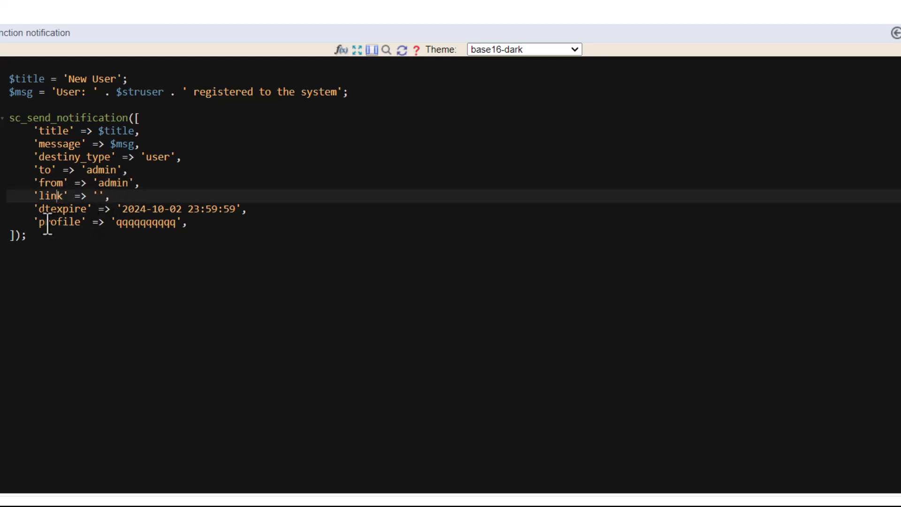
{"action": "left_click", "coordinate": [176, 208]}
{"action": "type", "text": "5"}
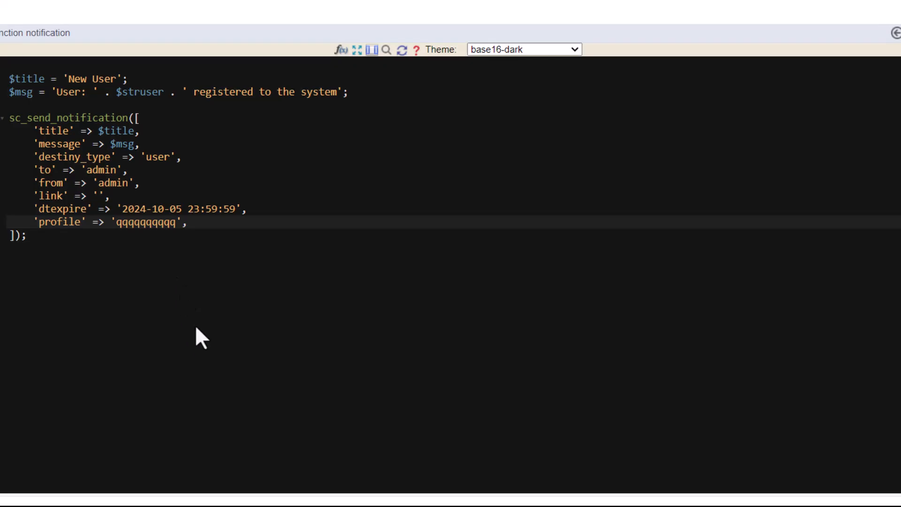
{"action": "type", "text": "notificationdemo"}
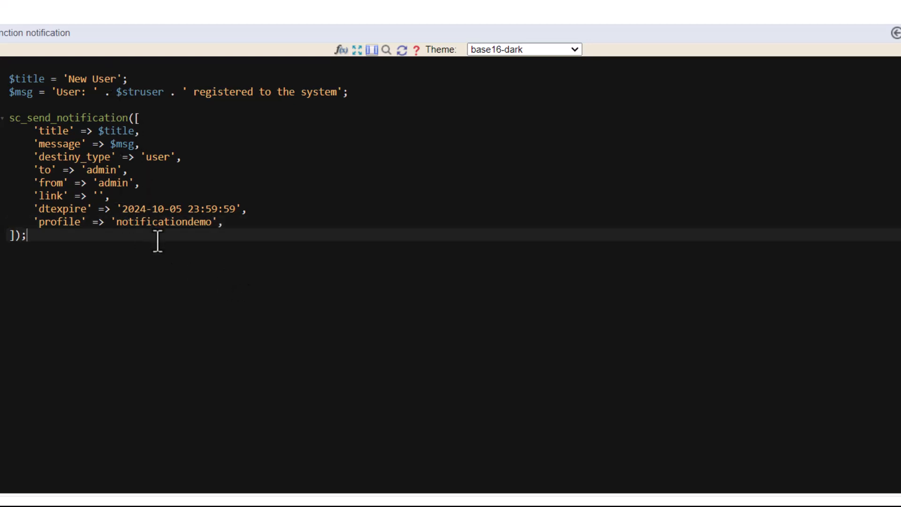
{"action": "mouse_move", "coordinate": [84, 98]}
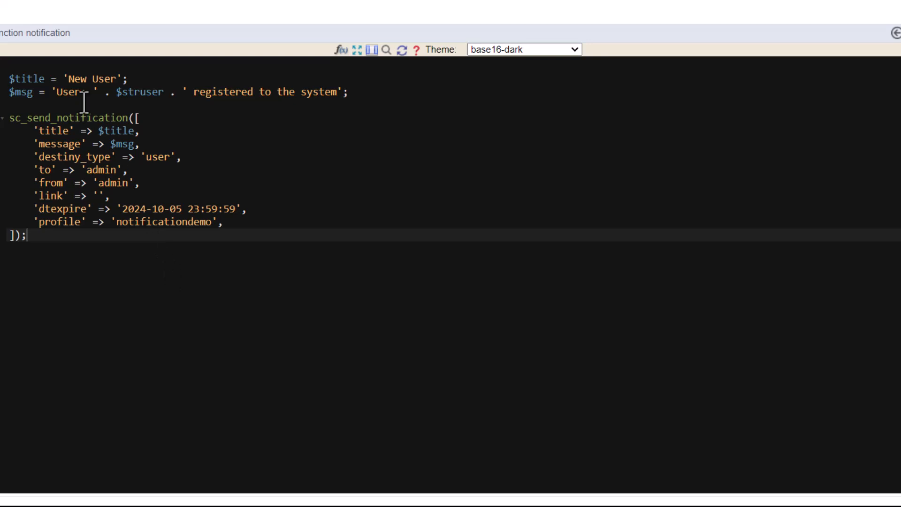
{"action": "type", "text": ":"}
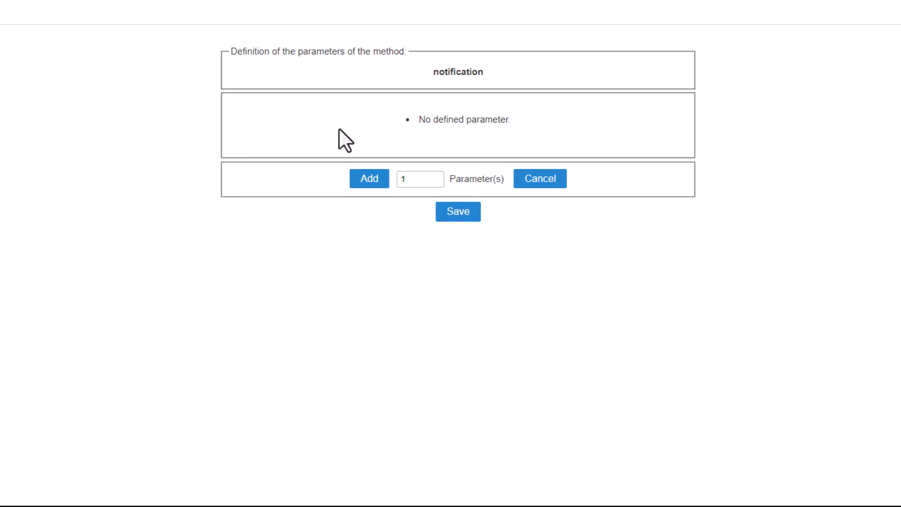
- Add one parameter, struser, to the notification method and save
{"action": "left_click", "coordinate": [369, 179]}
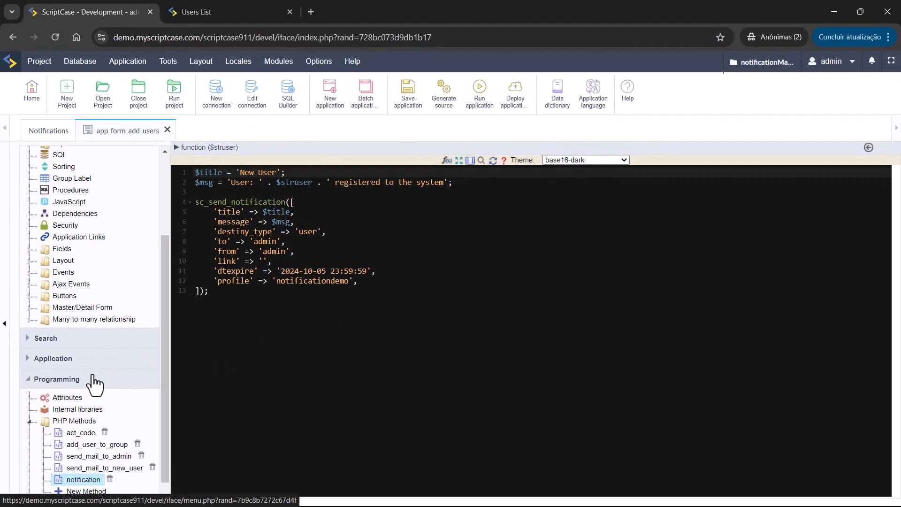
- In onAfterInsert, insert notification({login}); after the add_user_to_group call
{"action": "left_click", "coordinate": [63, 259]}
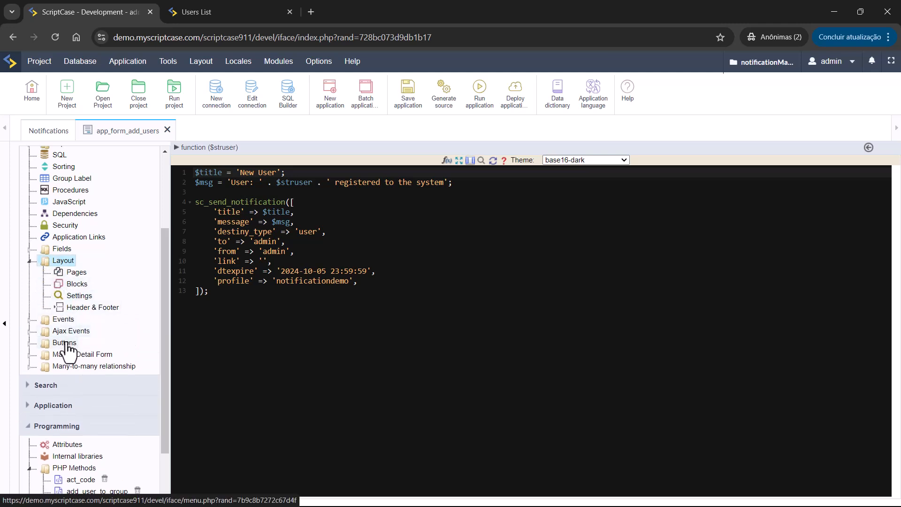
{"action": "mouse_move", "coordinate": [63, 322]}
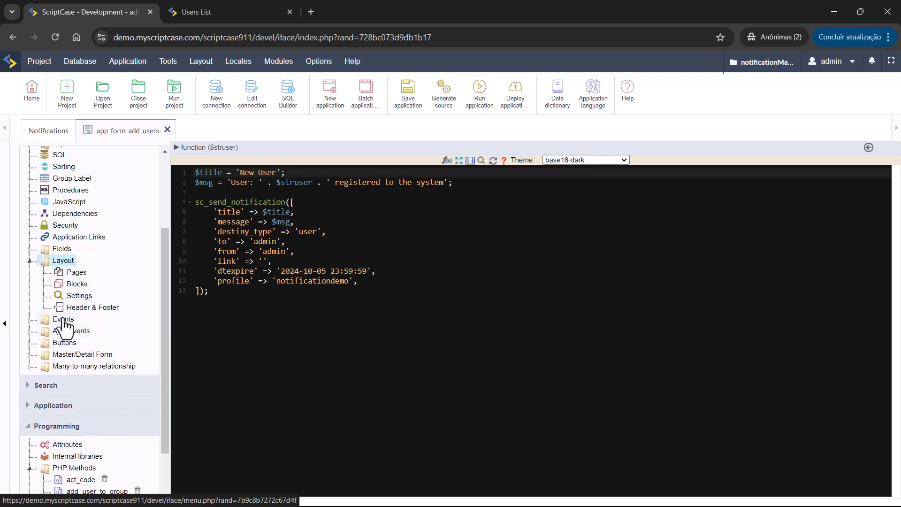
{"action": "left_click", "coordinate": [63, 319]}
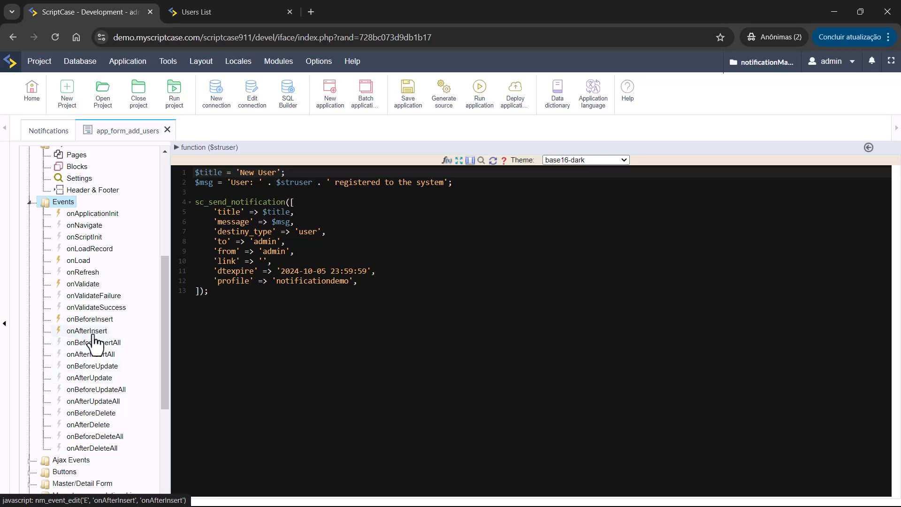
{"action": "left_click", "coordinate": [86, 330]}
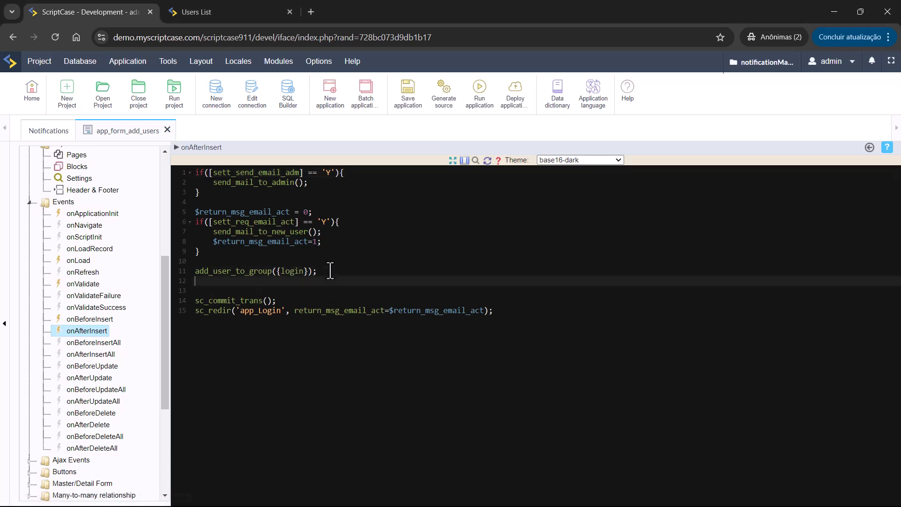
{"action": "type", "text": "notification({login});"}
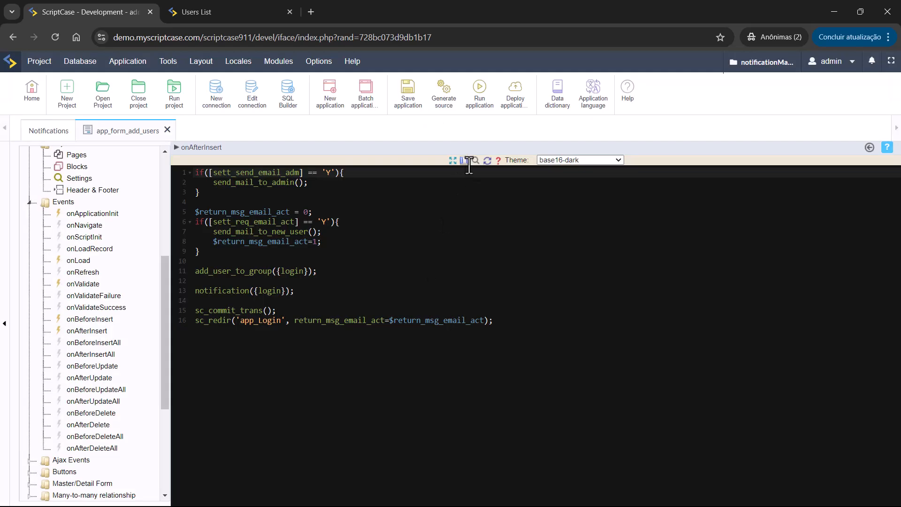
{"action": "left_click", "coordinate": [443, 92]}
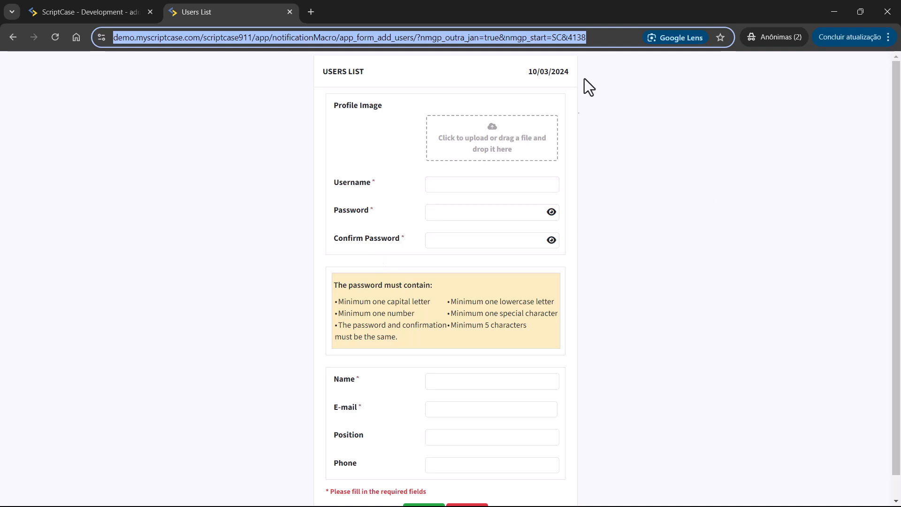
{"action": "mouse_move", "coordinate": [384, 68]}
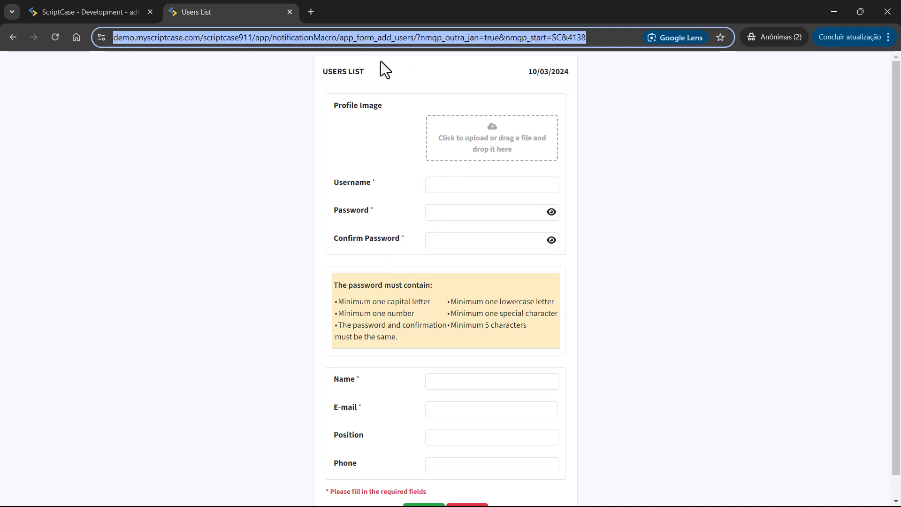
{"action": "mouse_move", "coordinate": [824, 45]}
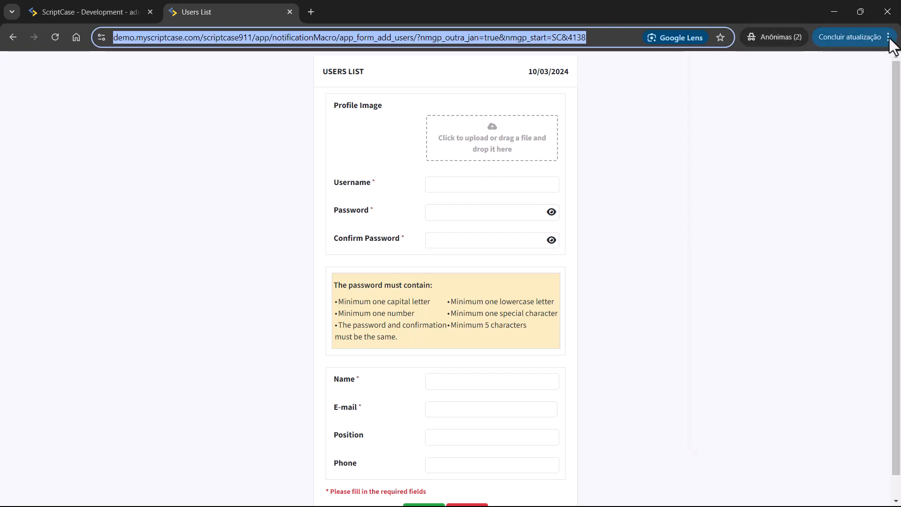
- Sign in as the administrator and dismiss the old test notification
{"action": "left_click", "coordinate": [290, 11]}
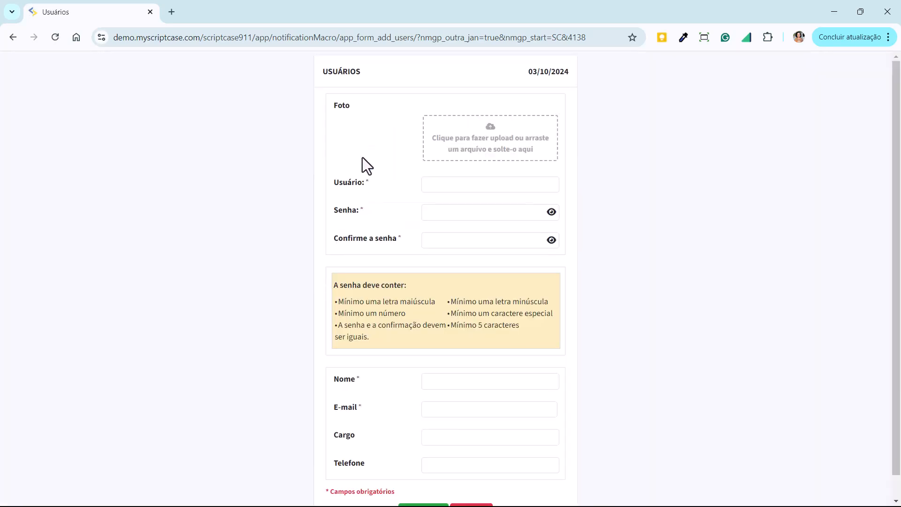
{"action": "mouse_move", "coordinate": [420, 193]}
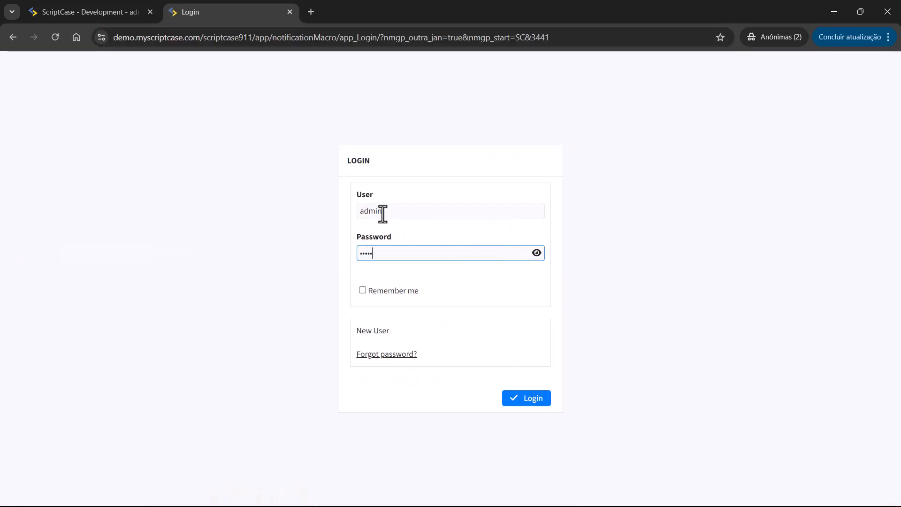
{"action": "left_click", "coordinate": [525, 397]}
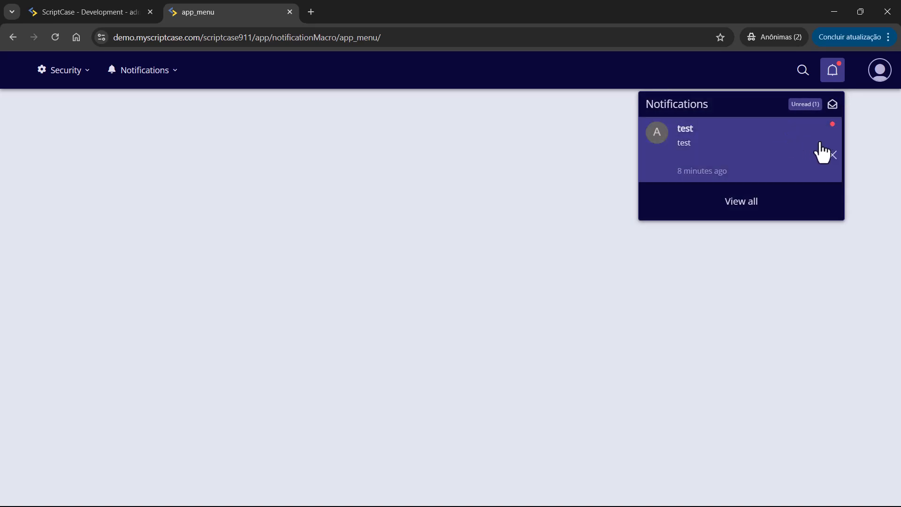
{"action": "left_click", "coordinate": [833, 155]}
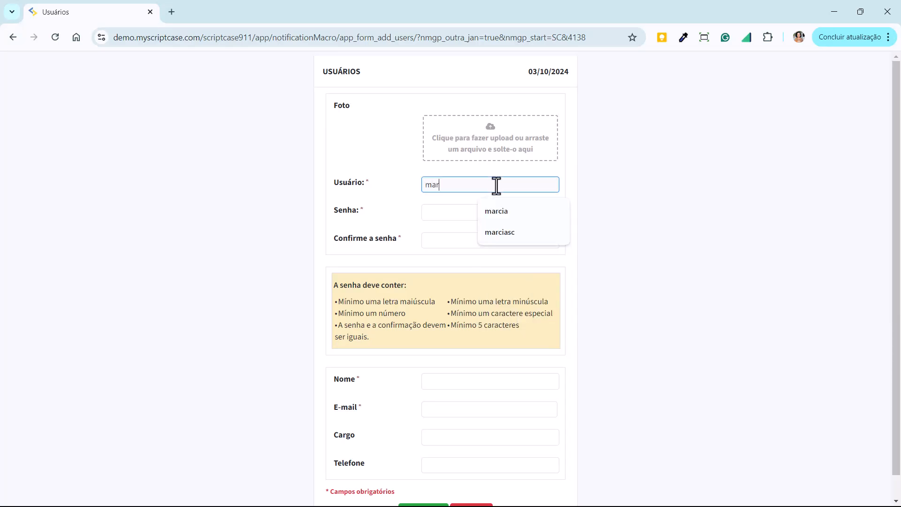
- Register the new user 'marcia' from the saved username suggestion
{"action": "left_click", "coordinate": [495, 211]}
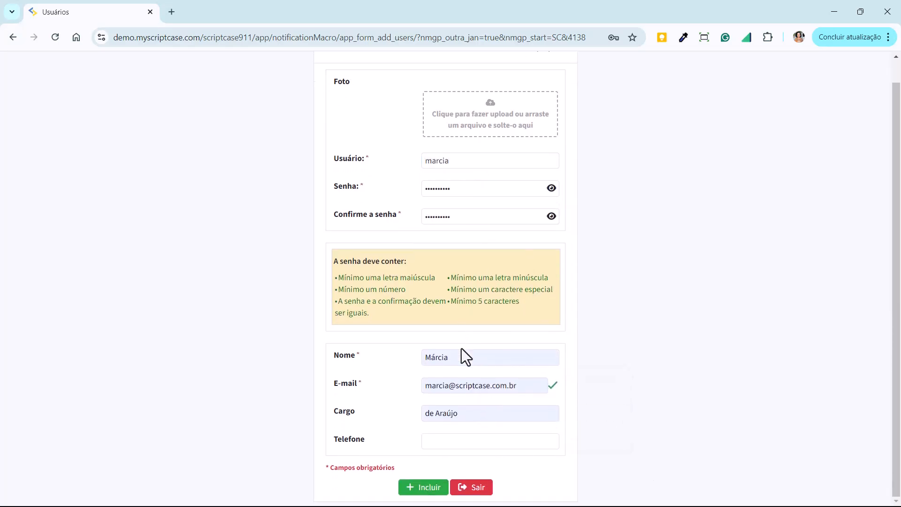
{"action": "left_click", "coordinate": [423, 487]}
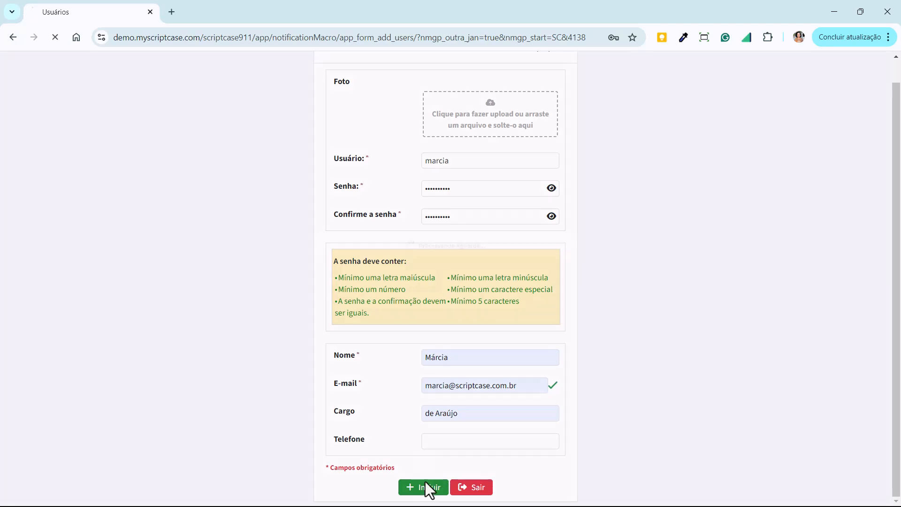
{"action": "left_click", "coordinate": [423, 487]}
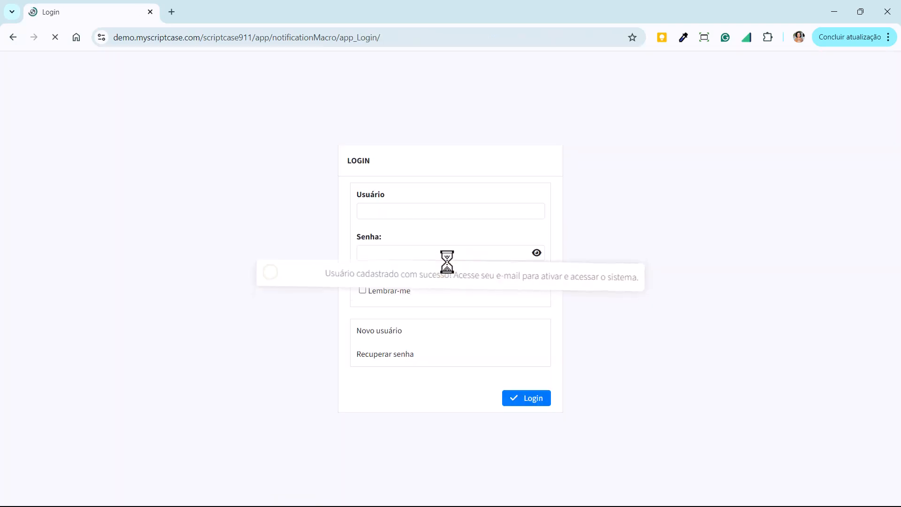
- View the bell's 'New User' notification reading 'User: marcia registered to the system' and confirm OK
{"action": "left_click", "coordinate": [832, 70]}
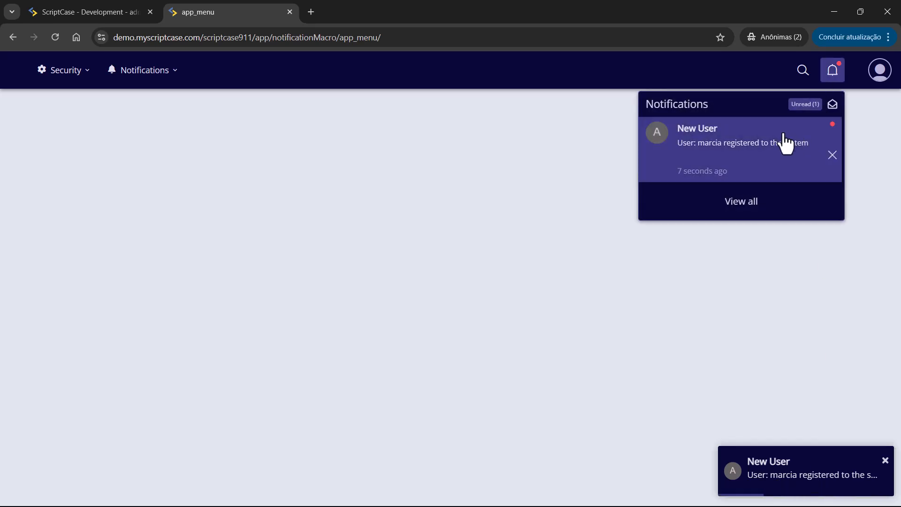
{"action": "left_click", "coordinate": [741, 143]}
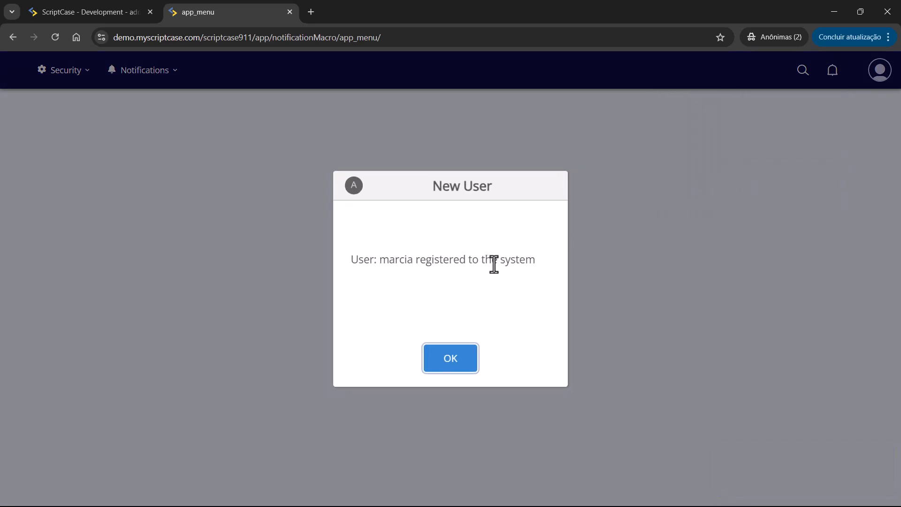
{"action": "left_click", "coordinate": [449, 358]}
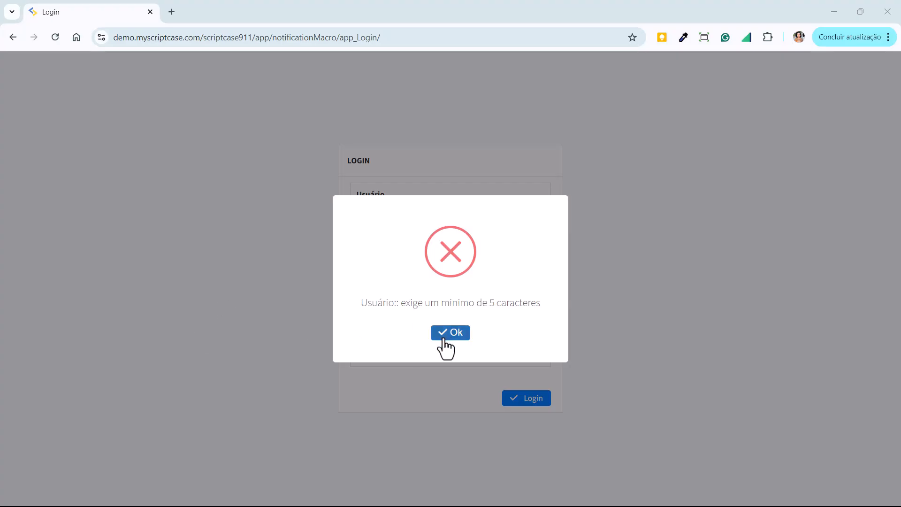